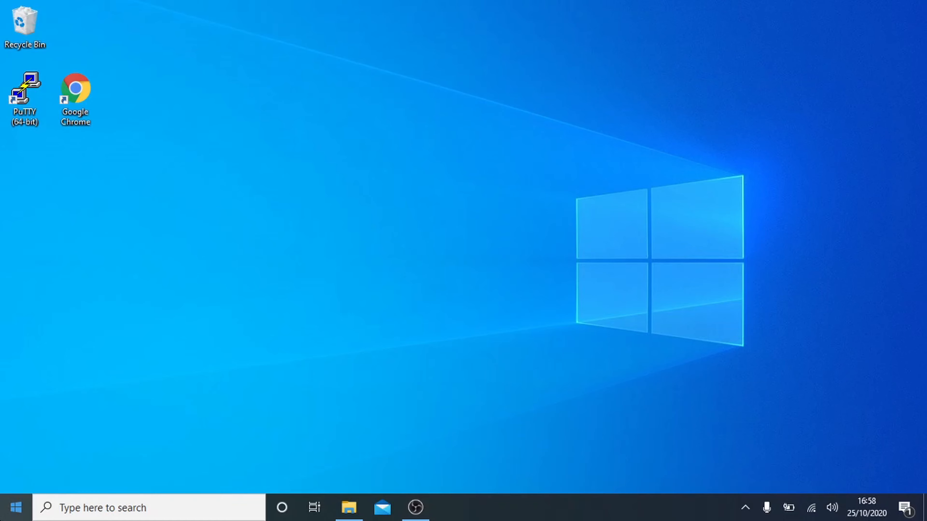
- Confirm in Device Manager that the USB Serial Device is on COM3, then close it
right_click(14, 507)
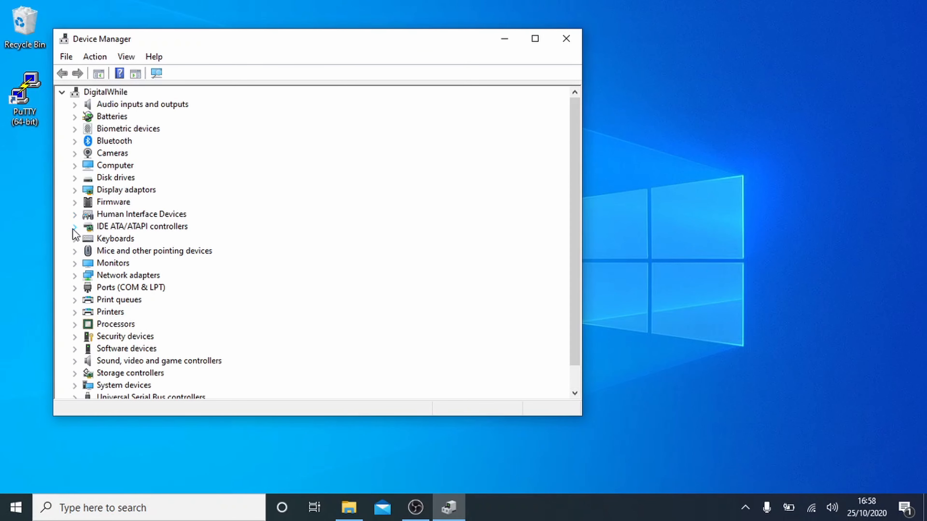
mouse_move(79, 296)
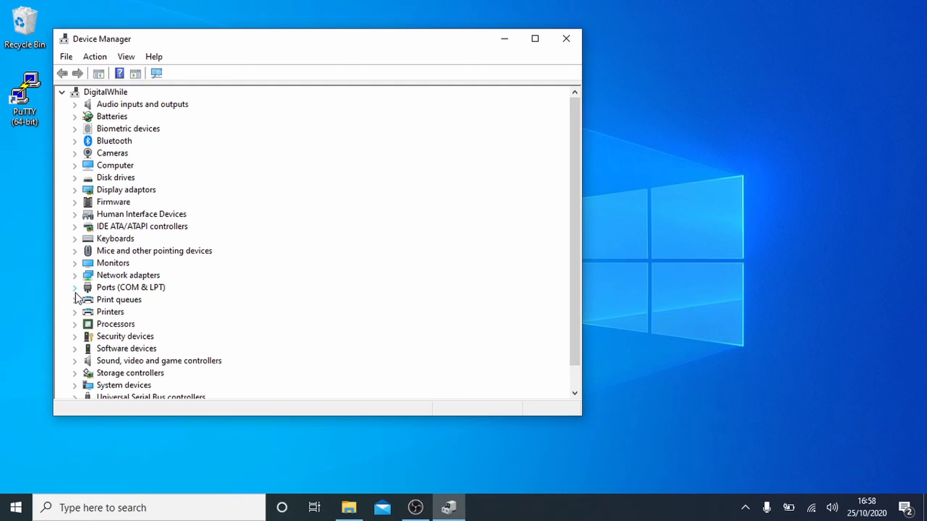
left_click(75, 290)
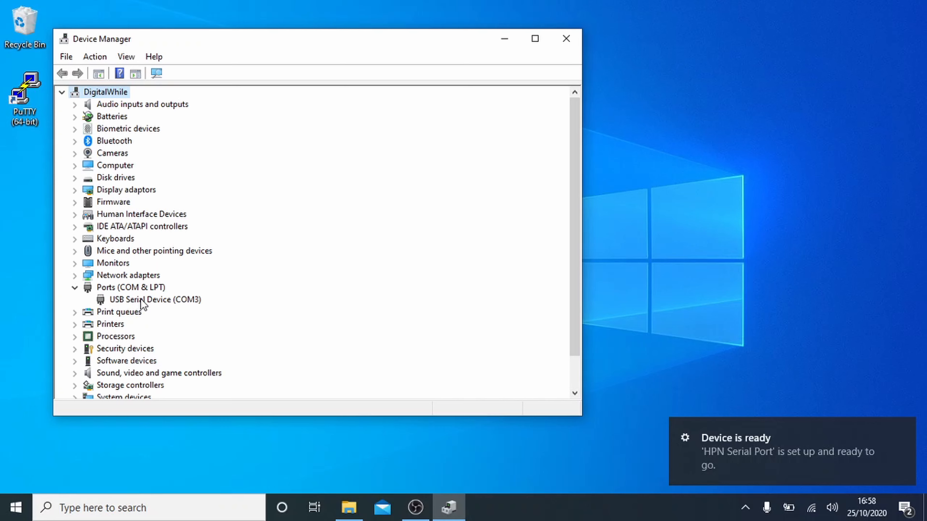
right_click(155, 299)
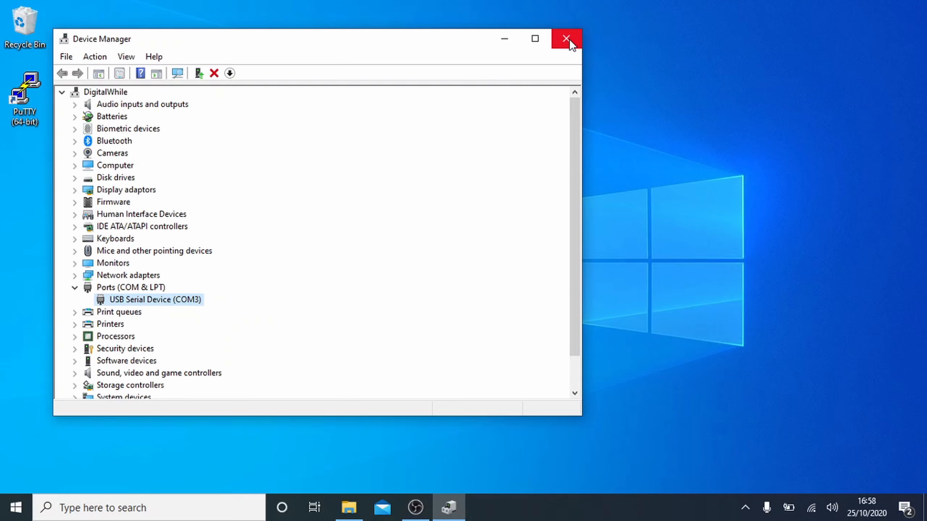
left_click(566, 38)
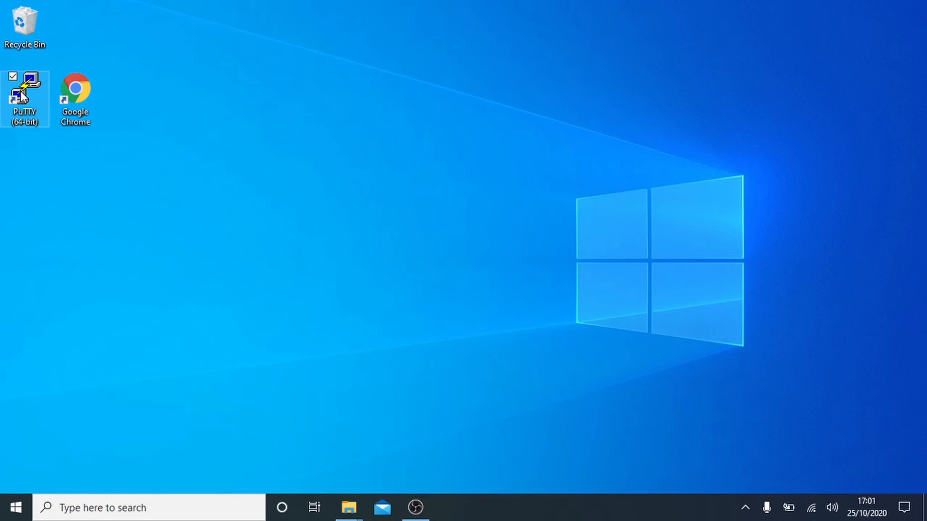
- Launch PuTTY and choose a Serial connection, editing the serial line to COM3
double_click(24, 88)
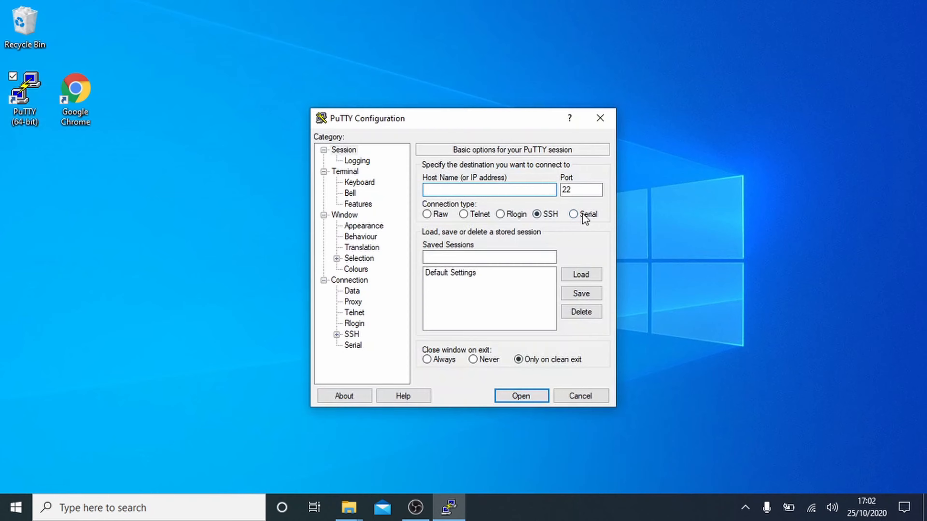
left_click(574, 214)
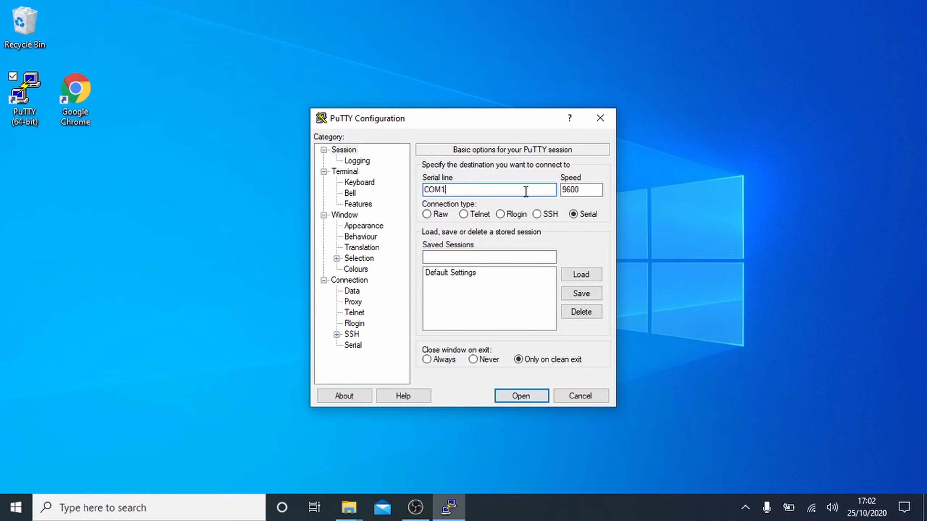
left_click(520, 395)
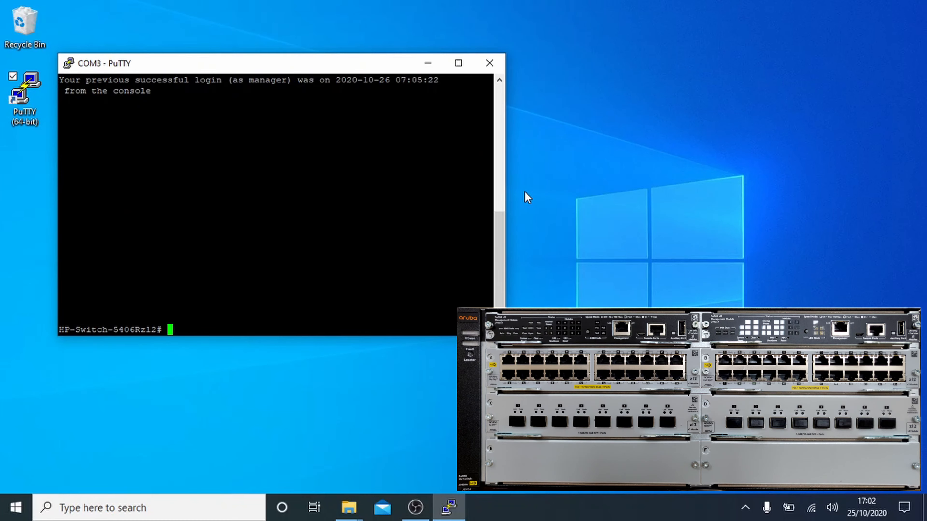
- Enter config mode and set the manager password, confirming it twice
type("config")
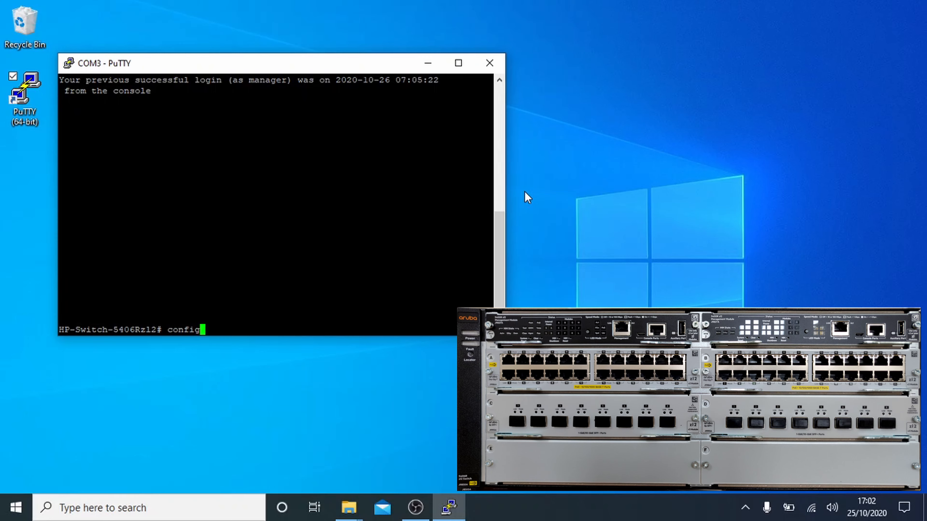
key("Return")
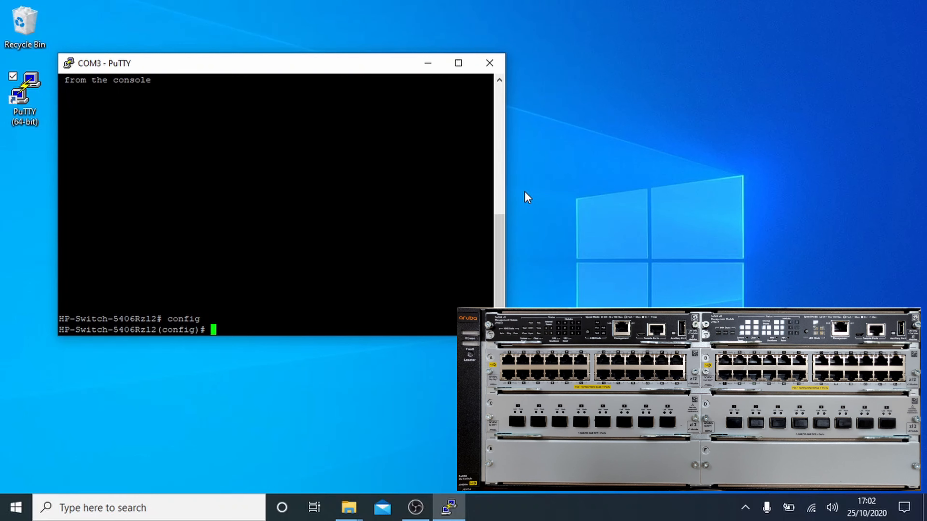
type("passw")
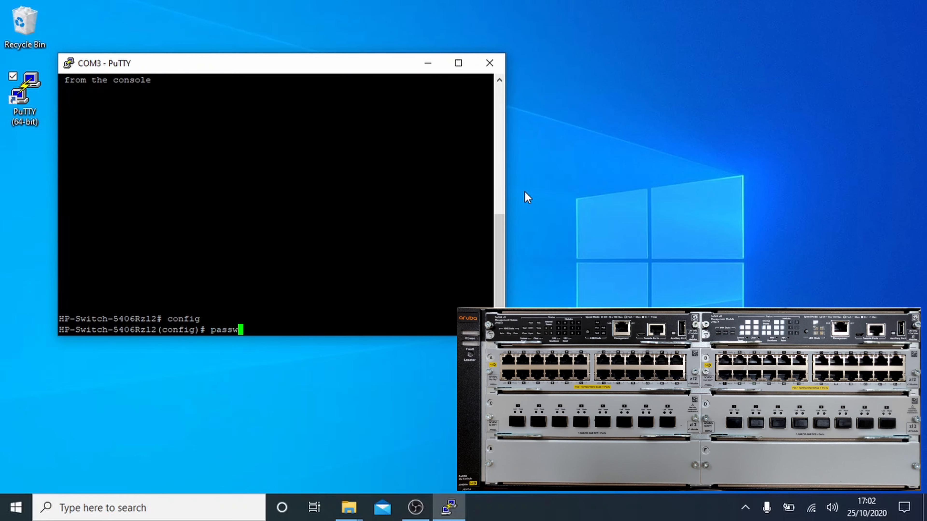
type("ord manager")
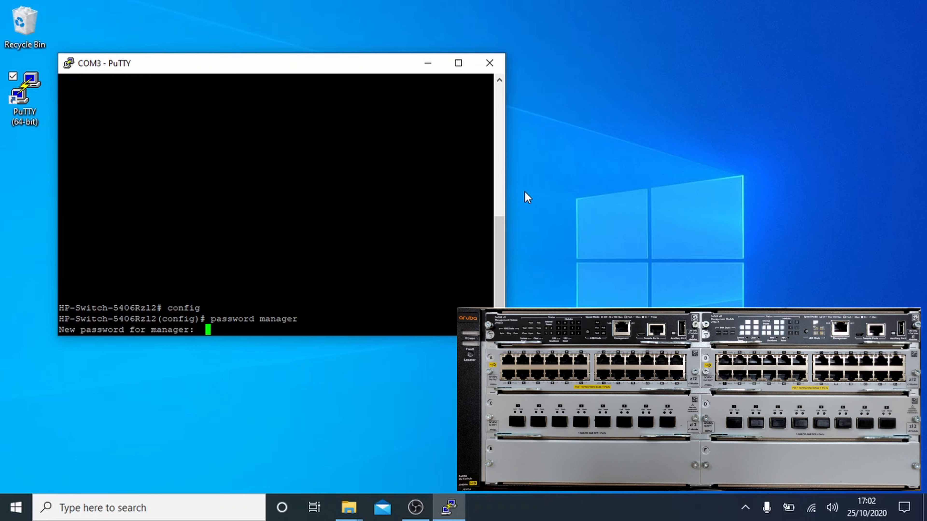
type("*****")
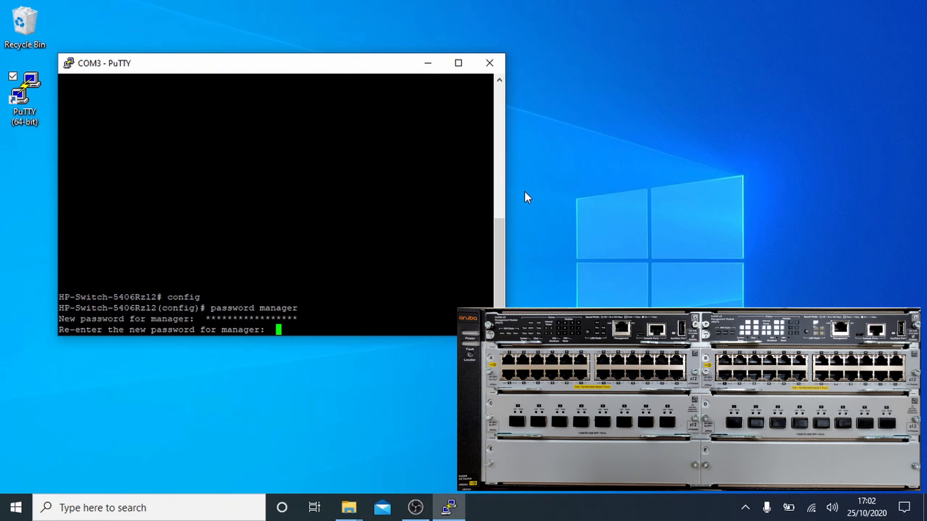
type("****")
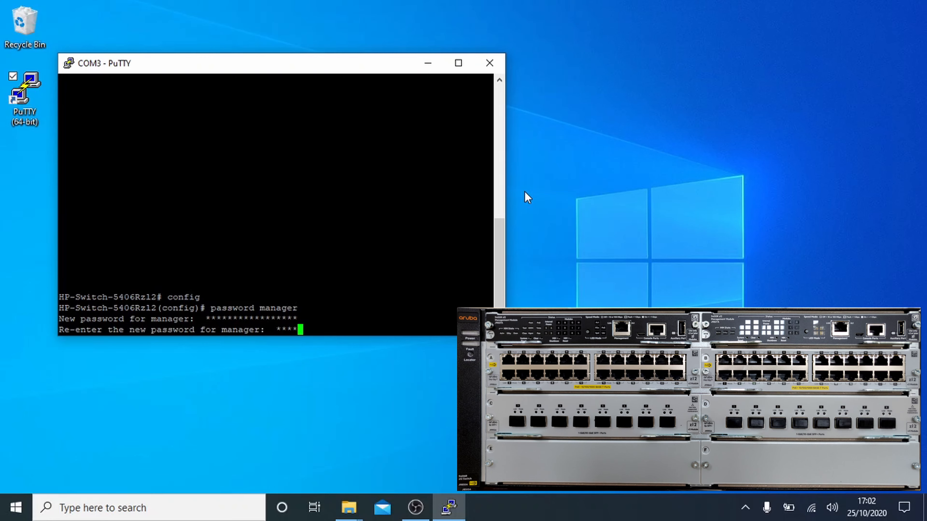
type("****")
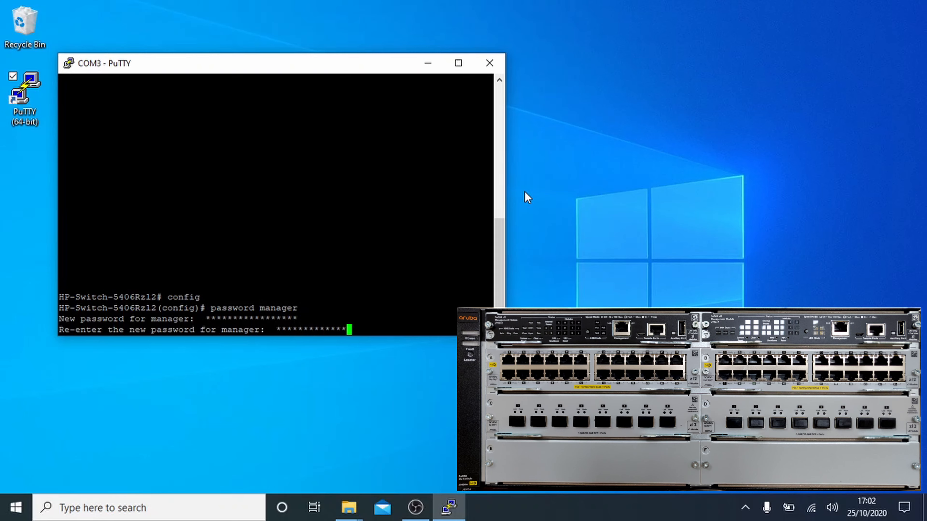
key("Return")
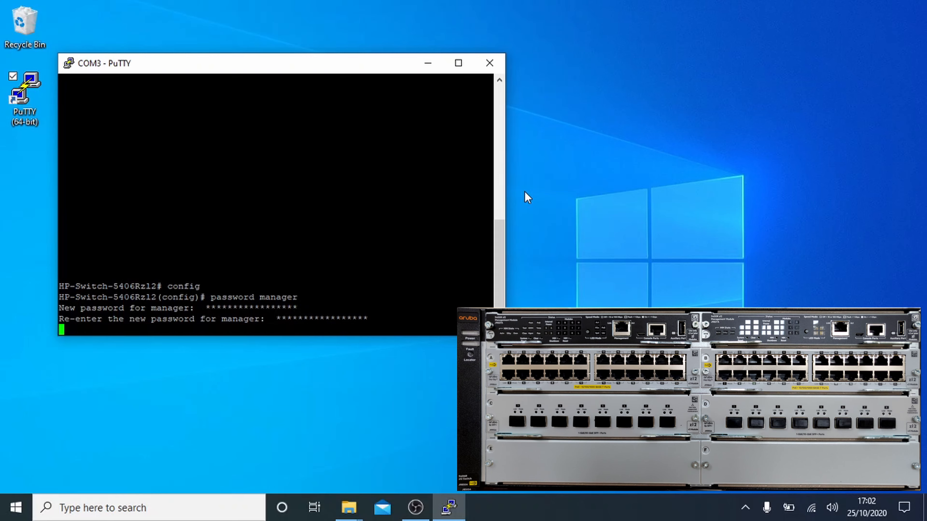
key("Return")
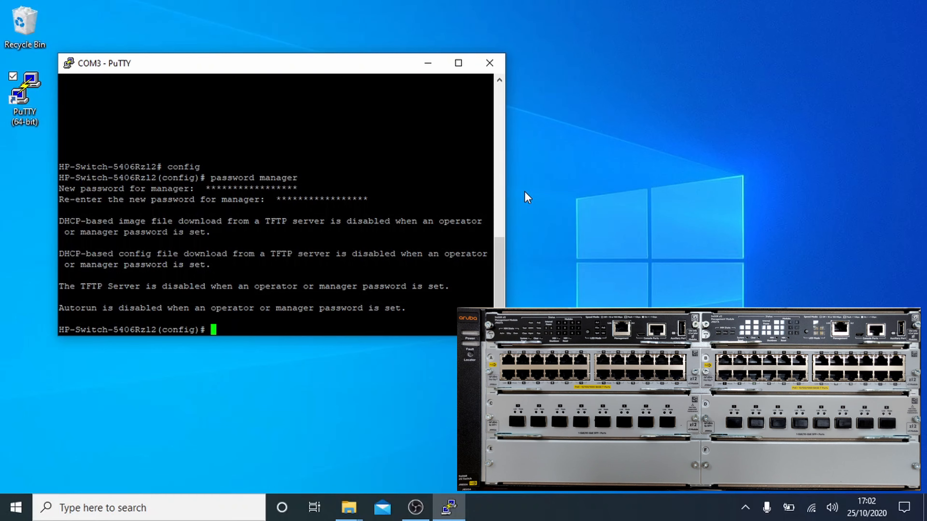
- Set the operator password with 'password operator', entering and re-entering it
type("password operato")
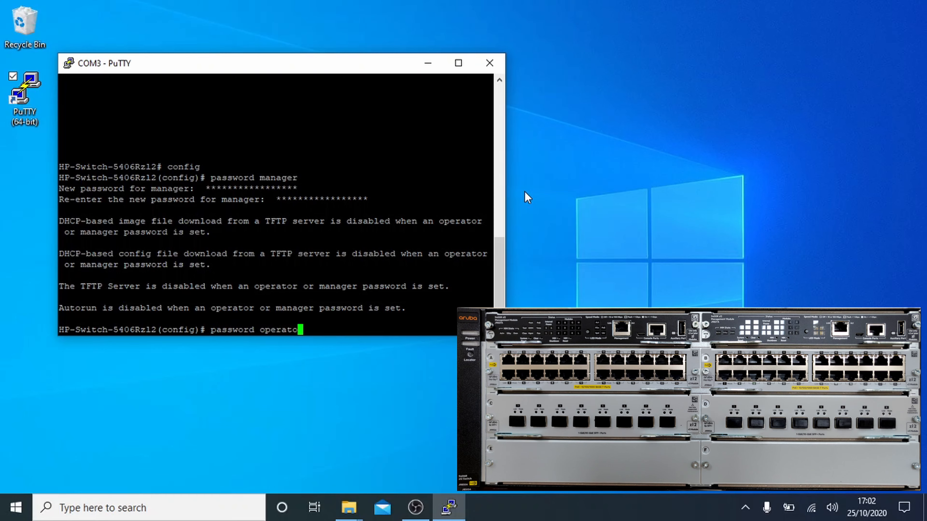
type("r")
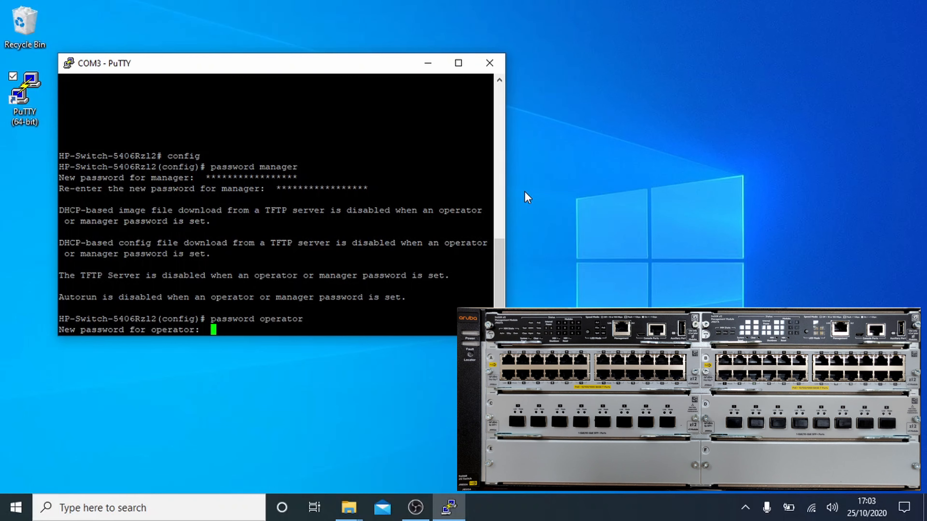
type("****")
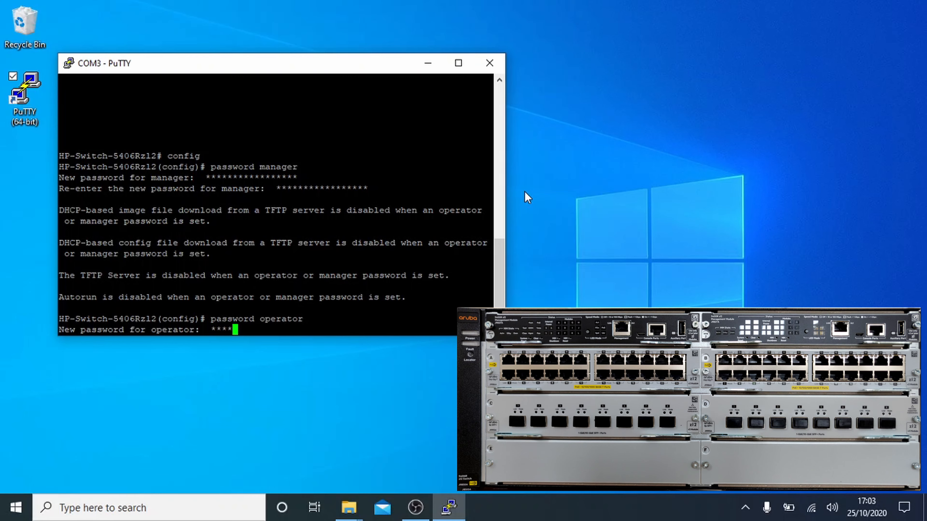
type("****")
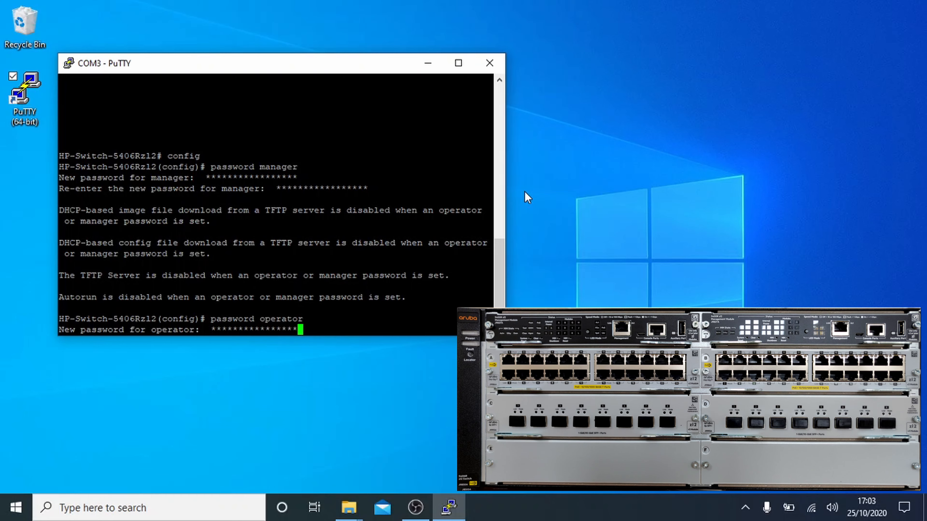
type("******")
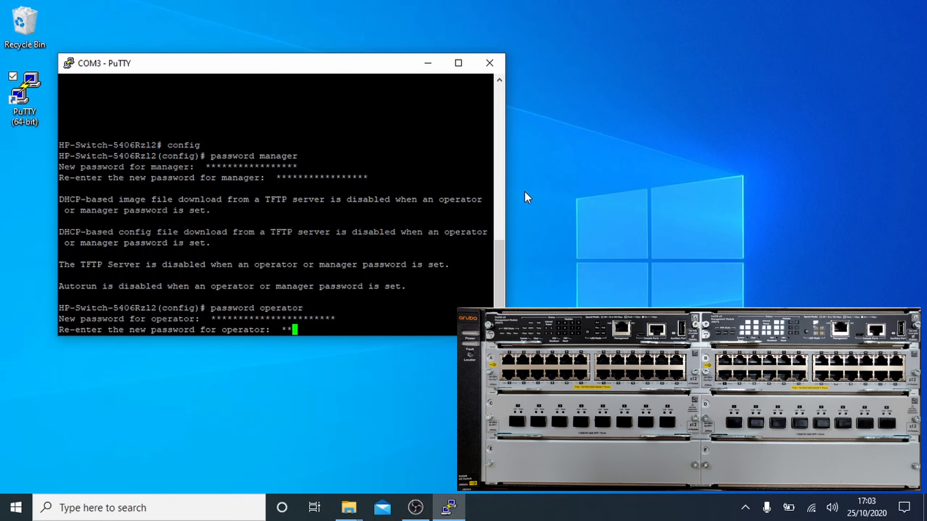
type("********")
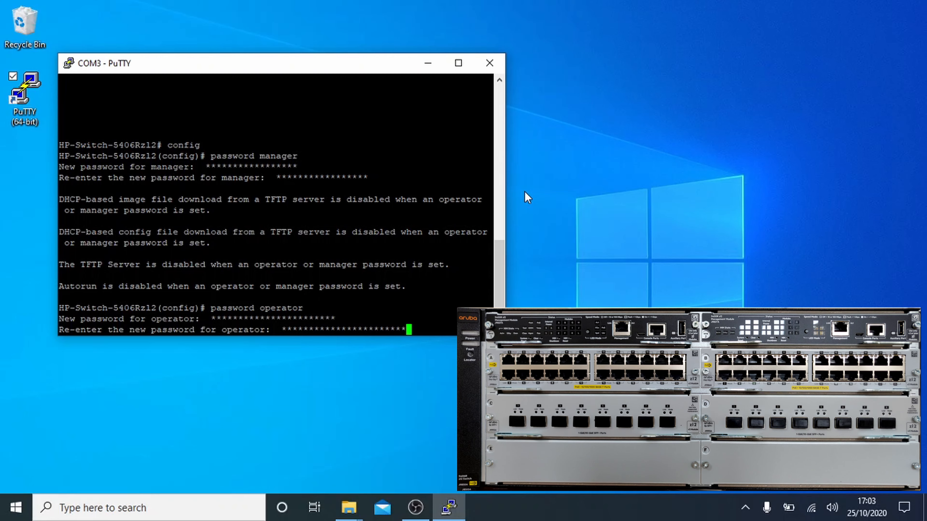
key("Return")
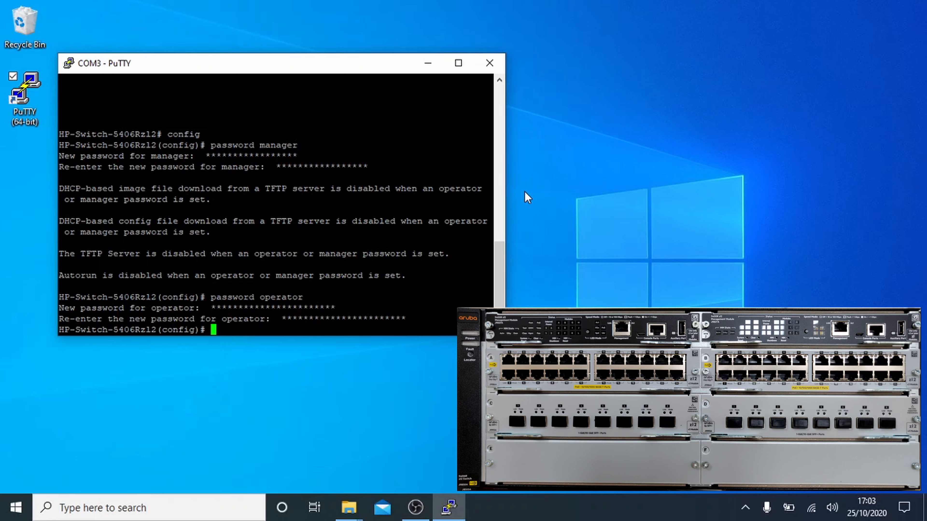
- Set the switch hostname to "MSS-CORE-01"
type("hostnam")
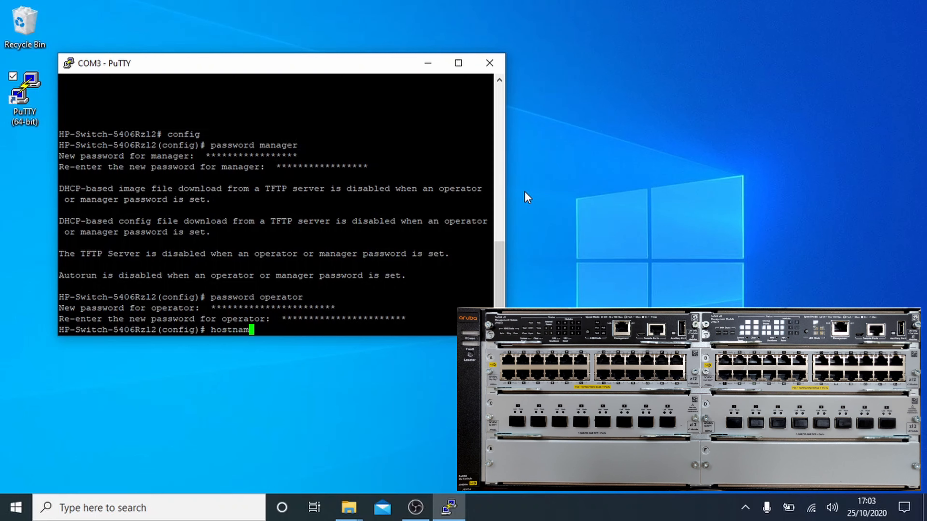
type("\"MSS")
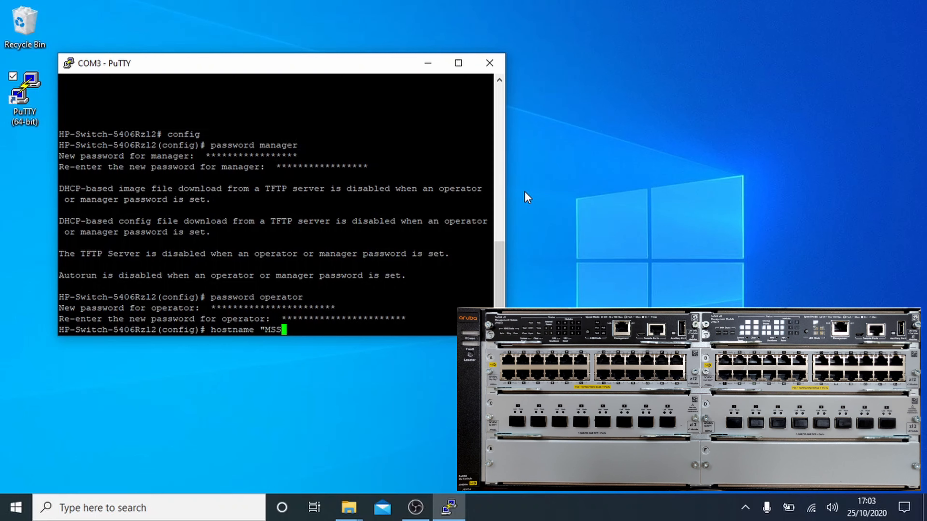
type("-COR")
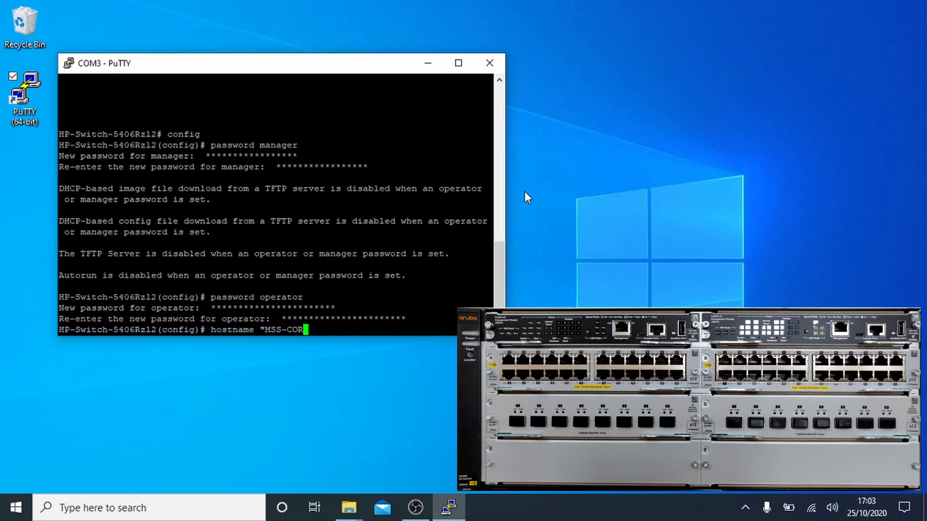
type("E-01\"")
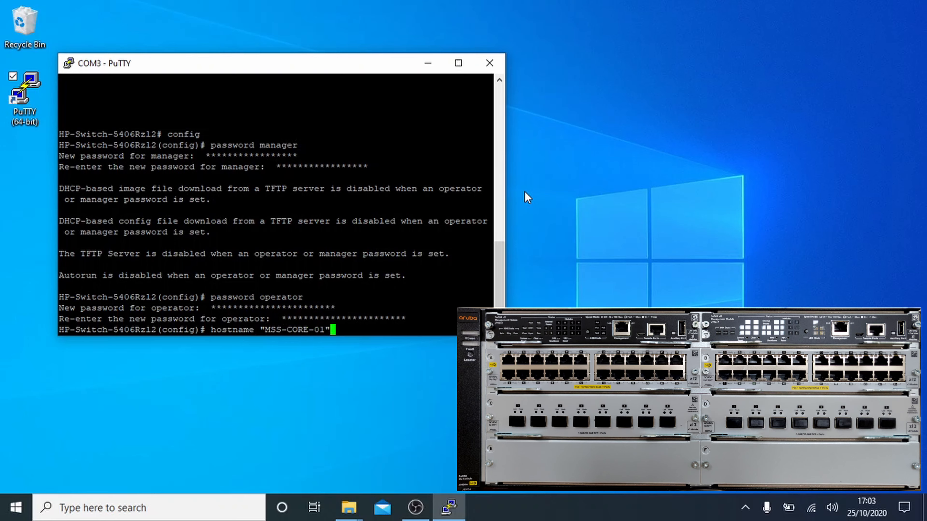
key("Return")
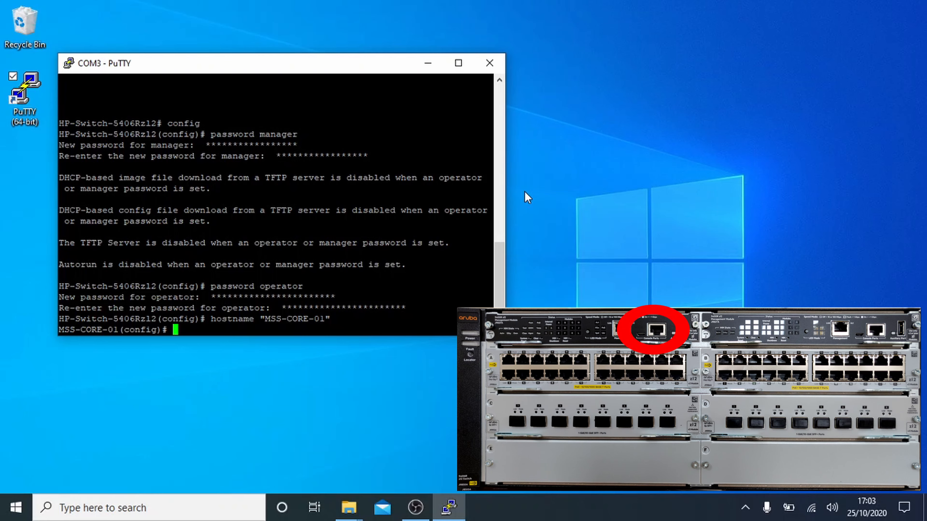
- Set console idle-timeout to 900 seconds, including for the serial-USB console
type("c")
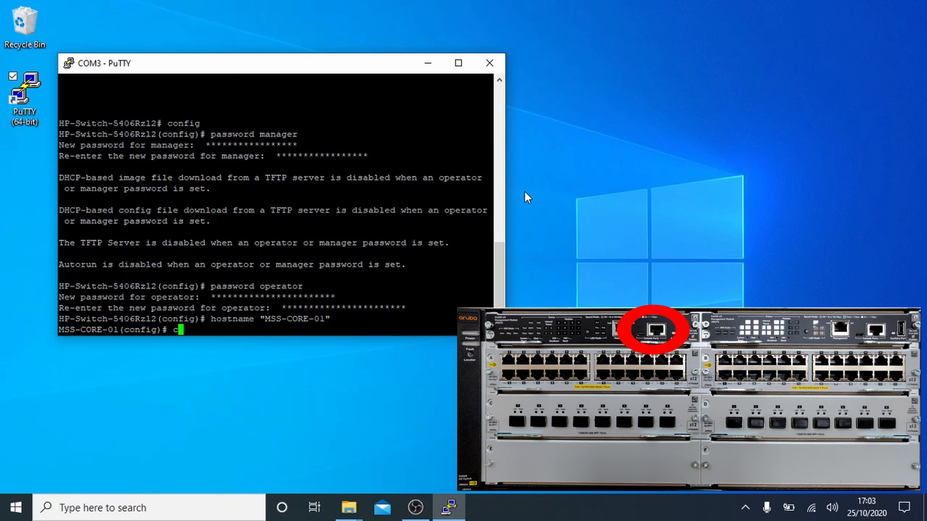
type("ons")
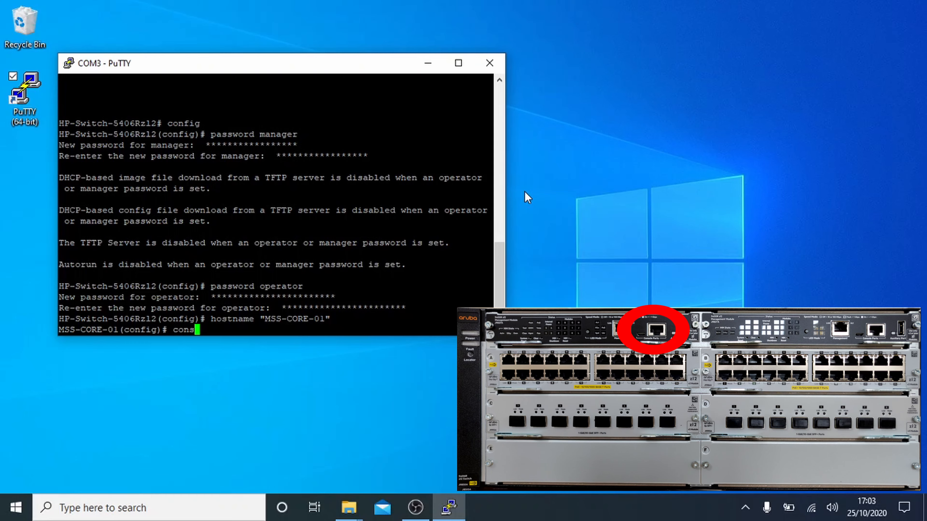
type("ole i")
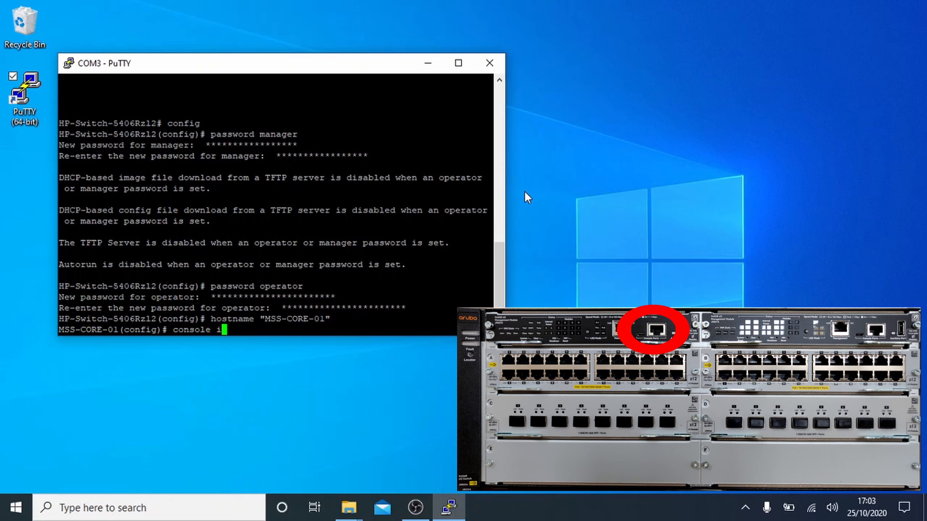
type("dle-timeout 900")
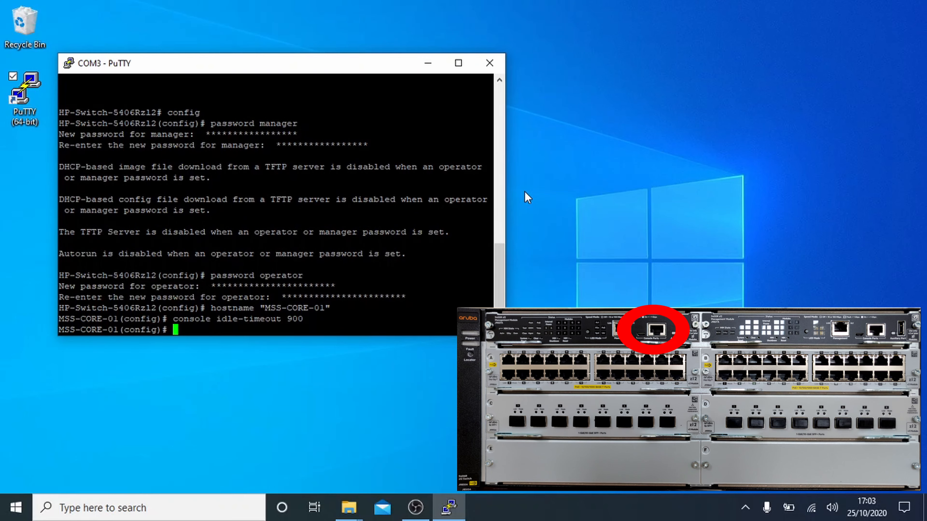
type("console idle")
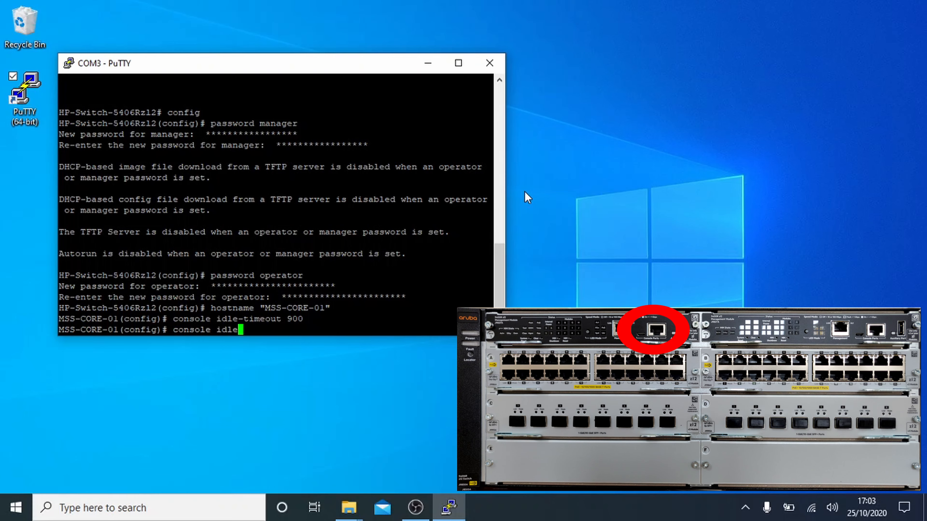
type("-timeout")
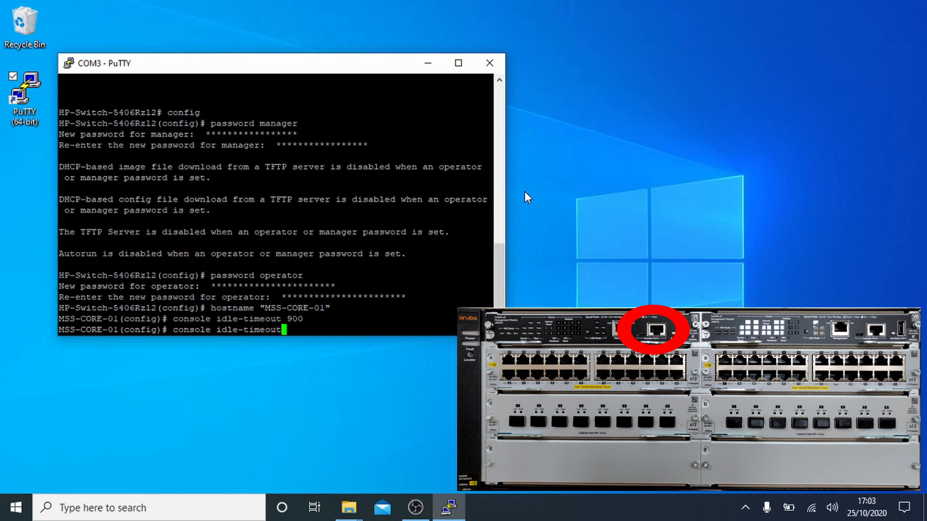
type("serial-usb 90")
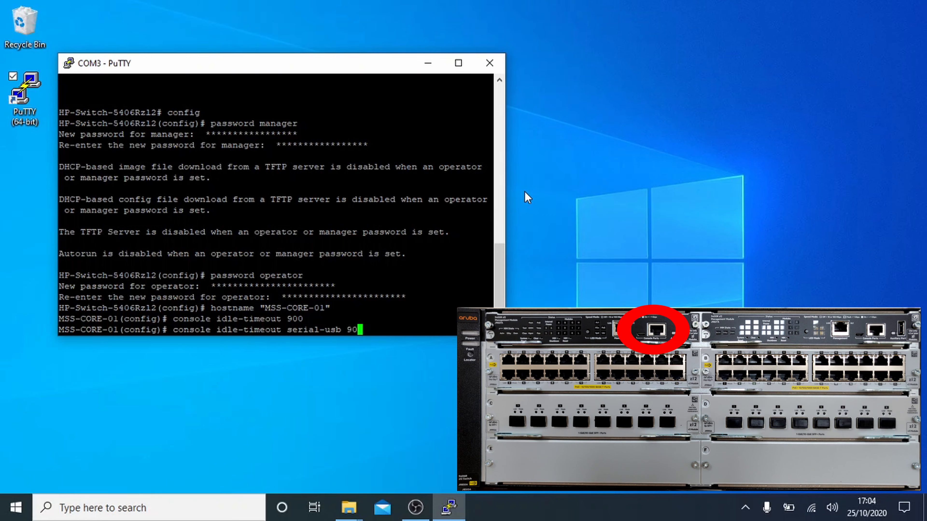
key("Return")
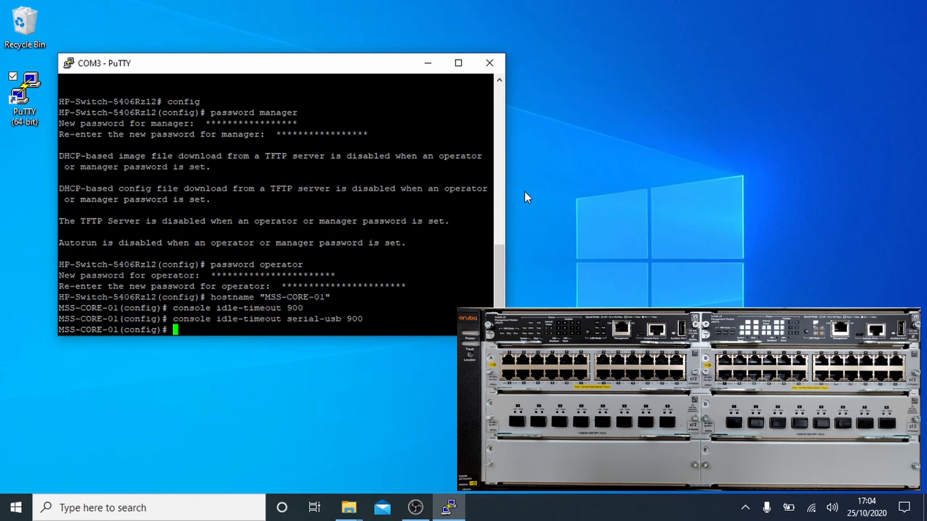
- Set SNTP to unicast mode with a 30-second polling interval
type("sn")
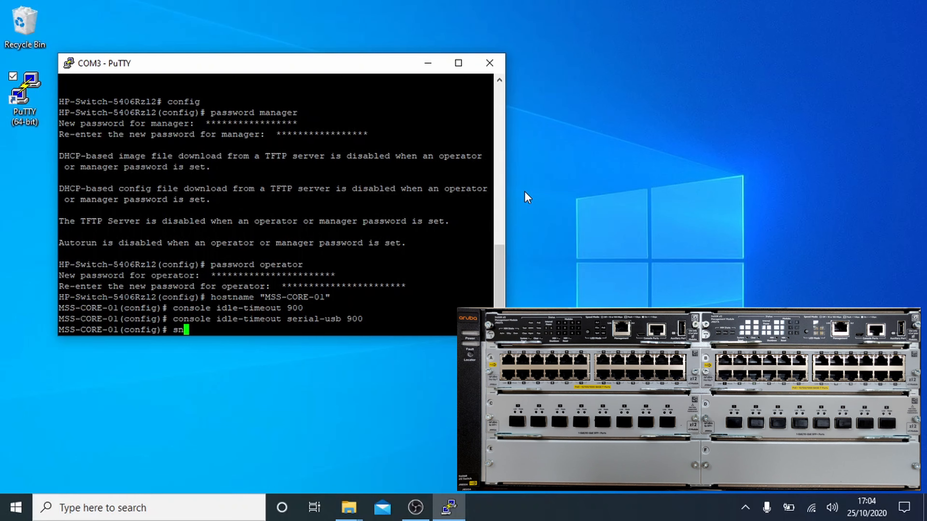
type("tp unicast")
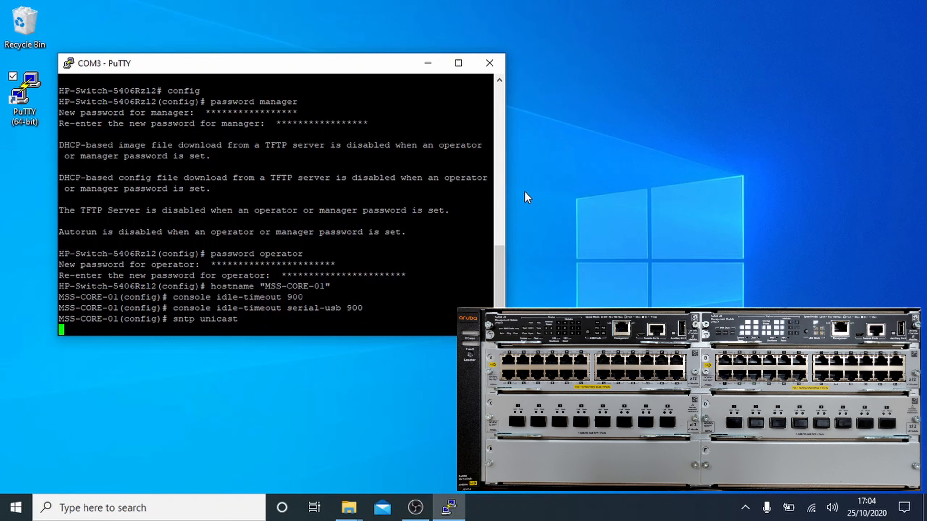
key("Return")
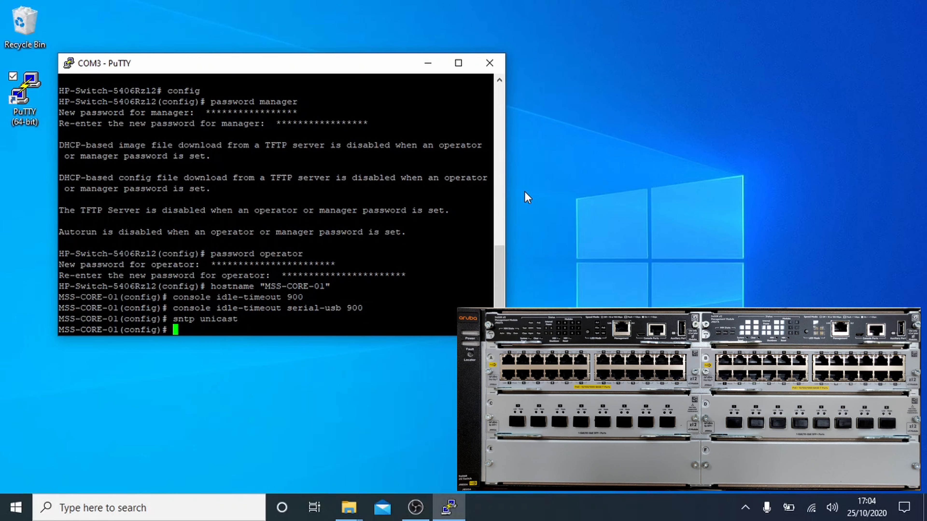
type("sntp 30")
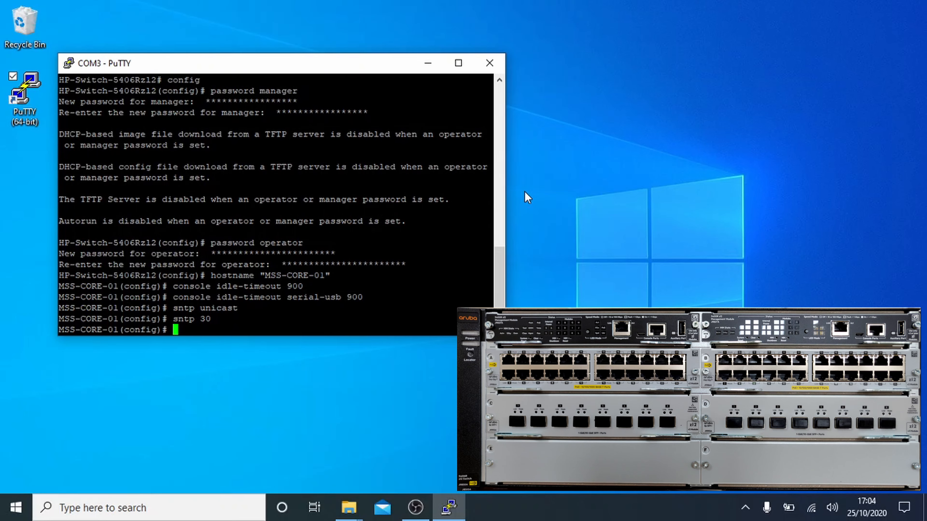
- Add SNTP server 10.255.255.254 with priority 2
type("sntp")
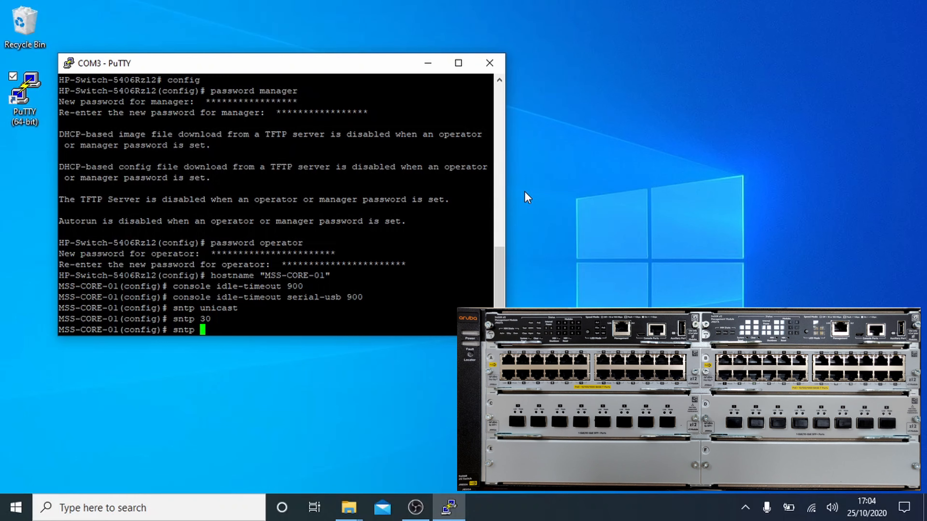
type("server")
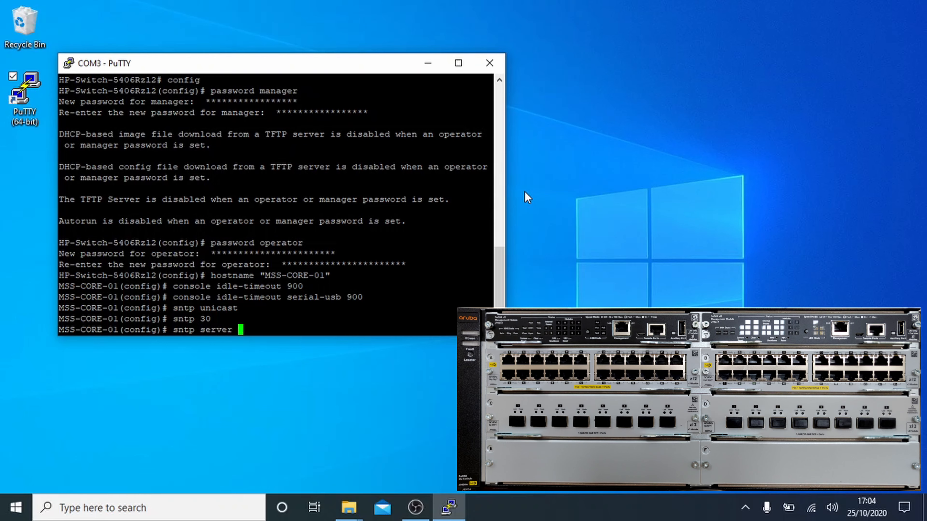
type("priority")
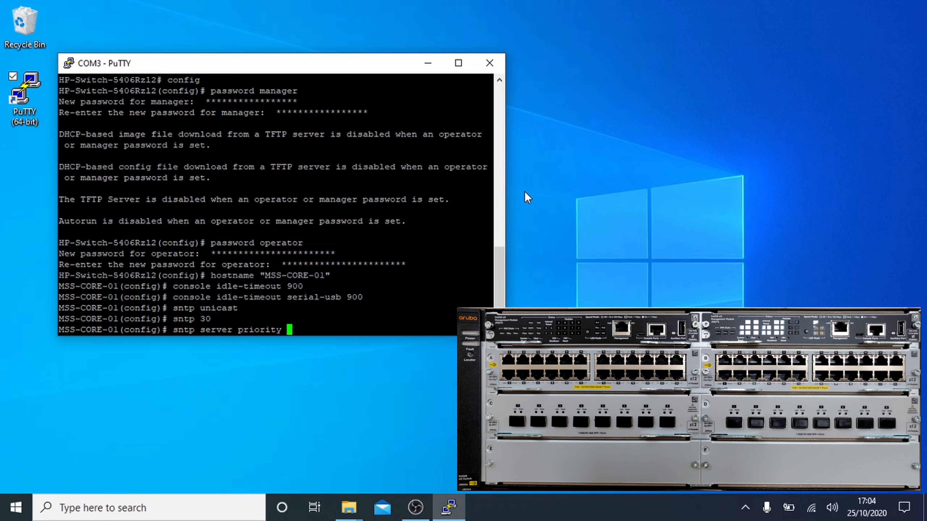
type("2 10.")
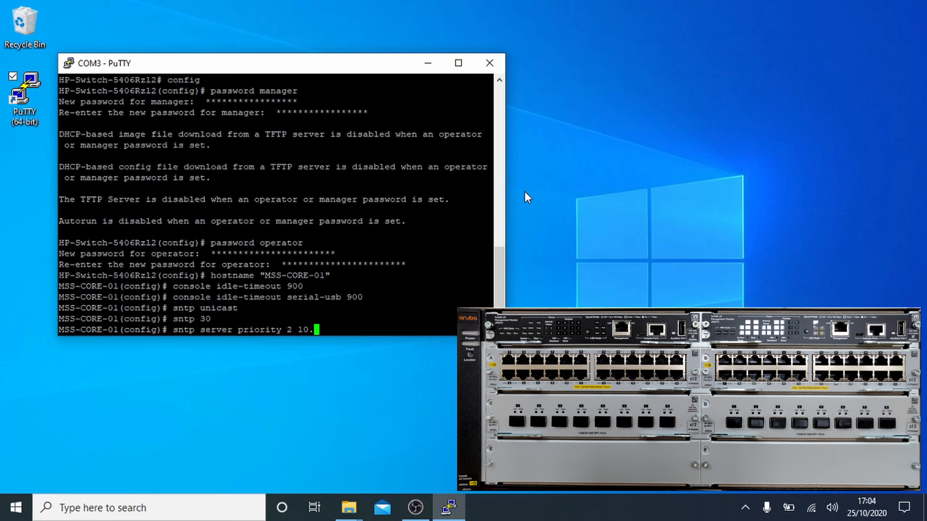
type("255.255.25")
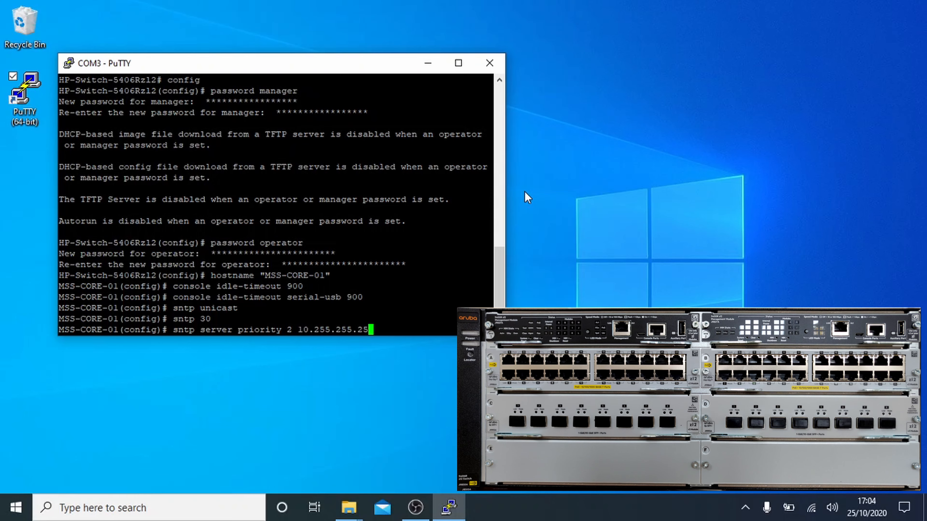
type("4")
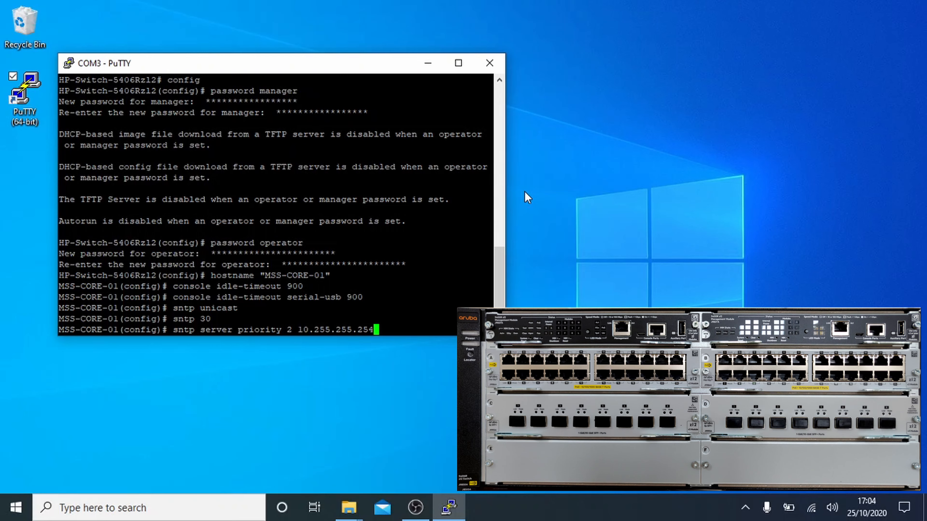
type("time")
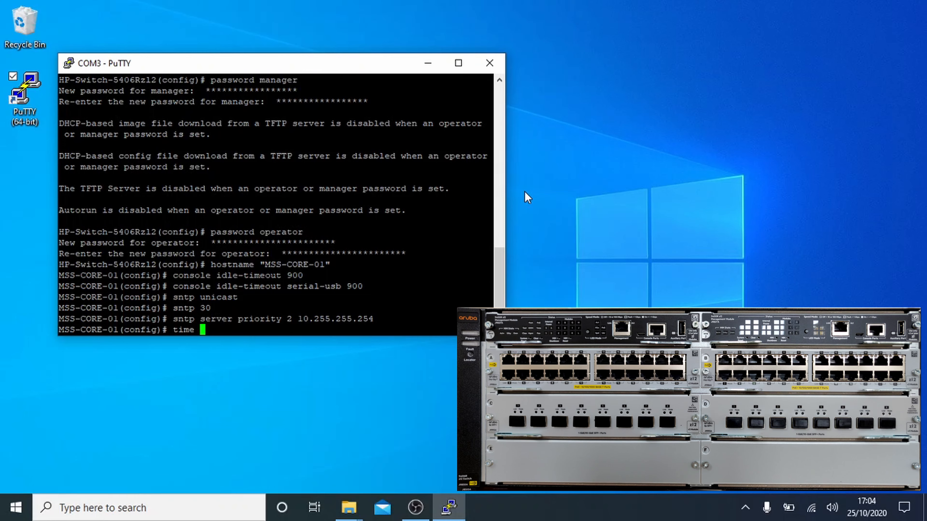
- Apply the western-europe daylight-time-rule and set timesync to SNTP
type("daylight")
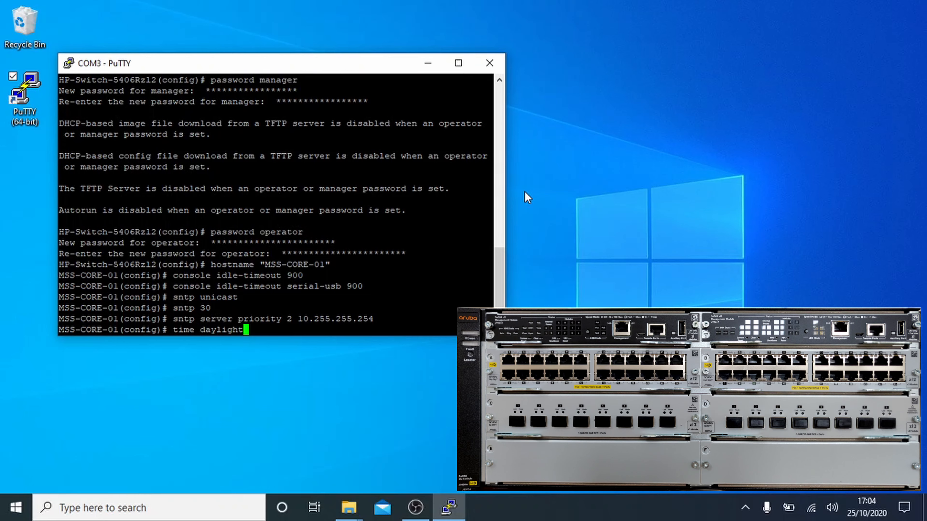
type("-time-ru")
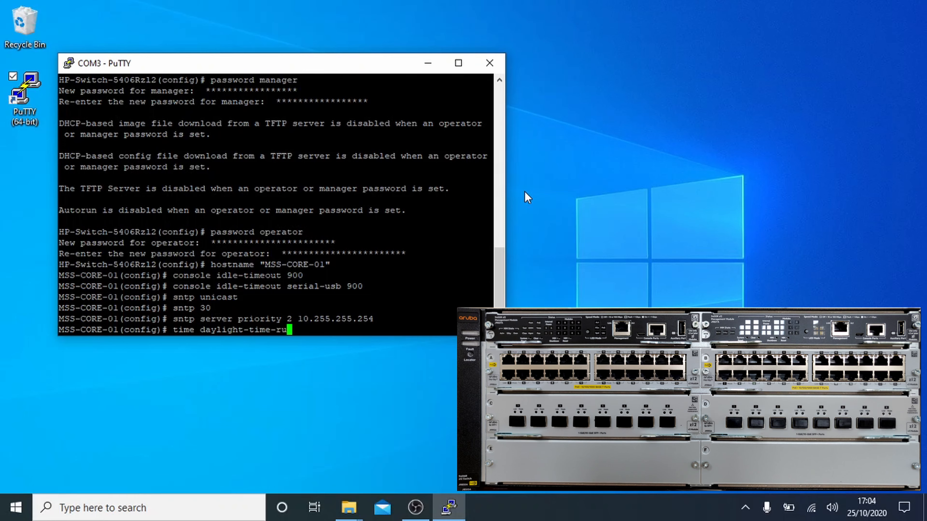
type("e")
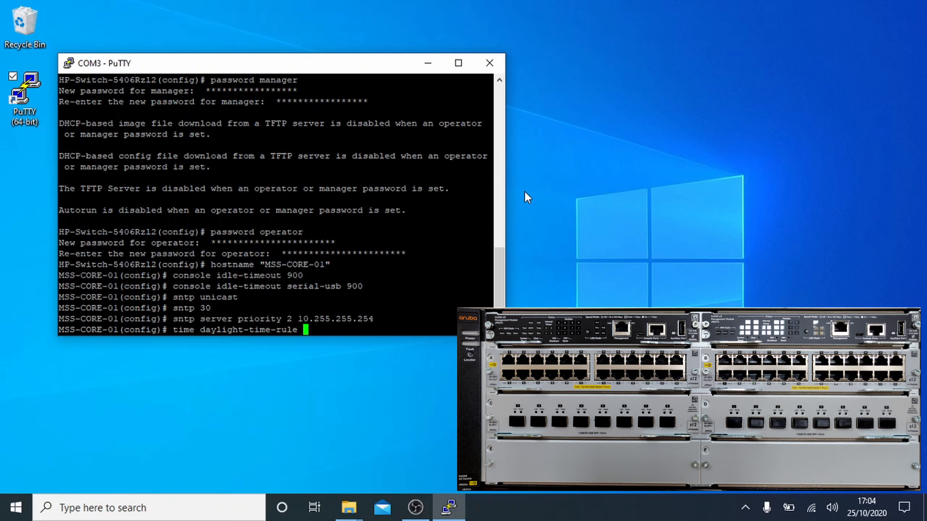
type("western-")
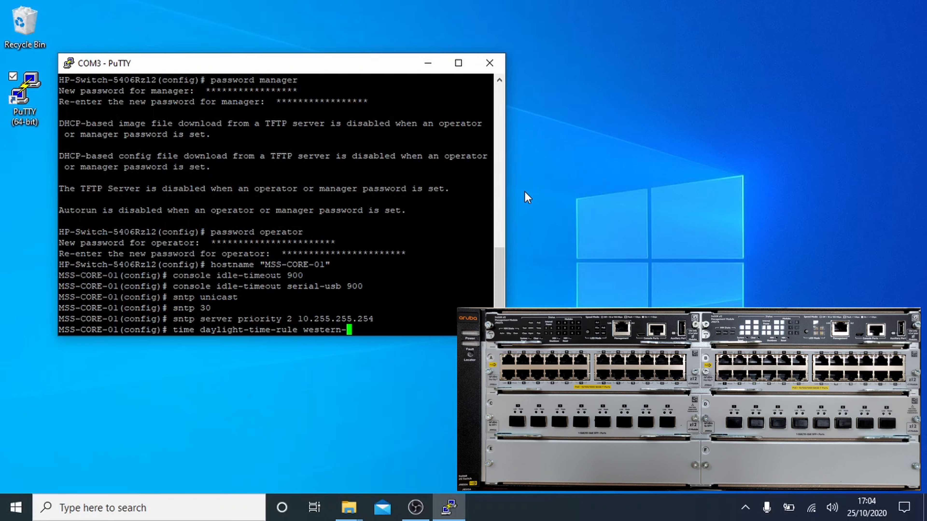
type("europe")
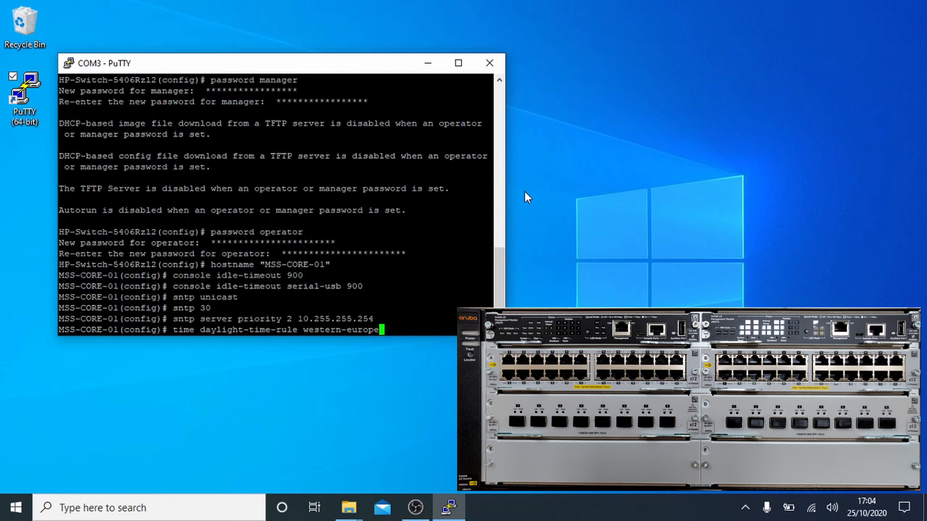
key("Return")
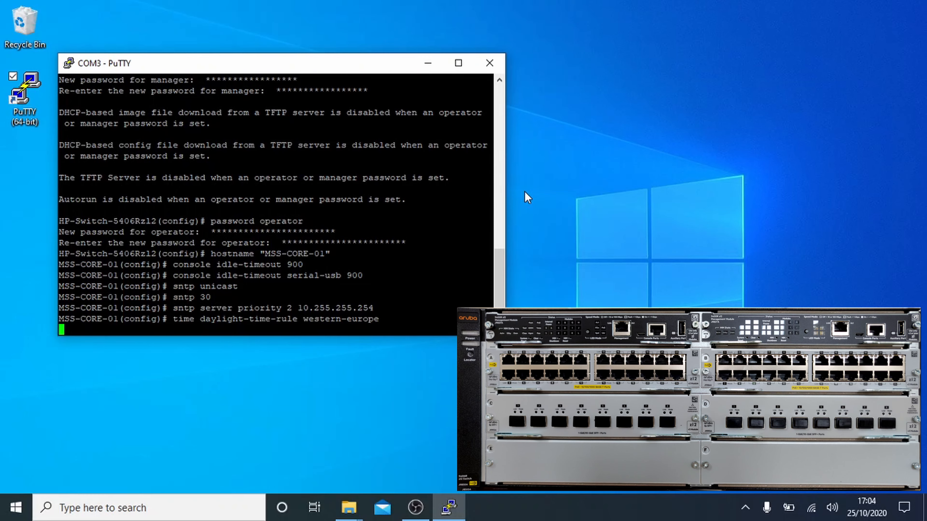
type("timesyn")
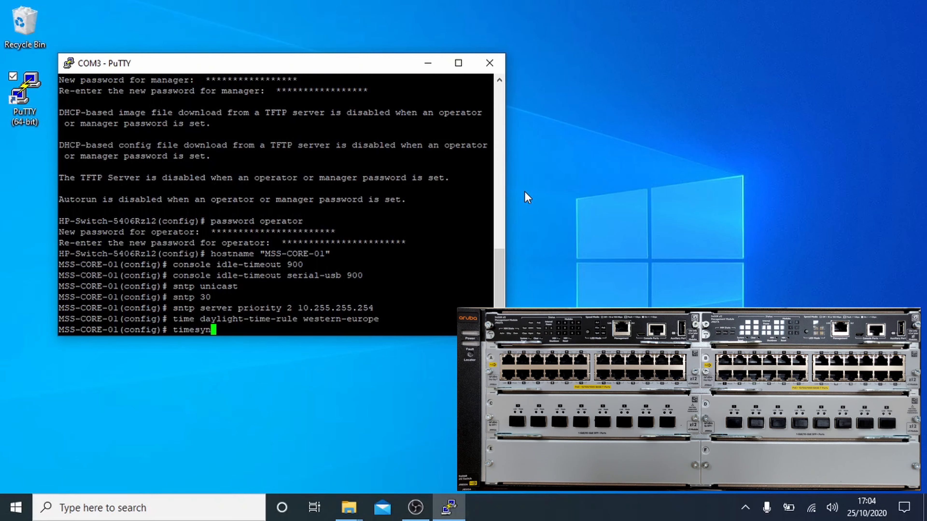
type("sntp")
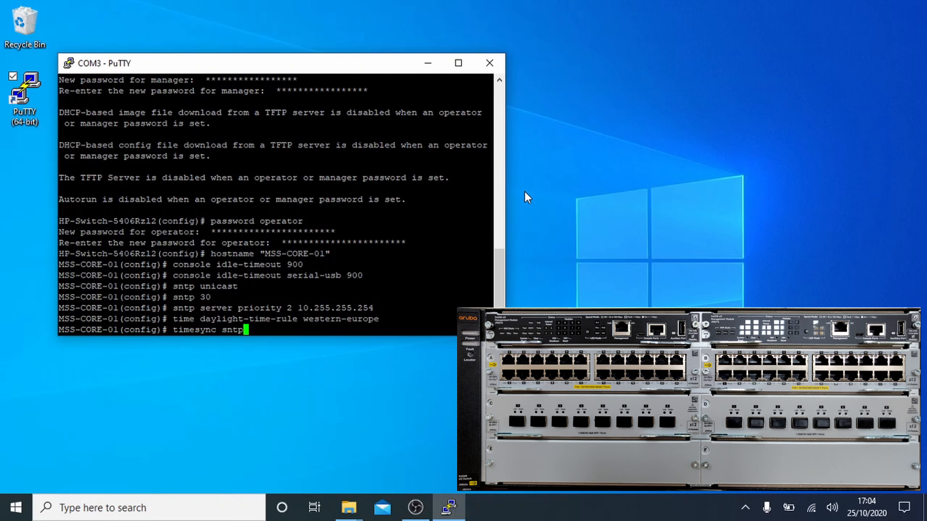
key("Return")
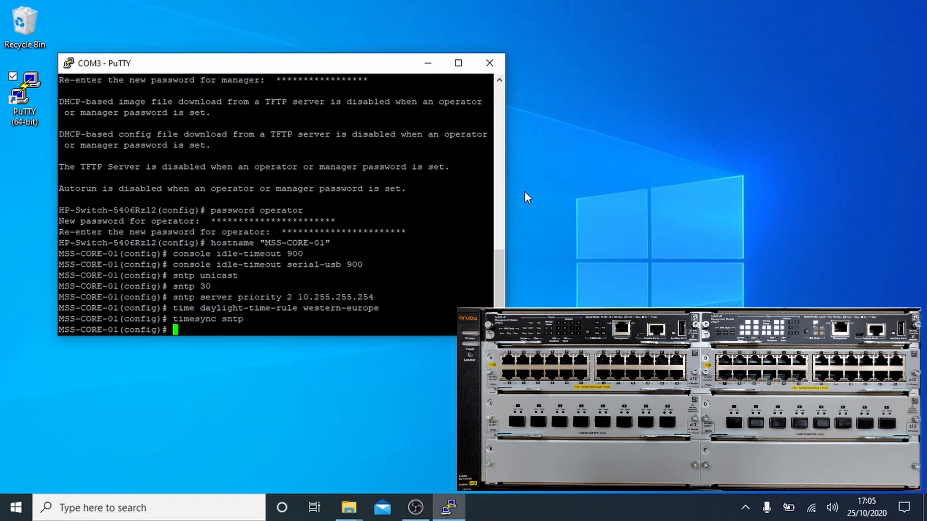
- Run 'trunk C1,D1 Trk1 lacp' to bundle ports C1 and D1 into Trk1
type("tru")
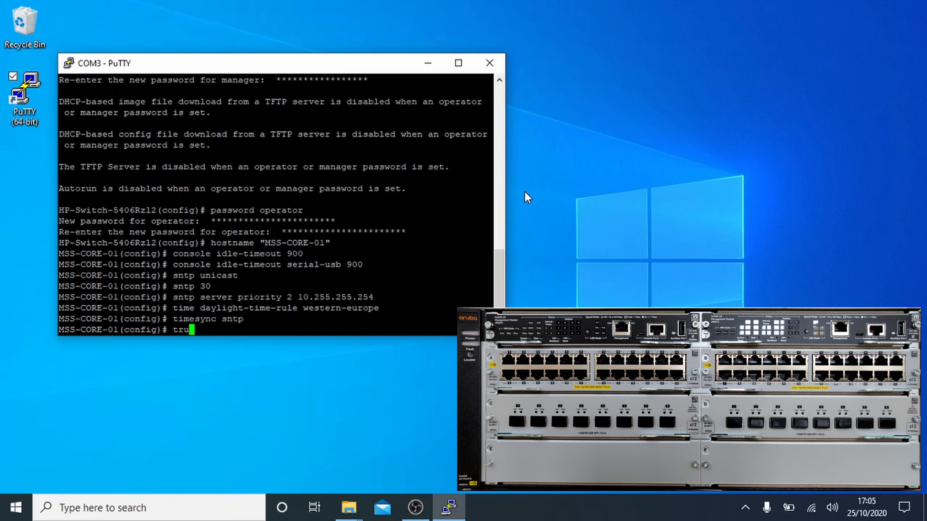
type("nk")
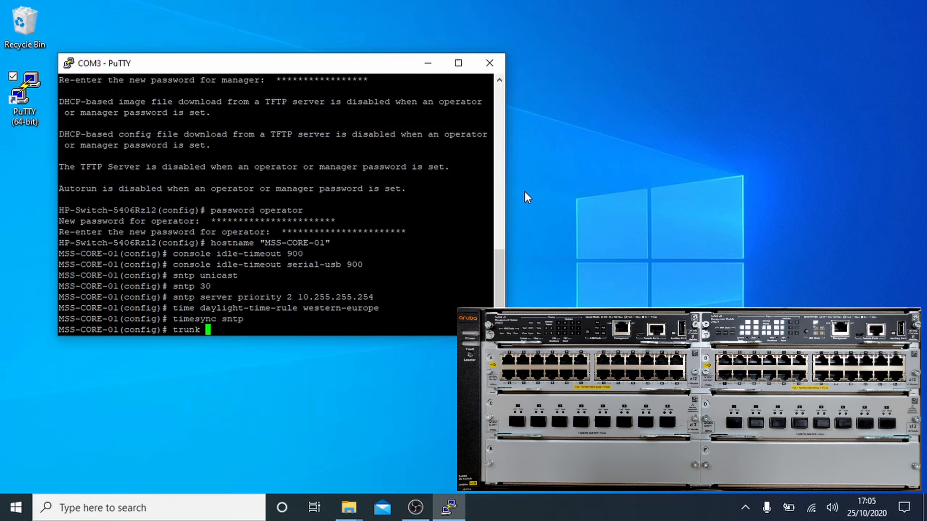
type("C1,")
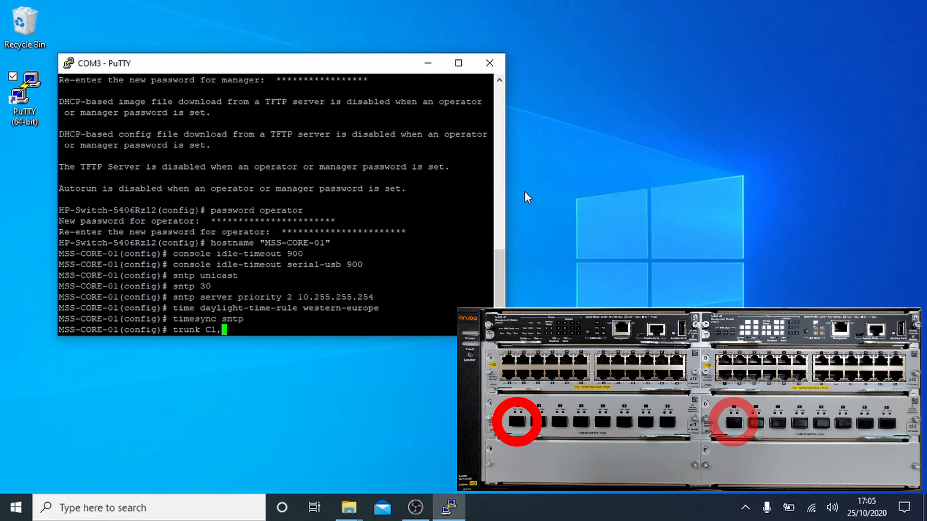
type("D1")
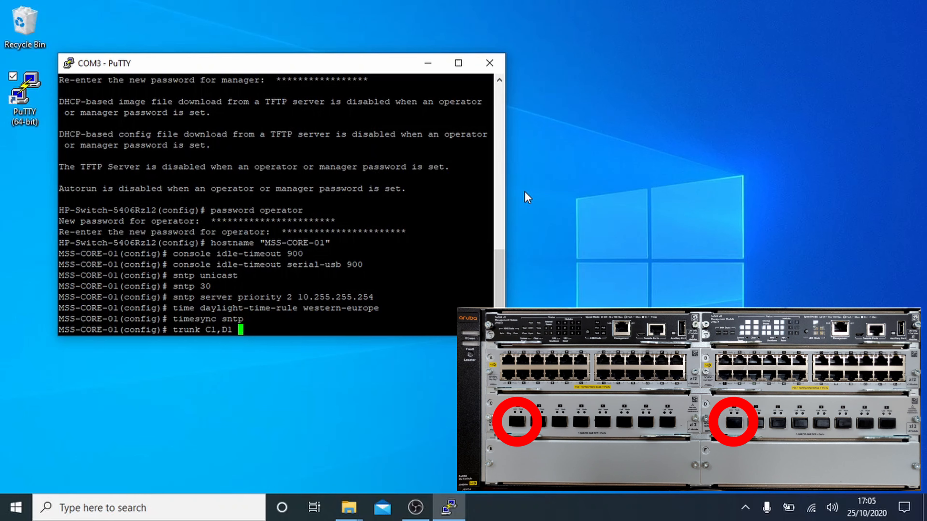
type("Trk1")
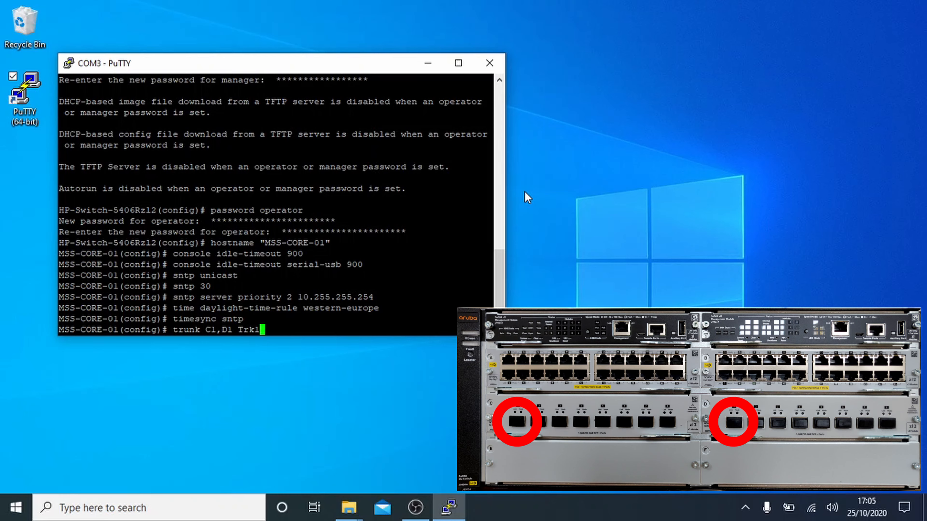
type("lacp")
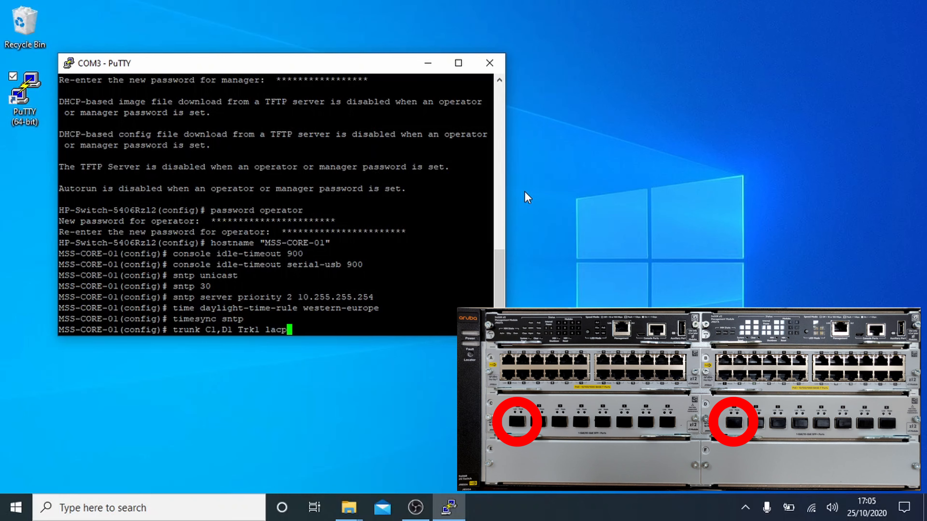
key("Return")
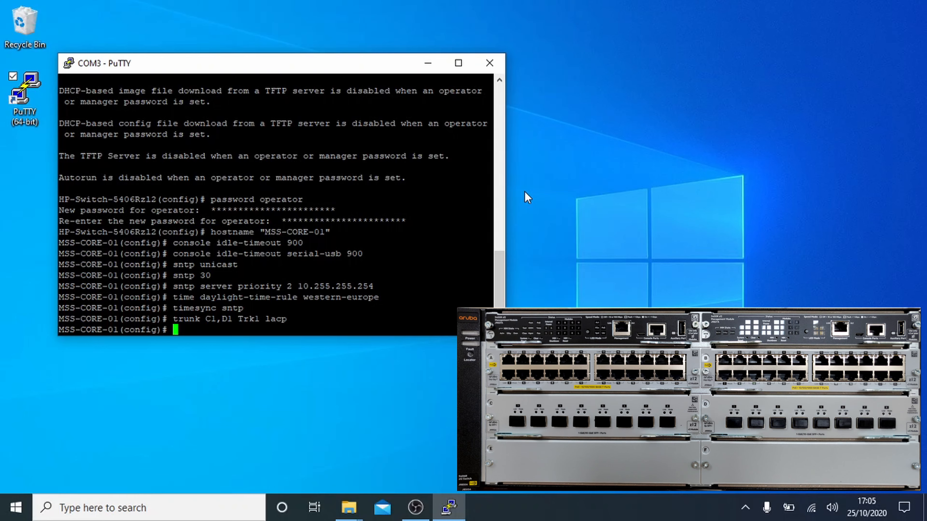
- Add default route 0.0.0.0 0.0.0.0 via 172.20.128.1 and enable ip routing
type("ip")
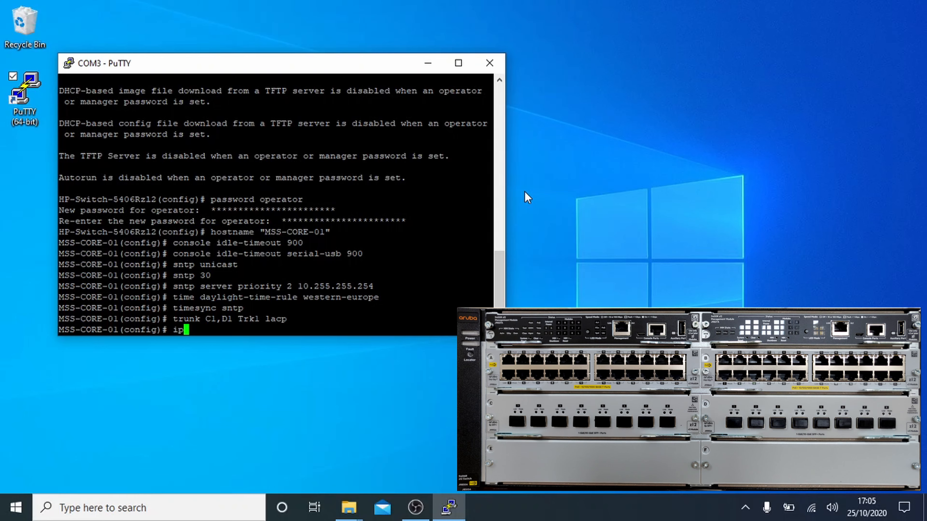
type("route")
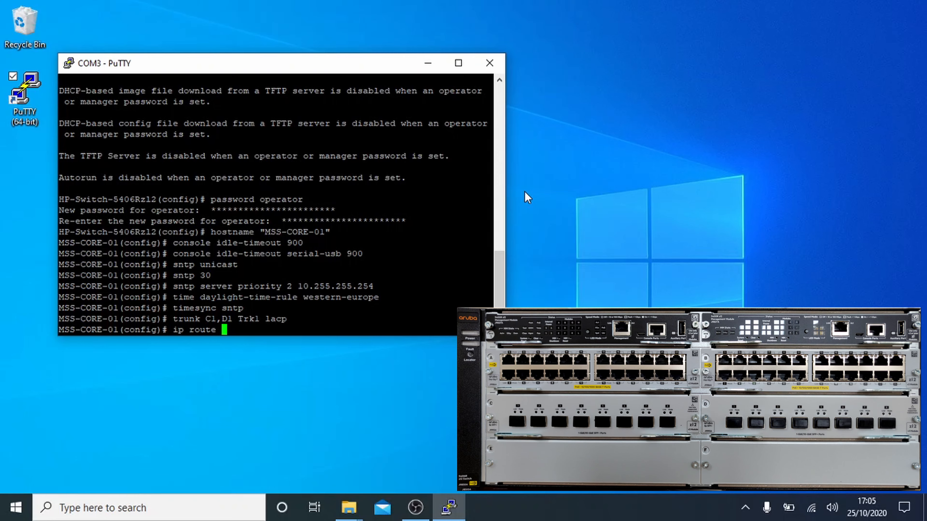
type("0.")
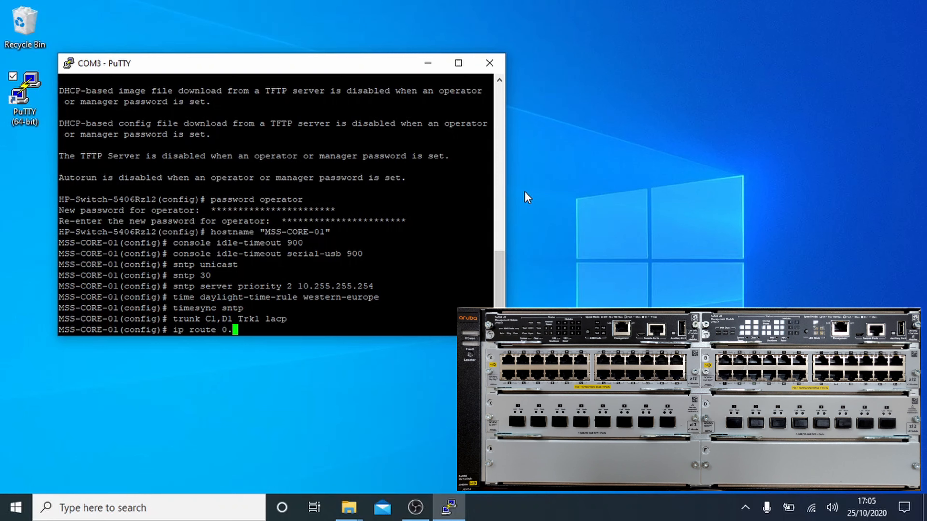
type("0.0.0")
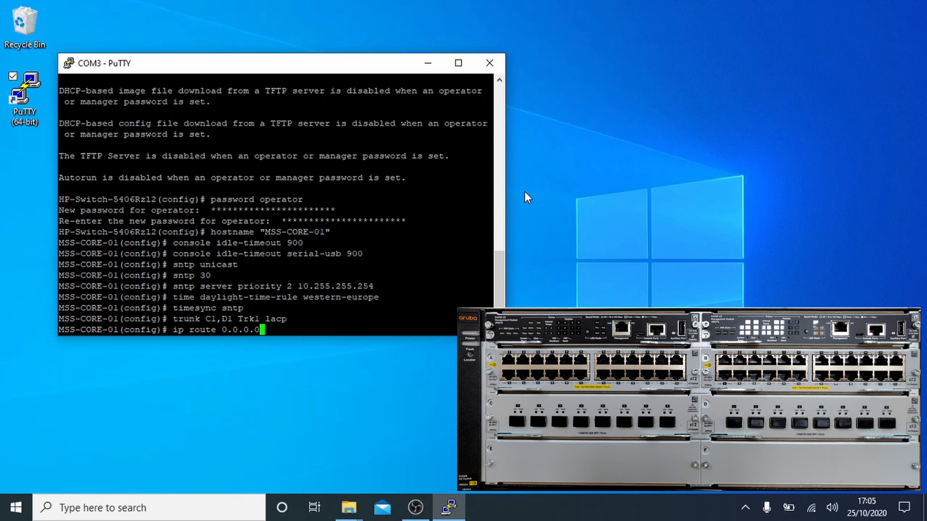
type("0.0.0.0")
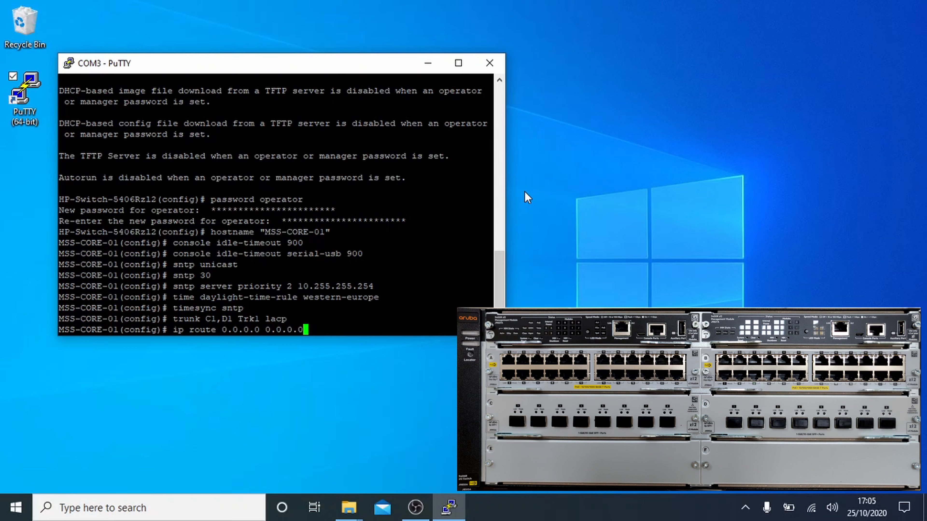
type("172")
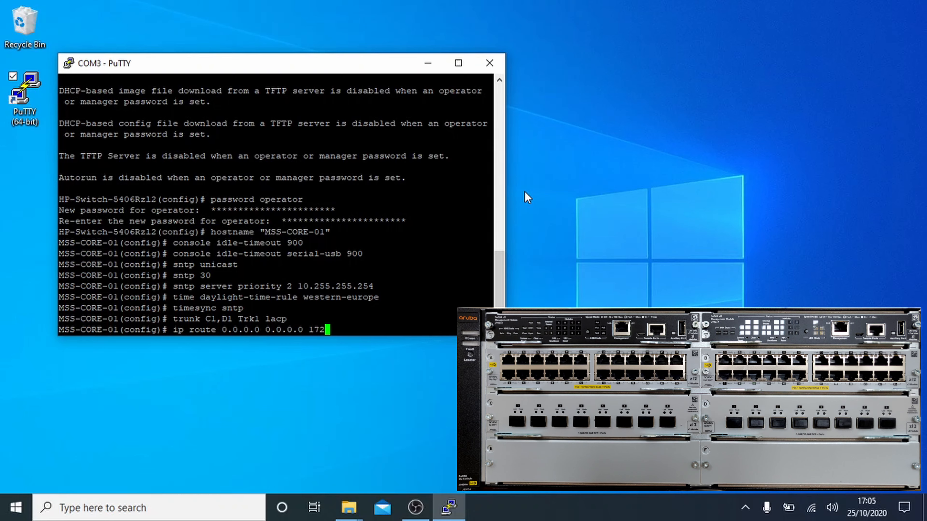
type(".20.")
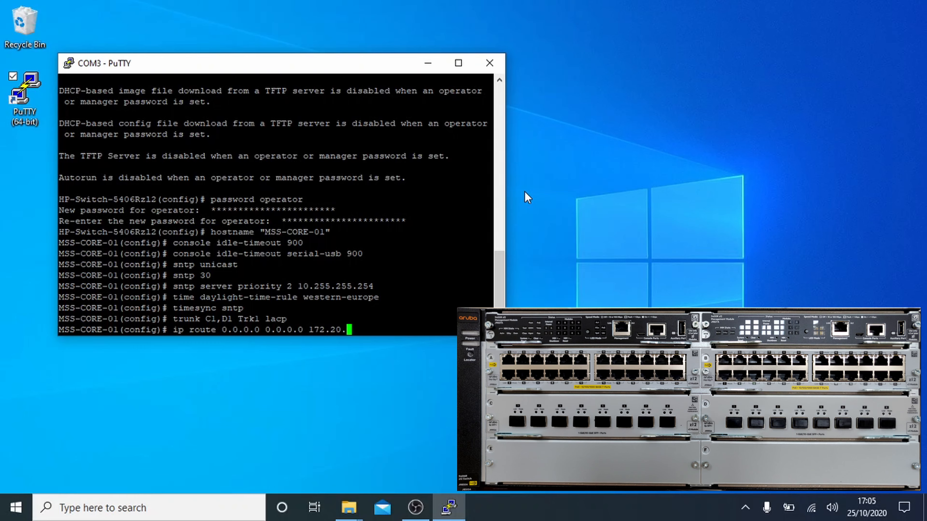
type("128")
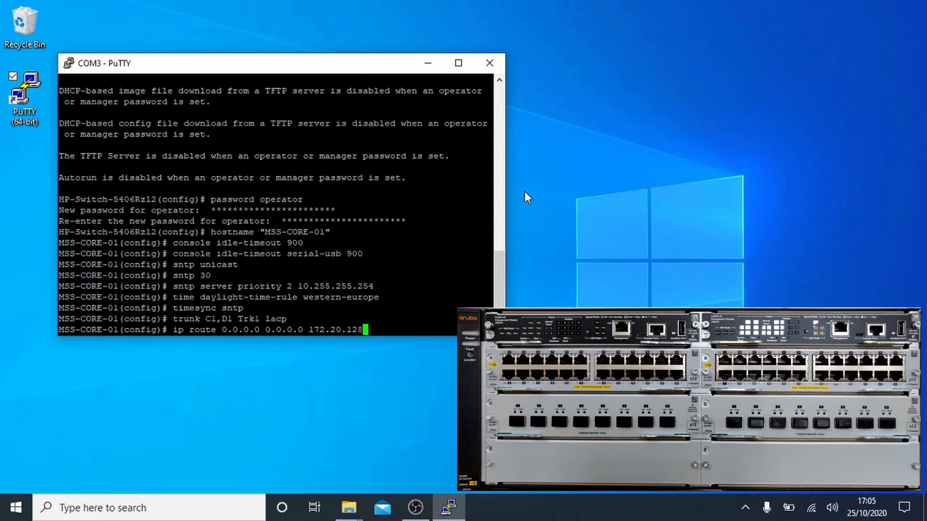
type("1")
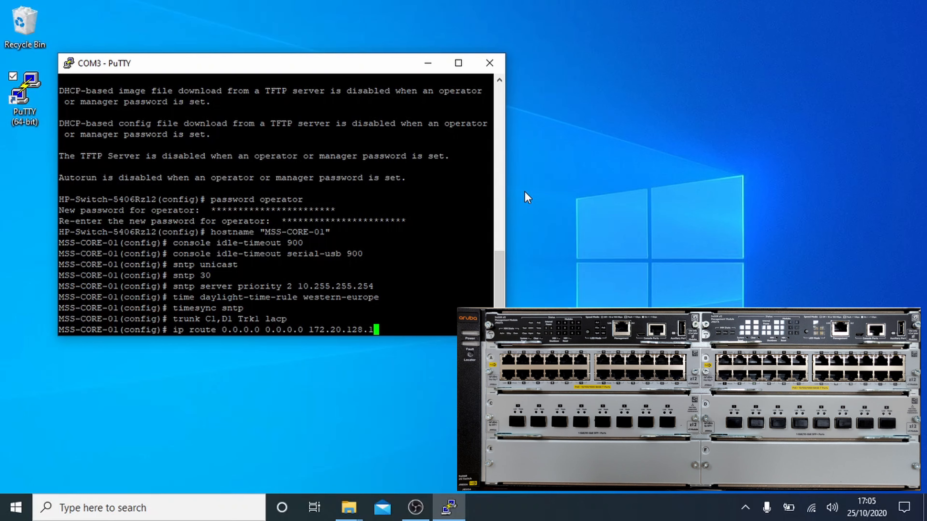
key("Return")
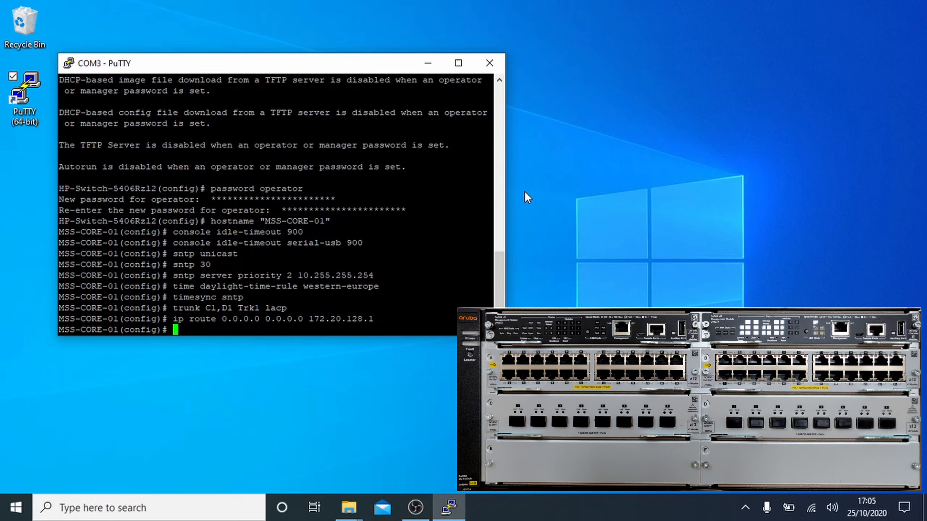
type("ip routing")
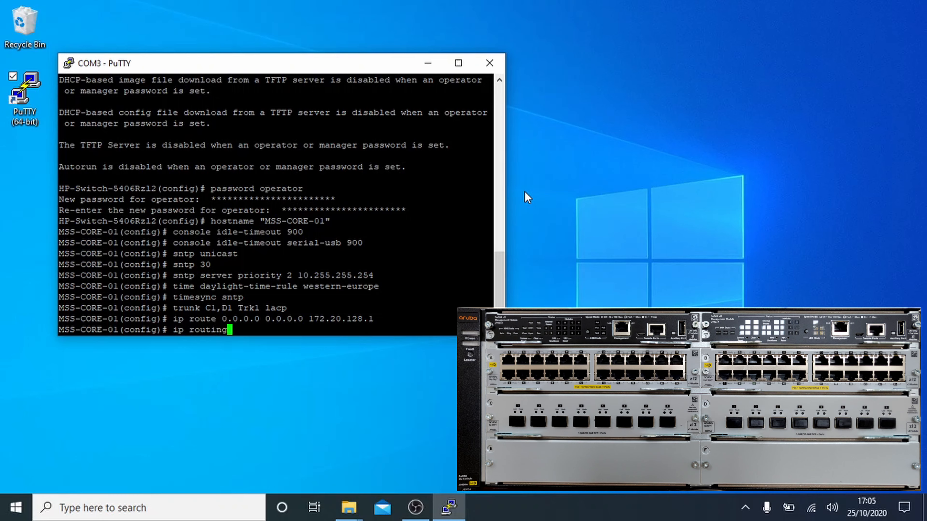
key("Return")
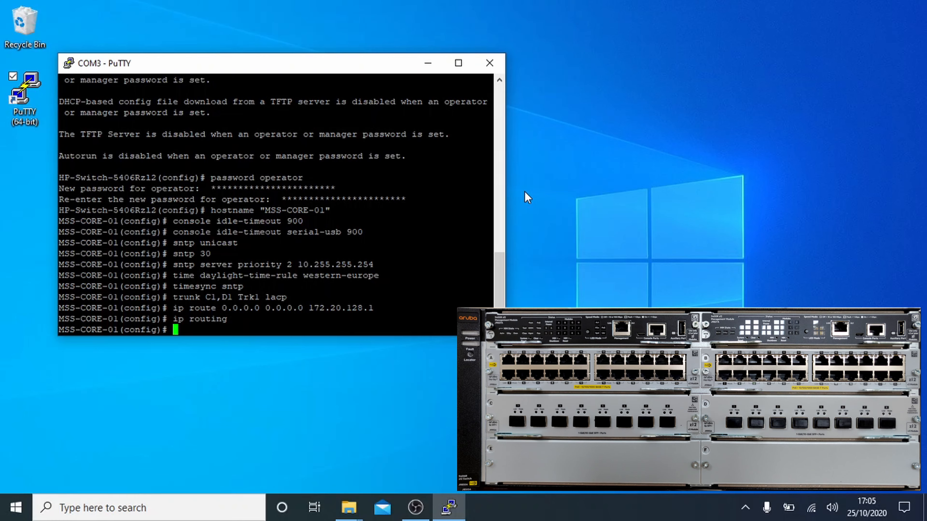
- Name interface A24 "Router1" and exit the interface
type("i")
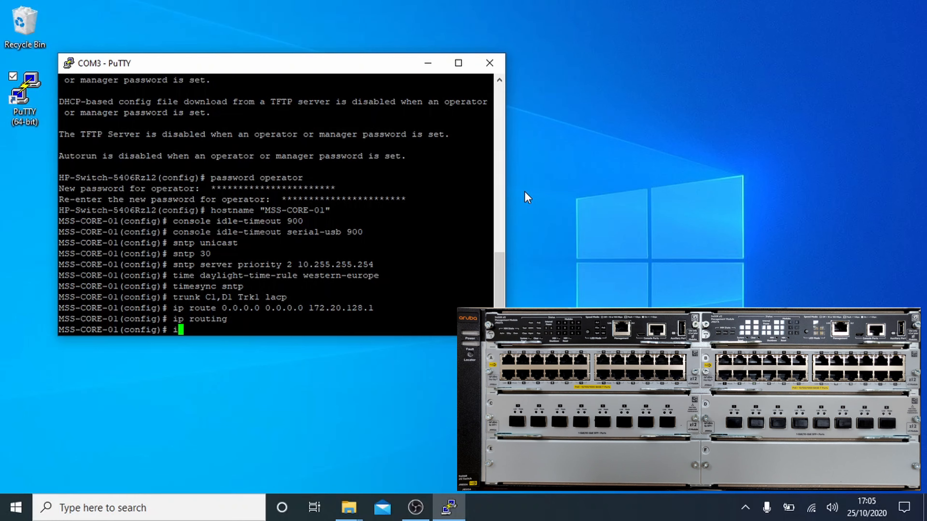
type("nterface")
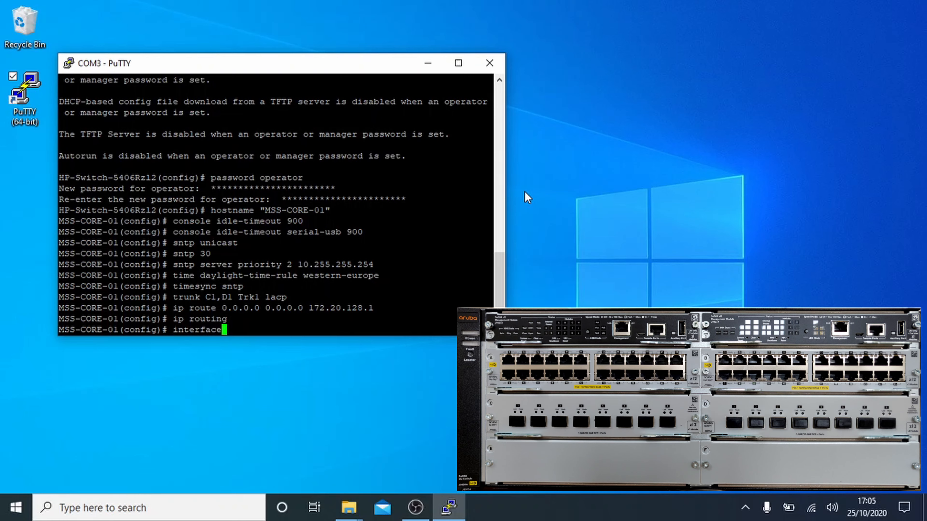
type("A24")
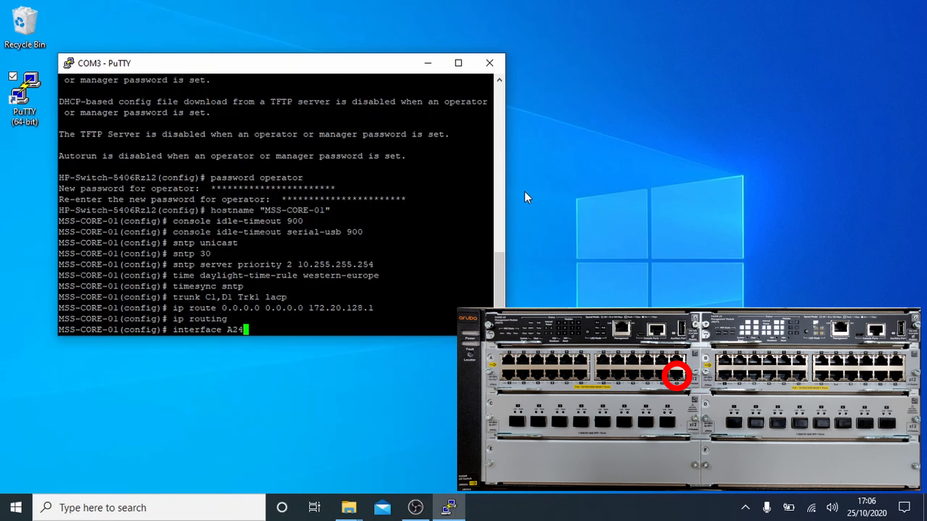
key("Return")
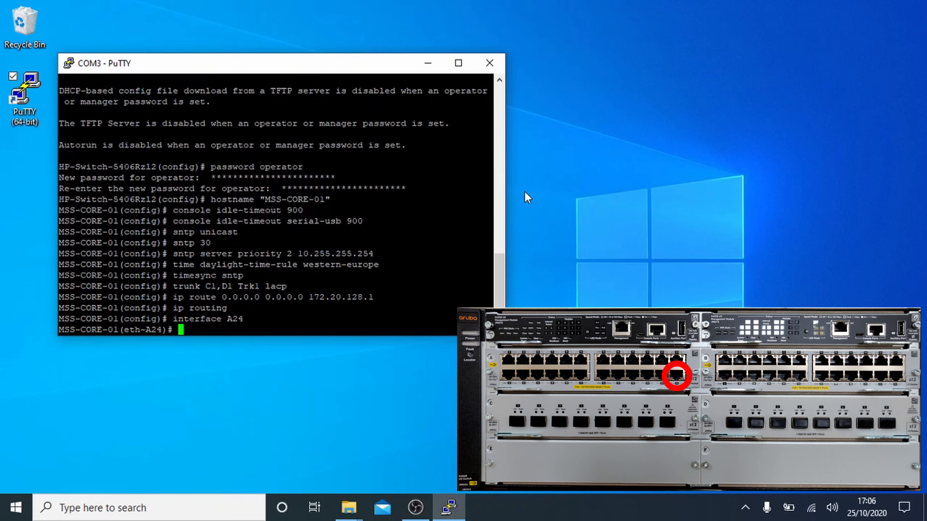
type("name")
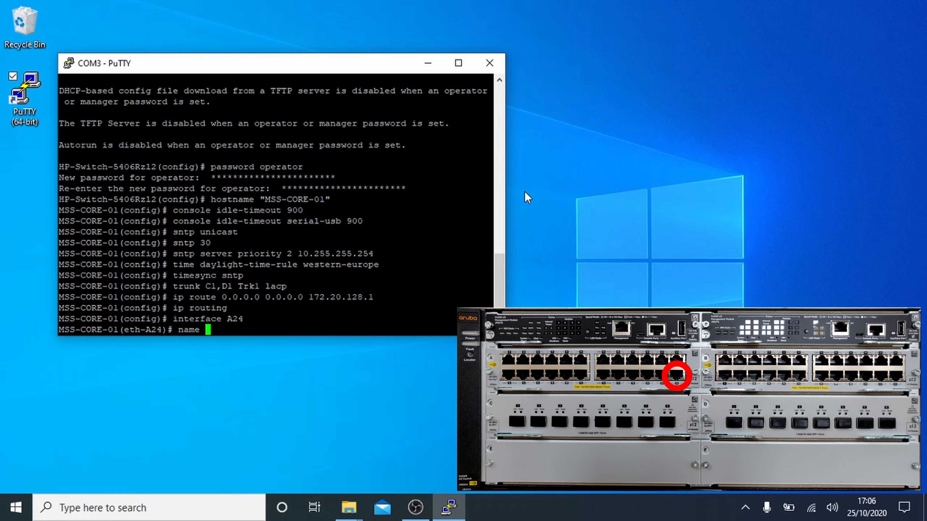
type("\"")
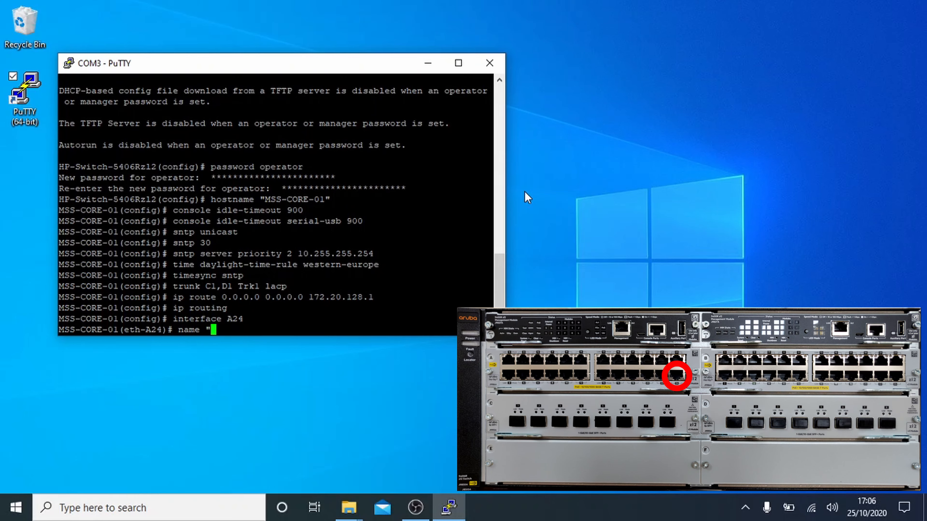
type("Router1")
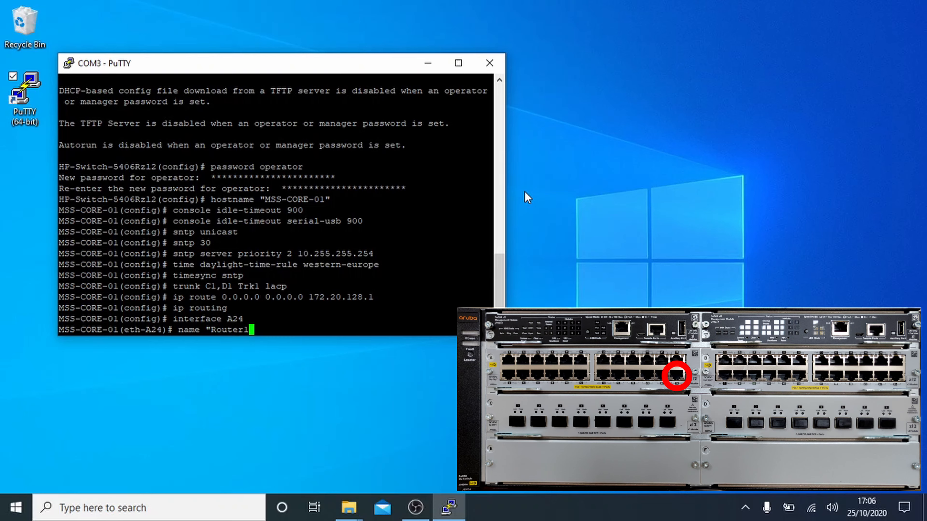
key("Return")
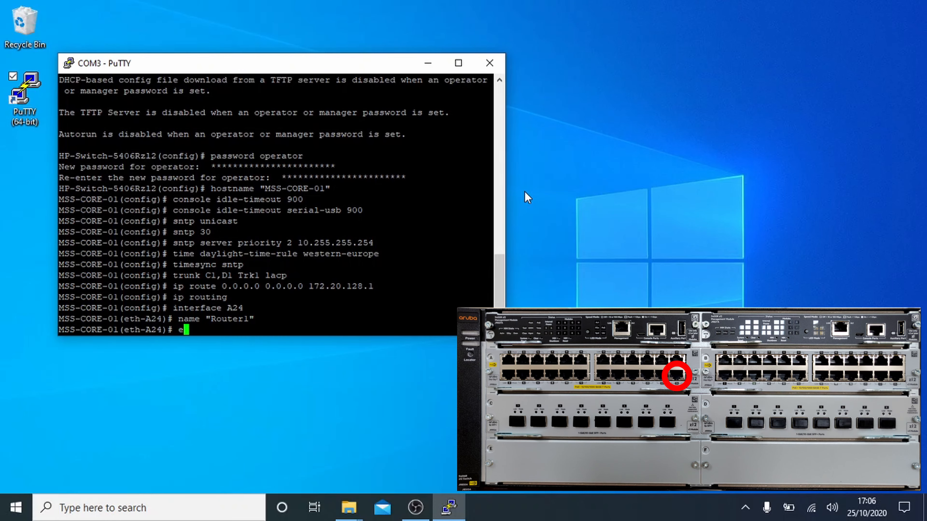
type("exit")
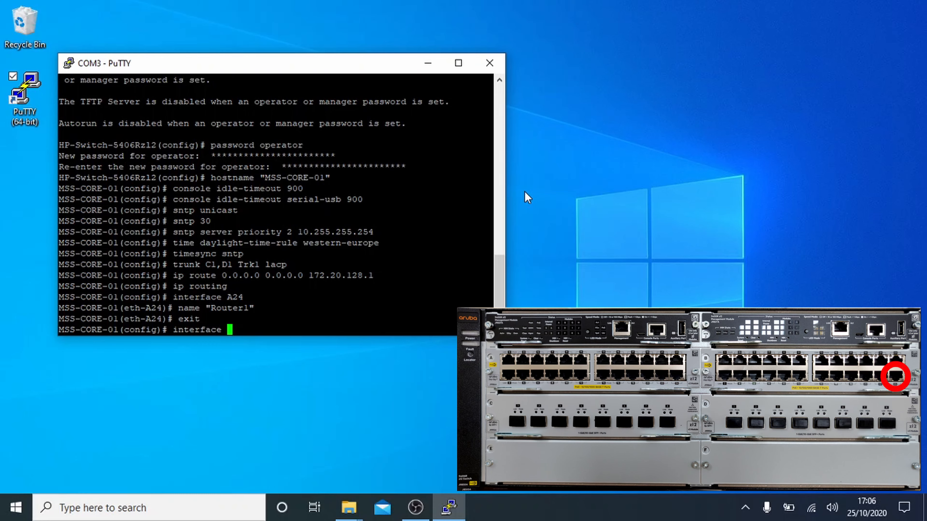
- Name interface B24 "Router2" and exit the interface
type("B24")
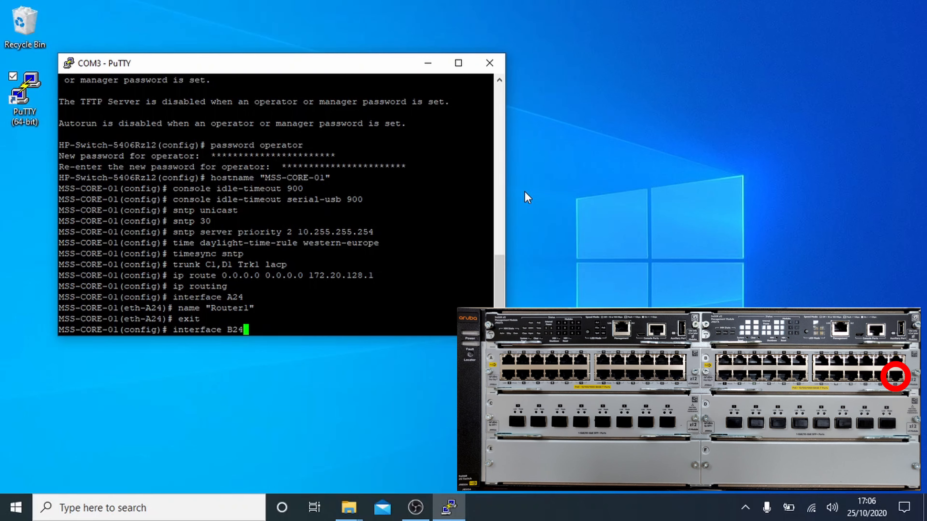
key("Return")
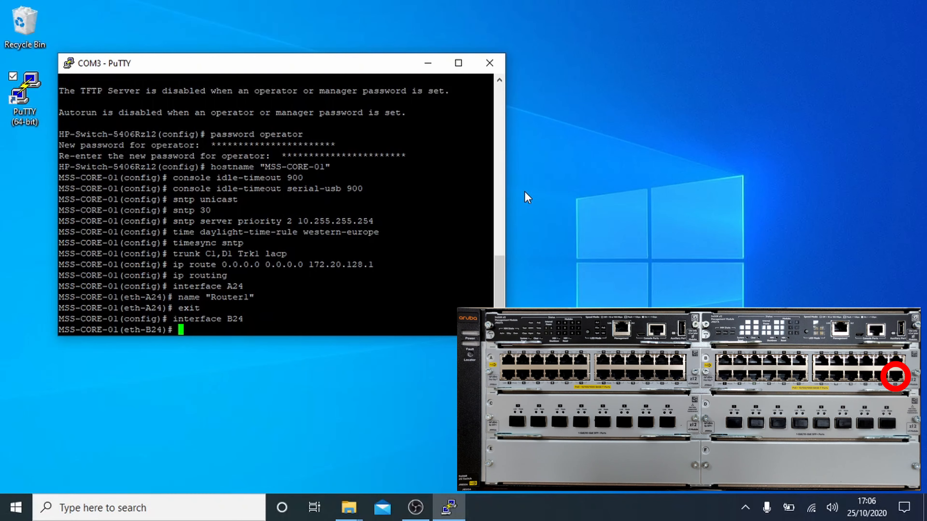
type("name \"Router2")
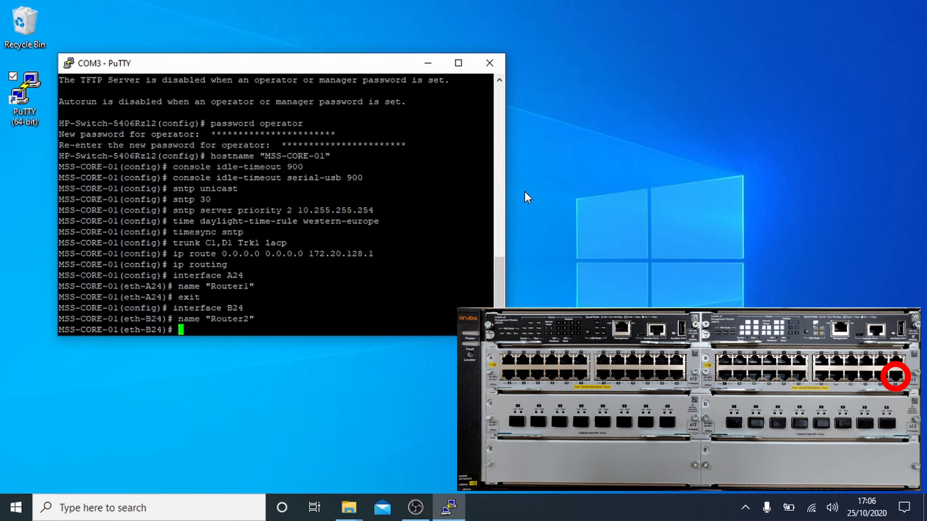
type("exit")
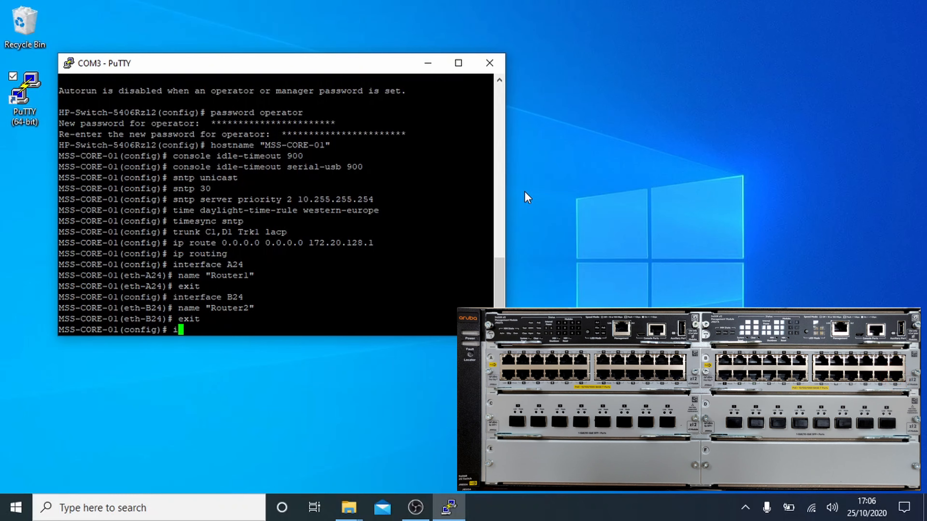
- Name interface A23 "Legacy1" and exit the interface
type("interface A")
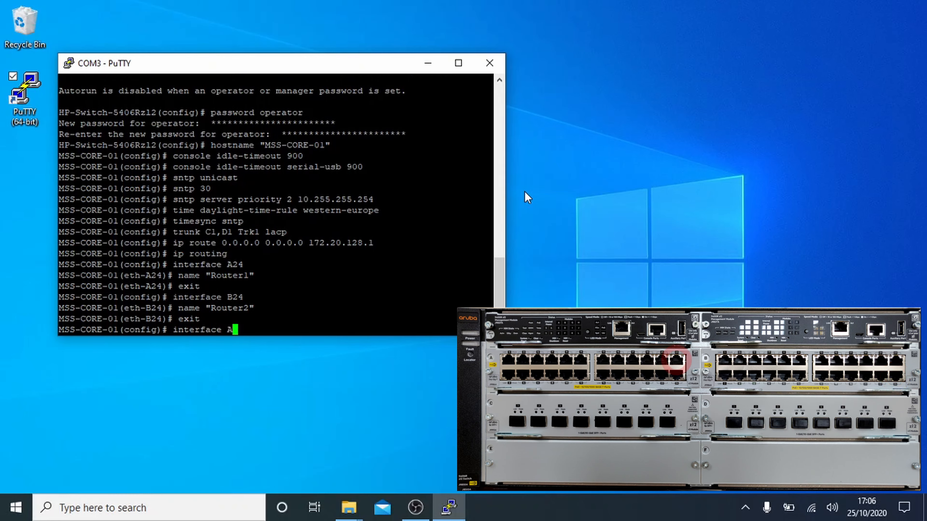
key("Return")
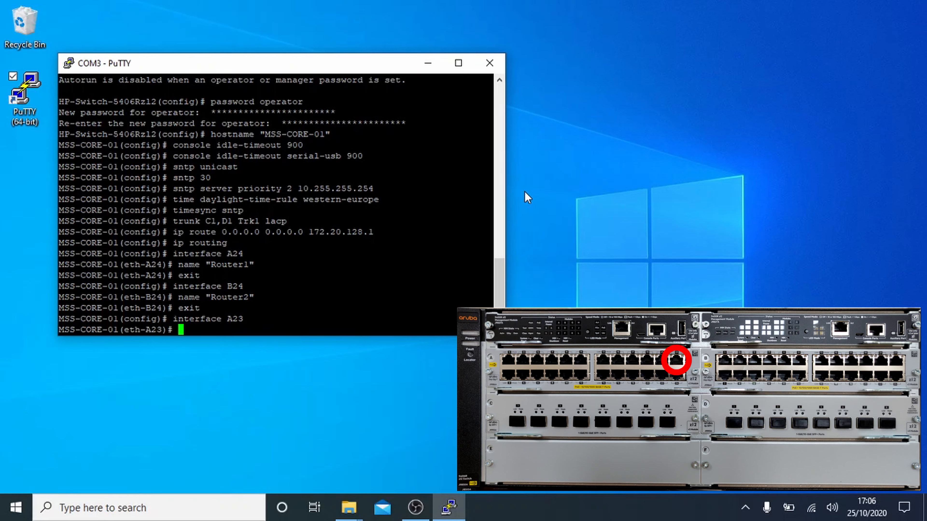
type("name")
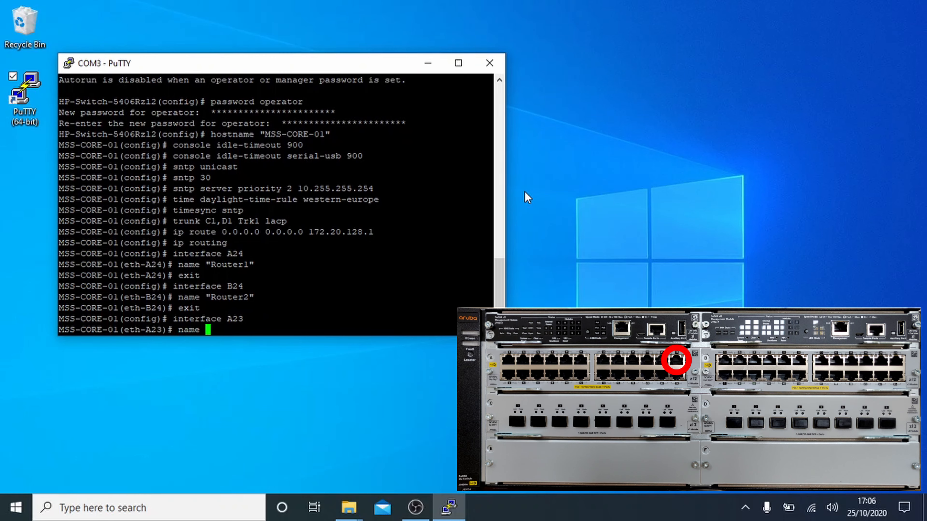
type("\"Legacy")
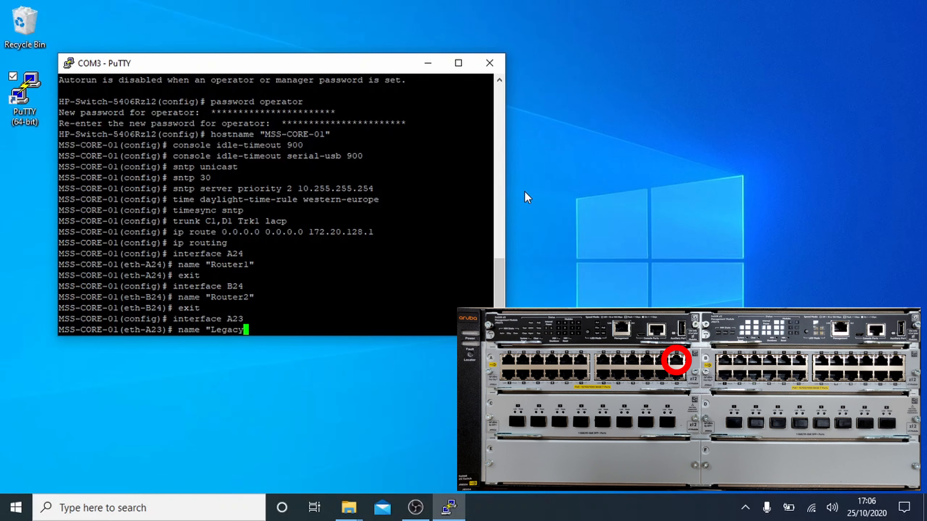
key("Return")
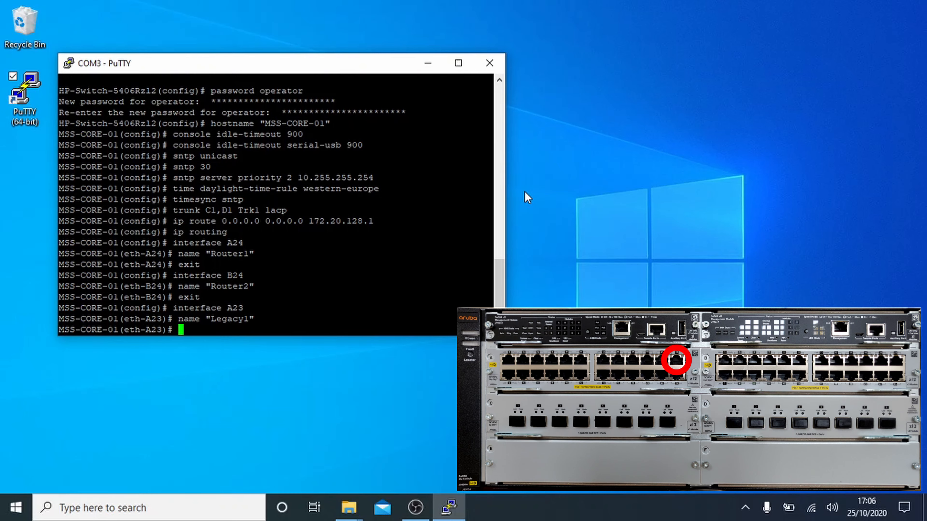
type("exit")
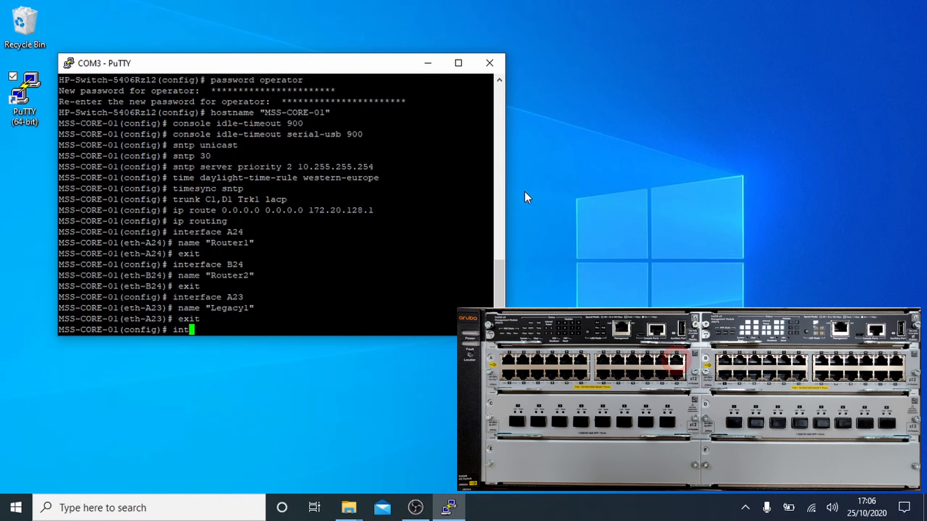
- Name interface B23 "Legacy2"
type("erface")
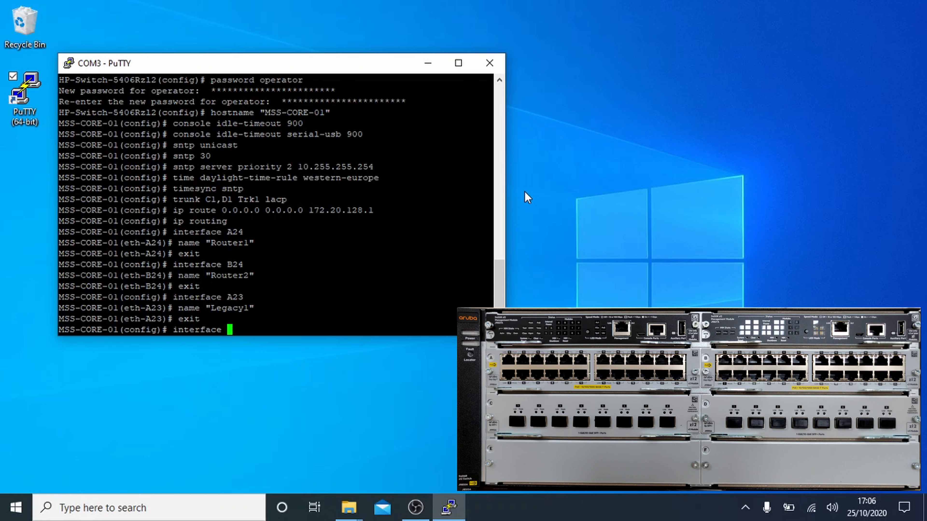
type("B23")
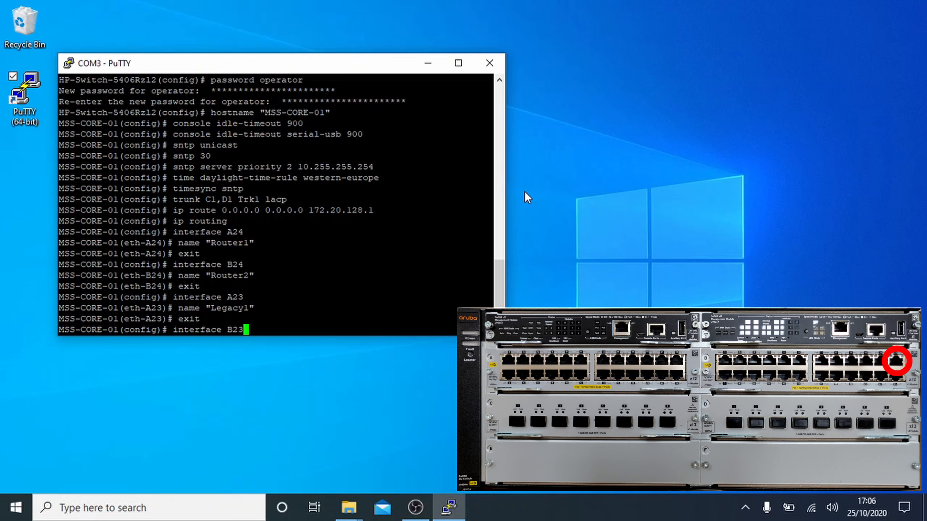
type("name")
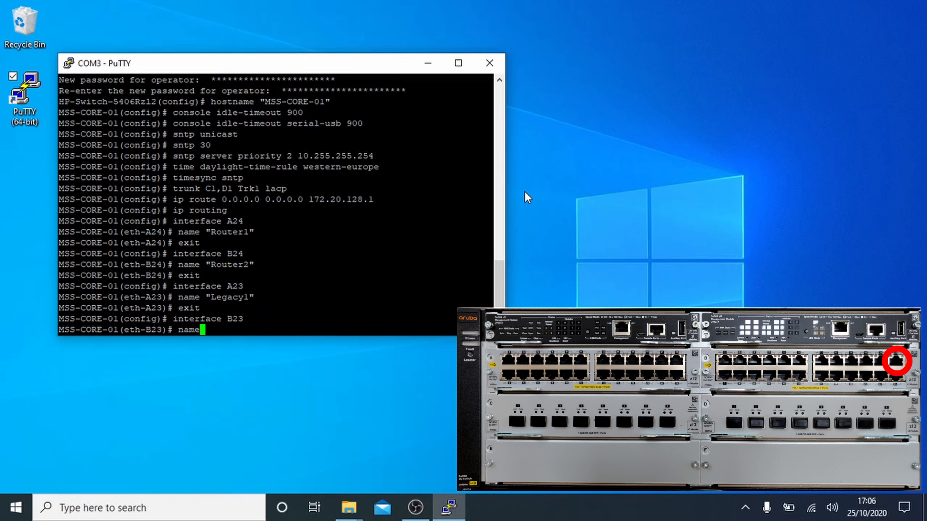
type("\"Legac")
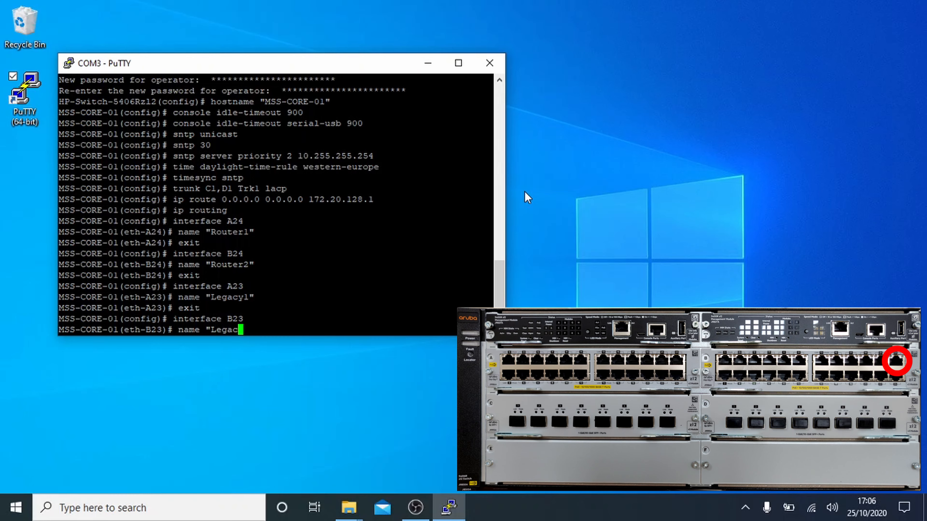
key("Return")
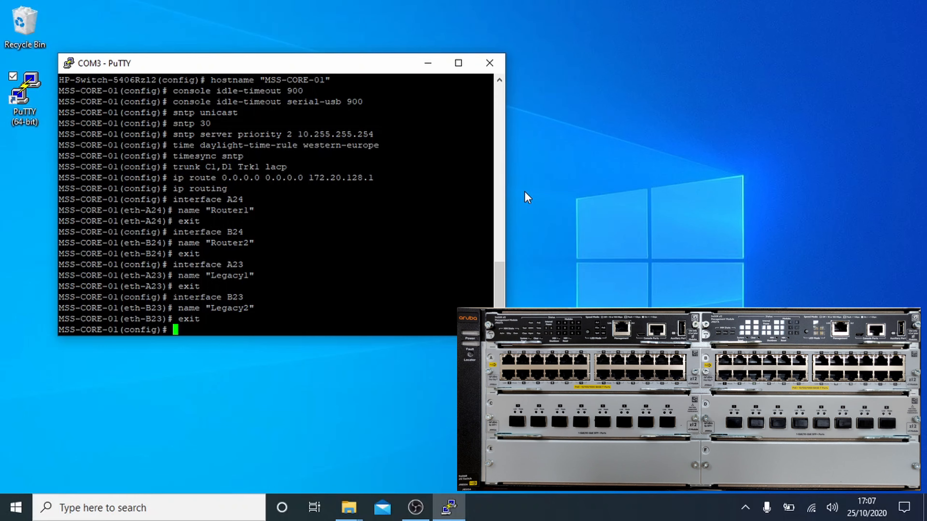
- Enter snmp-server community "public" unrestricted to allow unrestricted SNMP access
type("snmp")
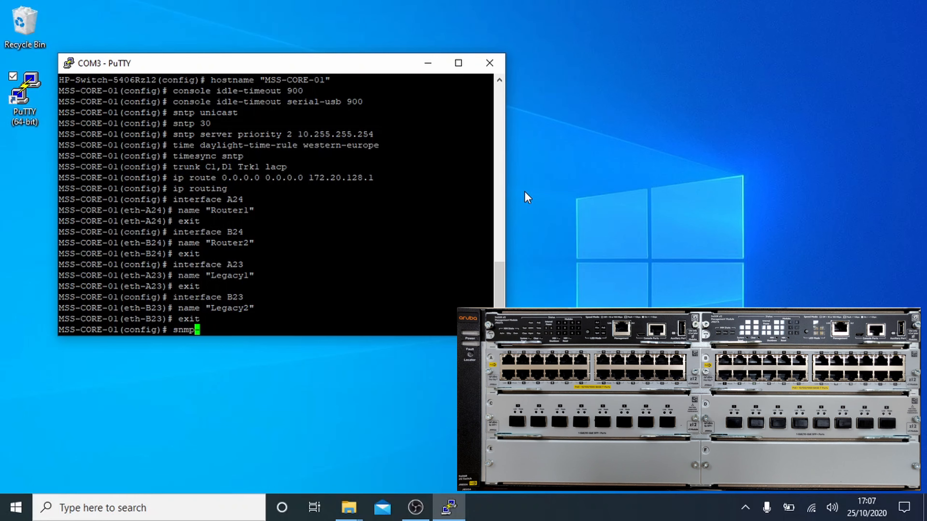
type("-server")
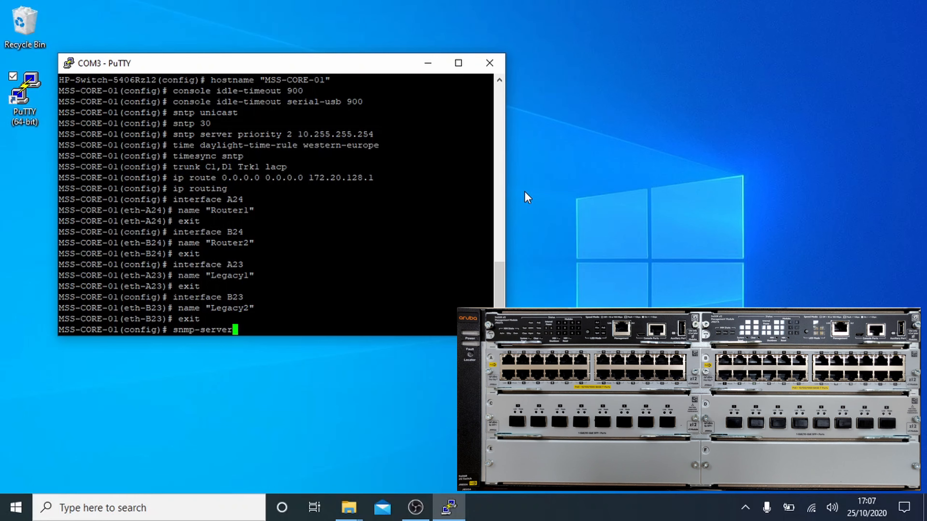
type("c")
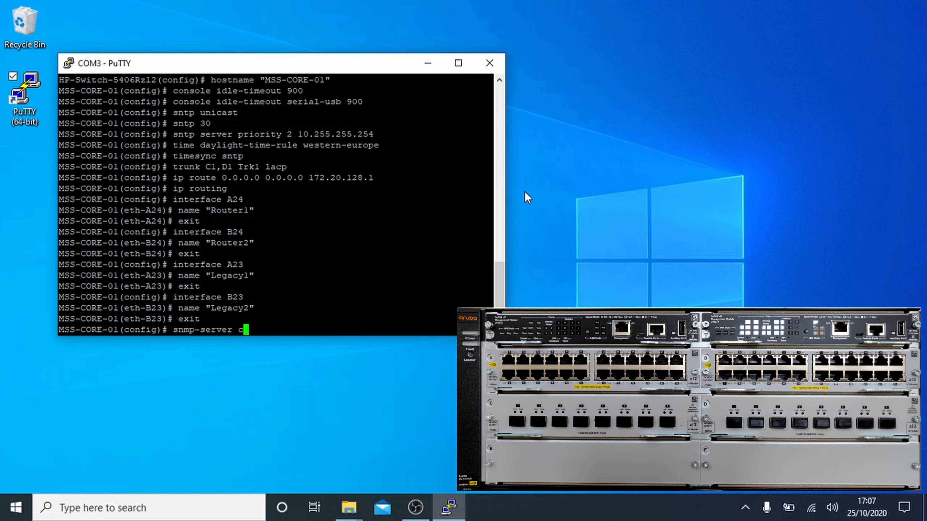
type("ommunity")
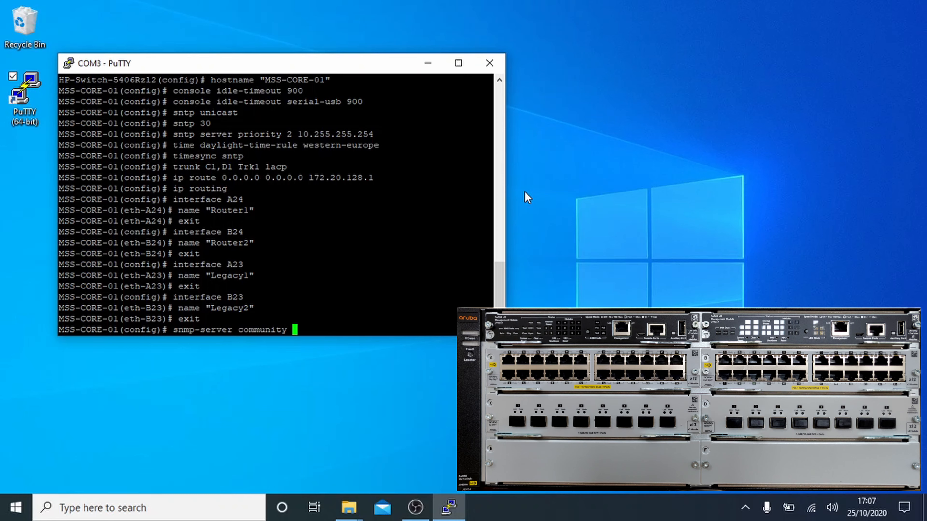
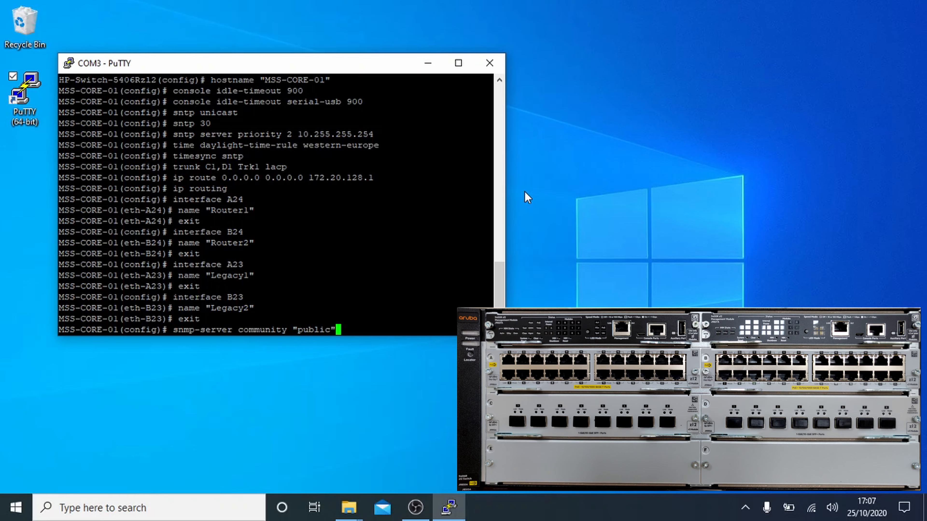
type("unres")
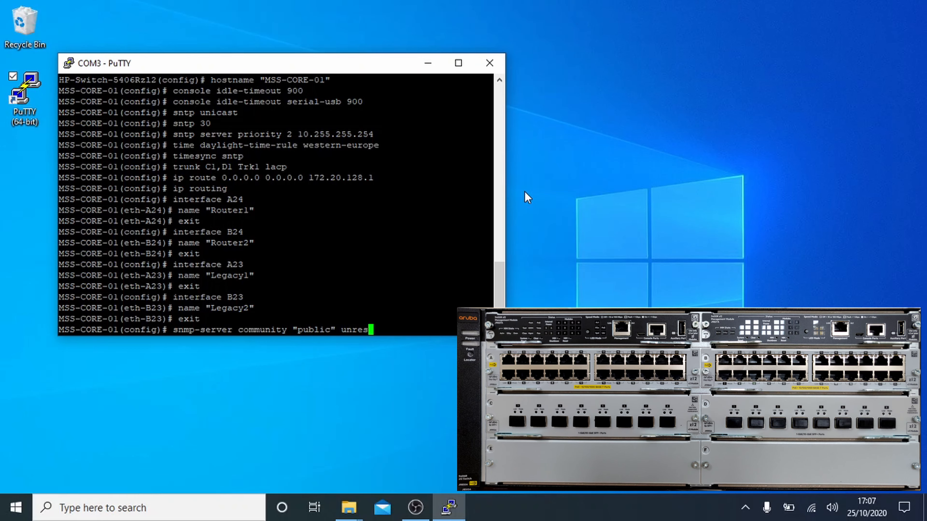
type("tricted")
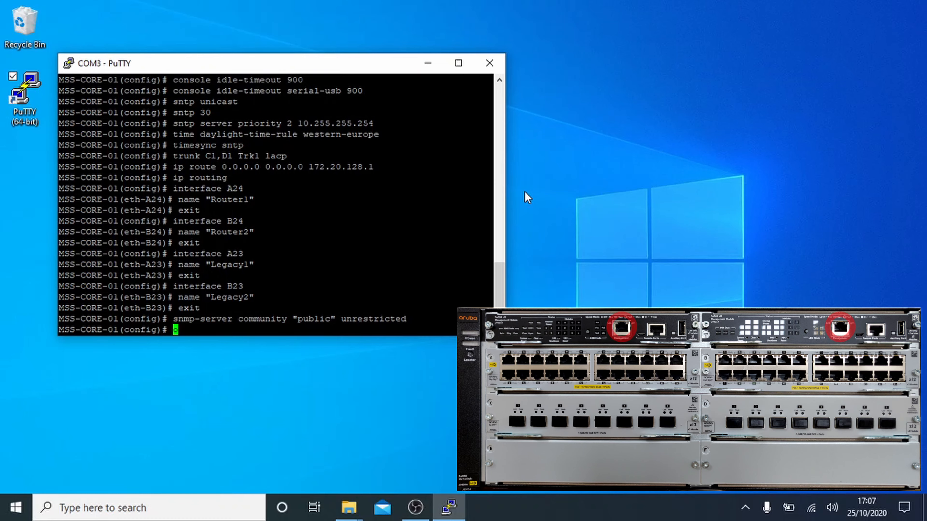
- In the oobm context set ip address dhcp-bootp, then exit to global configuration
type("oobm")
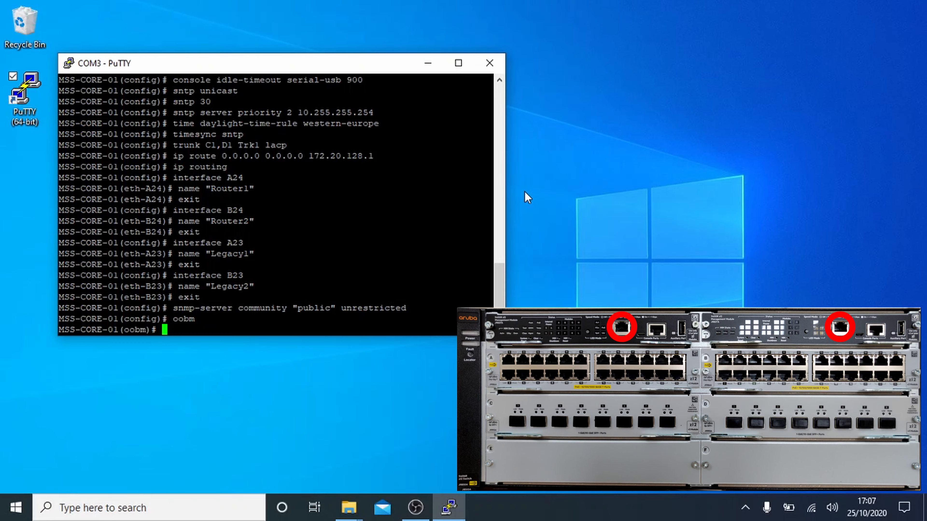
type("ip add")
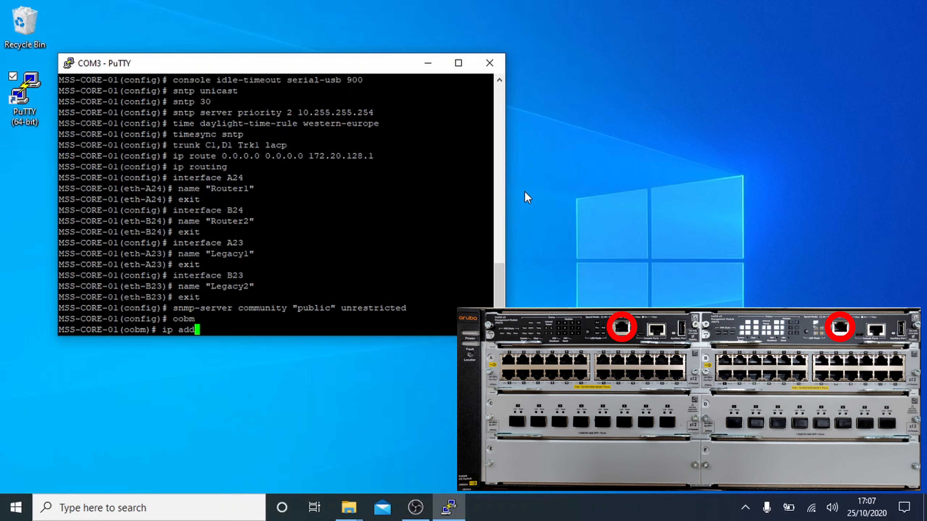
type("ress dhcp")
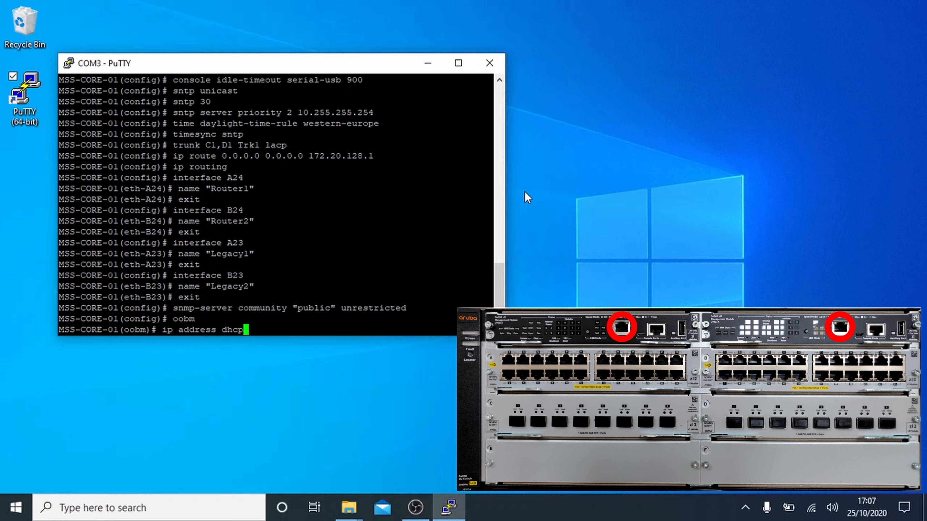
type("-bootp")
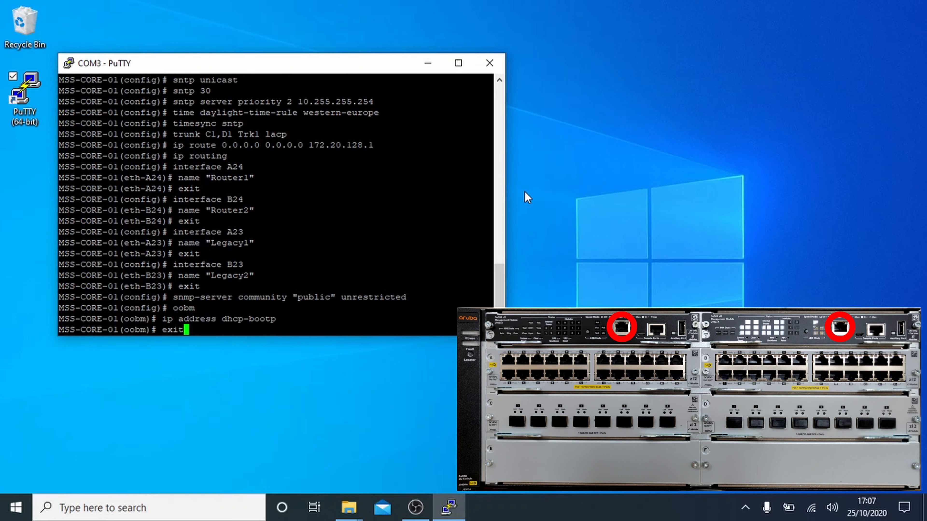
key("Return")
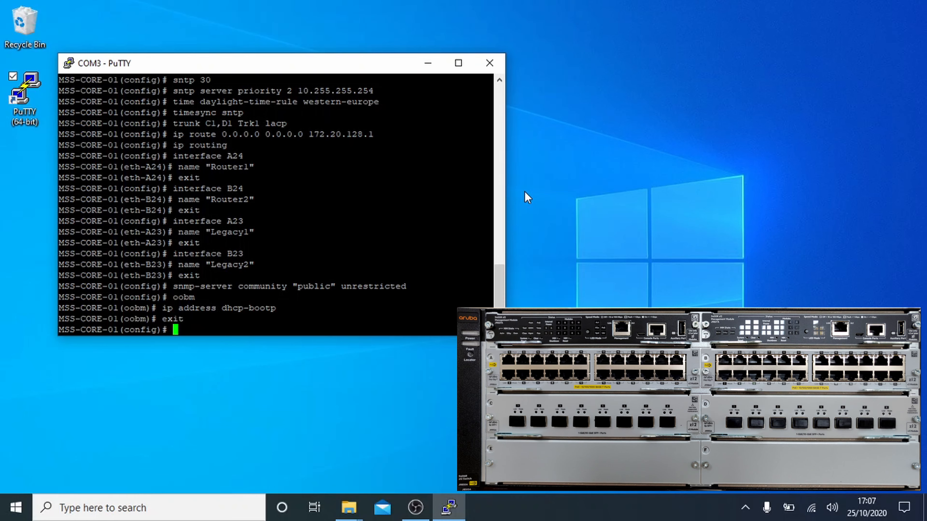
- Enter VLAN 901 and name it "Transit"
type("vlan 901")
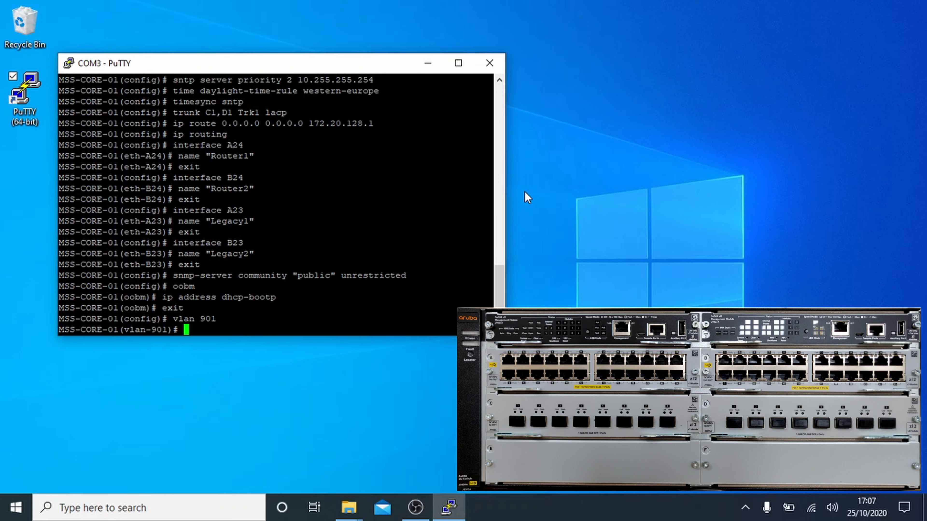
type("name \"T")
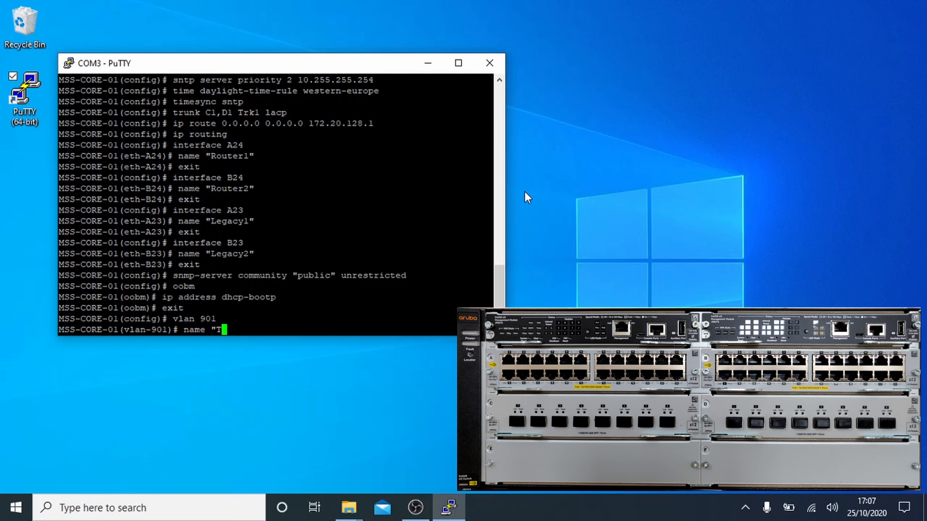
type("ransit\"")
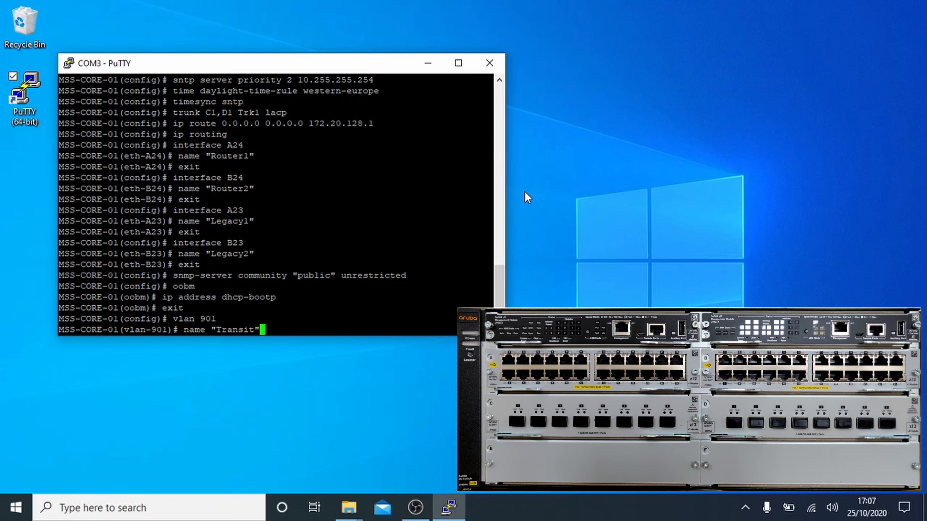
key("Return")
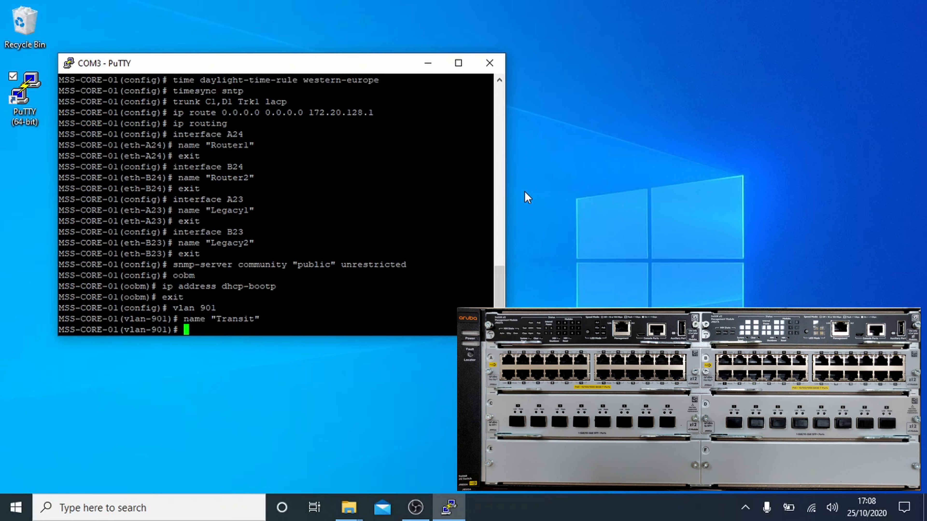
- Make ports A24 and B24 untagged members of VLAN 901
type("untagged")
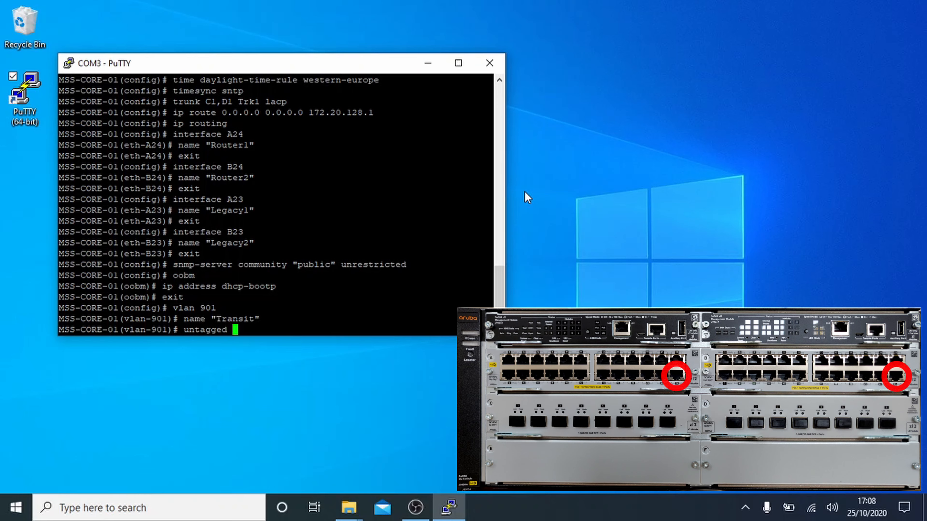
type("A24,B2")
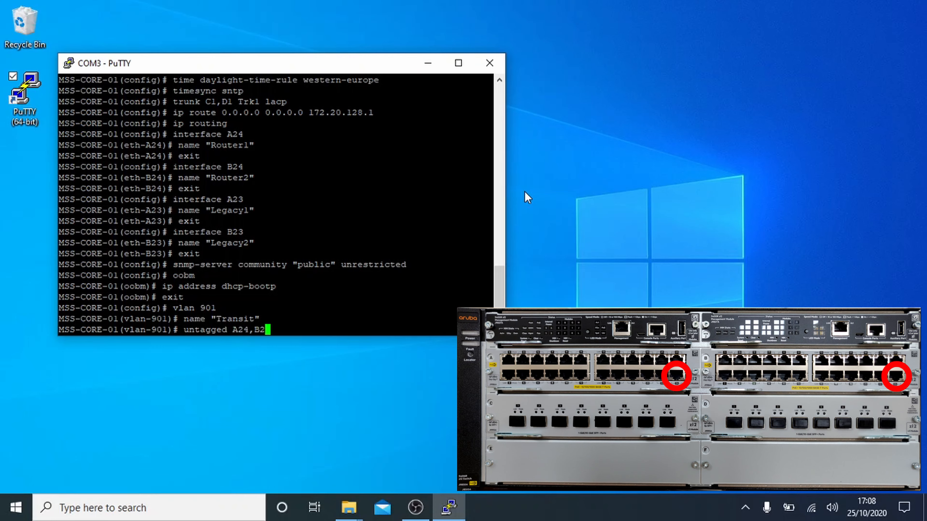
type("4")
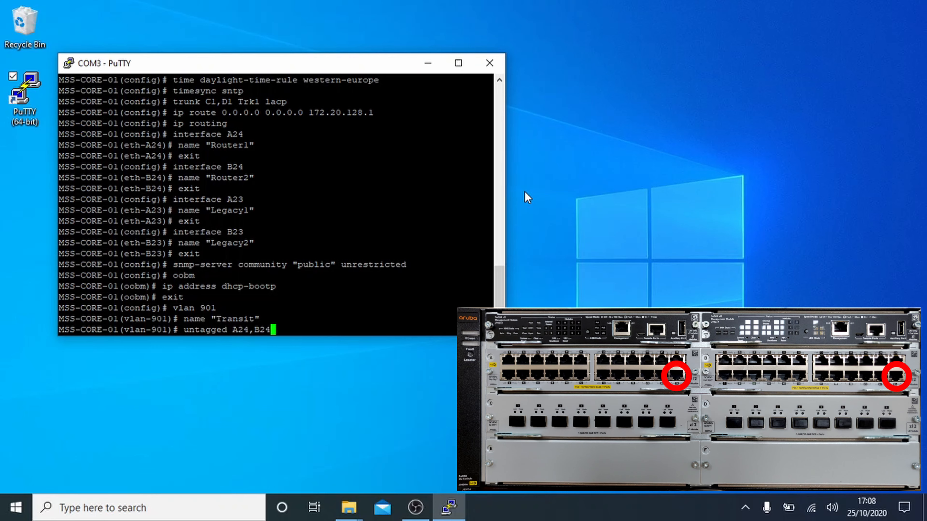
key("Return")
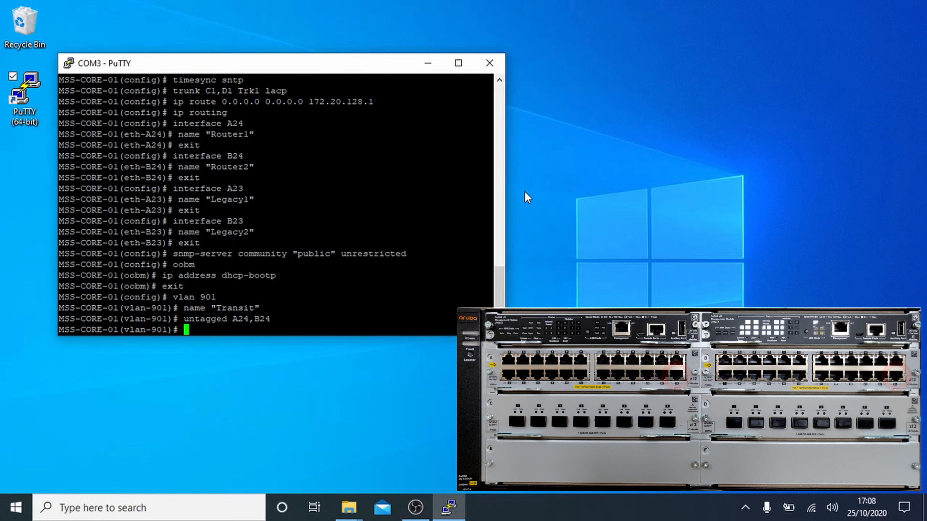
- Add A1-A23, B1-B23 and Trk1 as tagged members of VLAN 901
type("tagge")
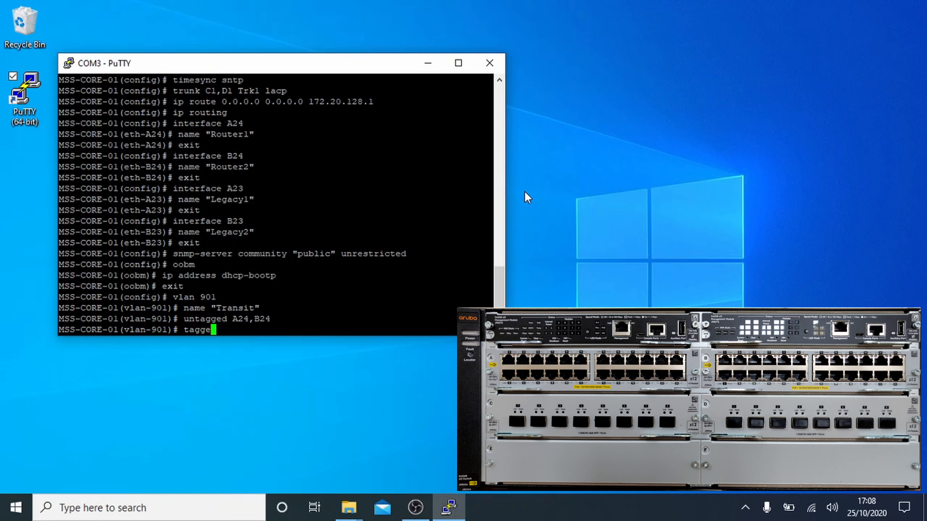
type("d")
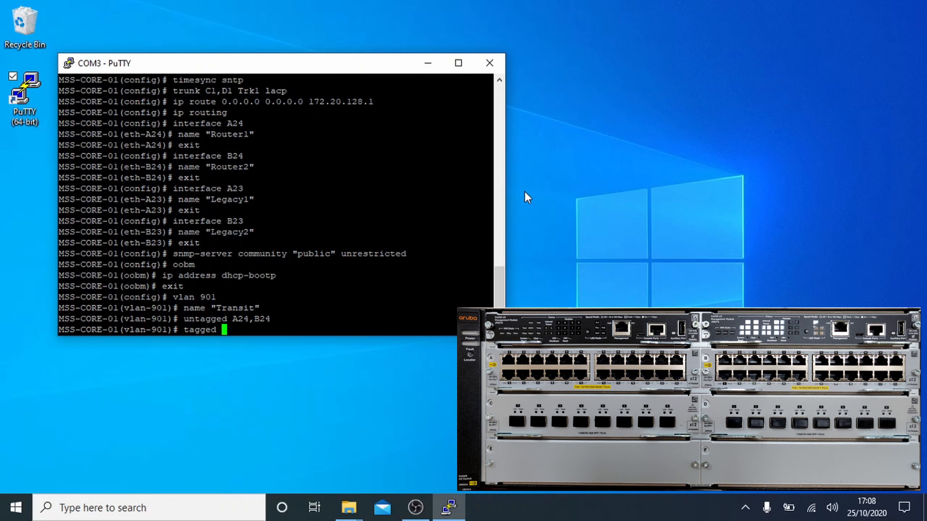
type("A1-A")
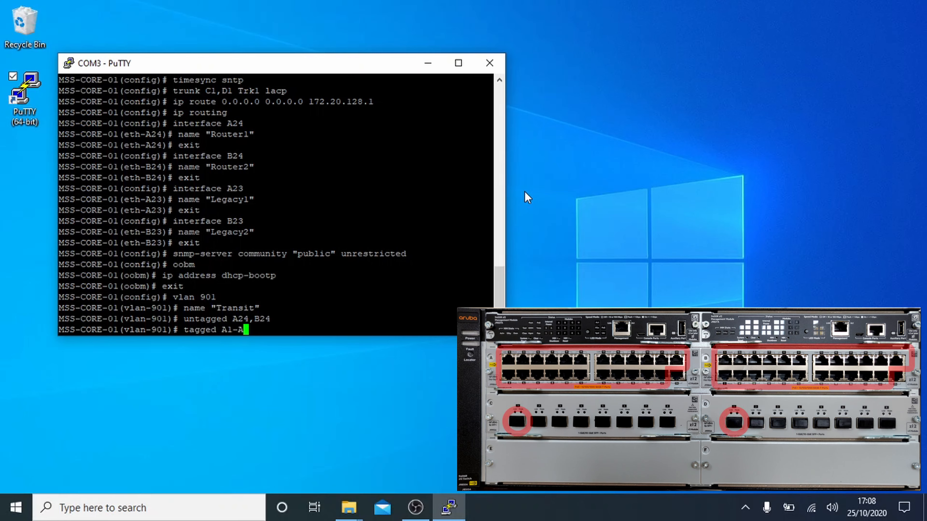
type("23,")
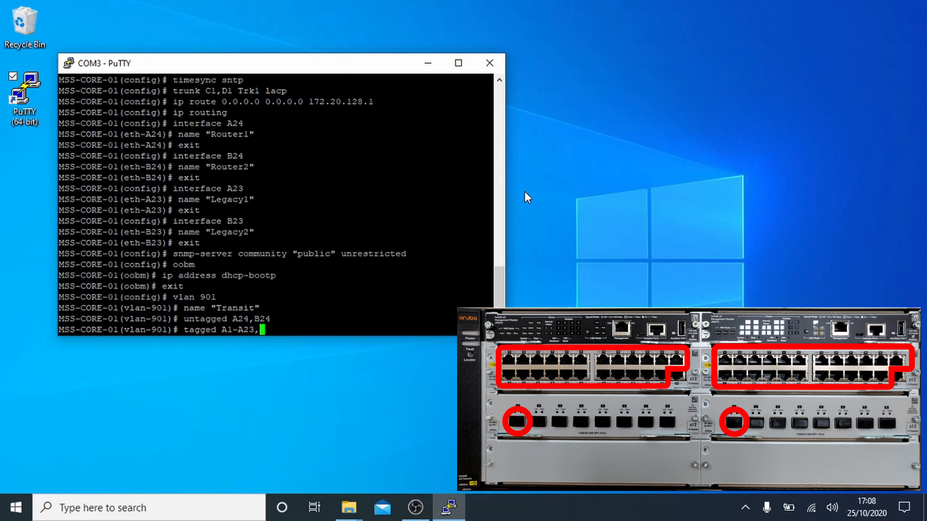
type("B1")
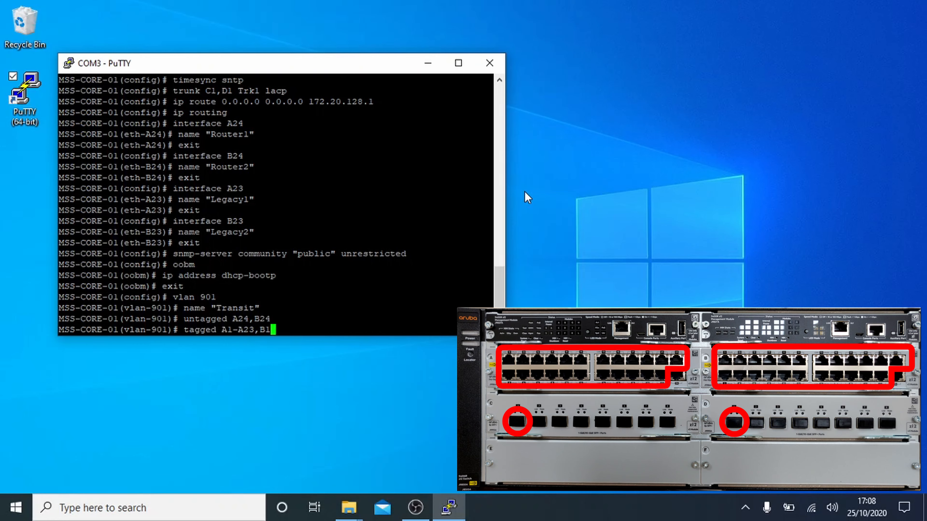
type("-B23,")
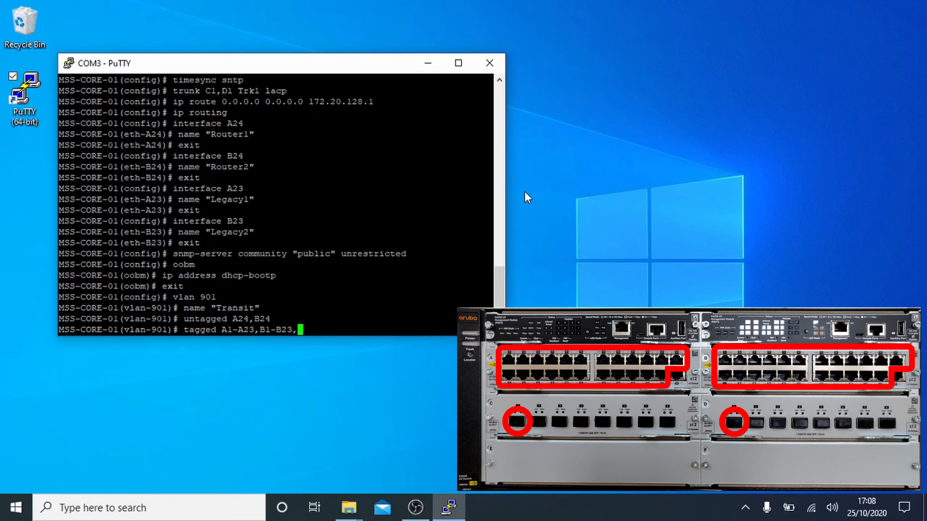
type("Trk")
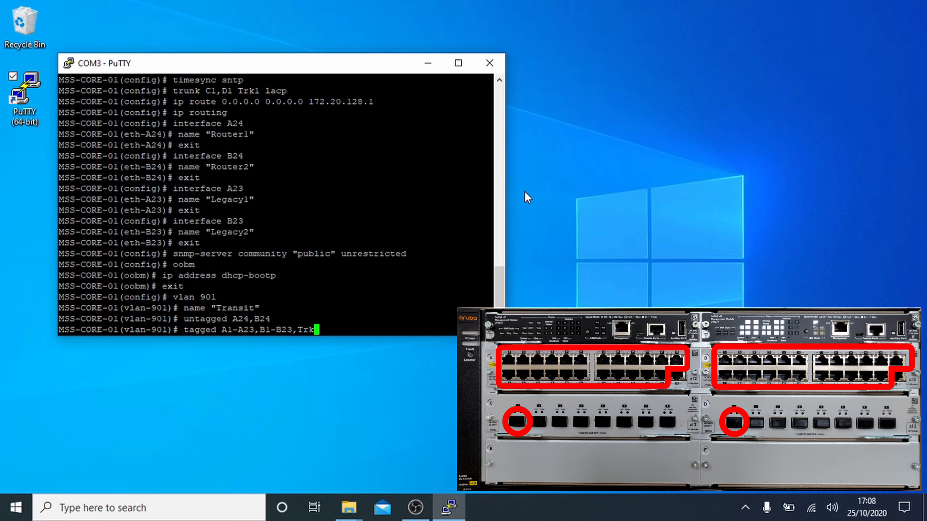
type("1")
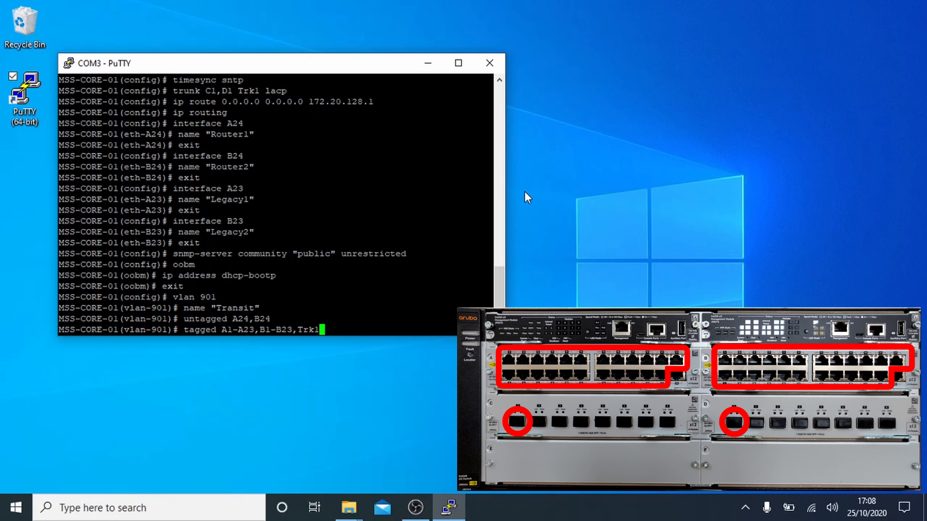
key("Return")
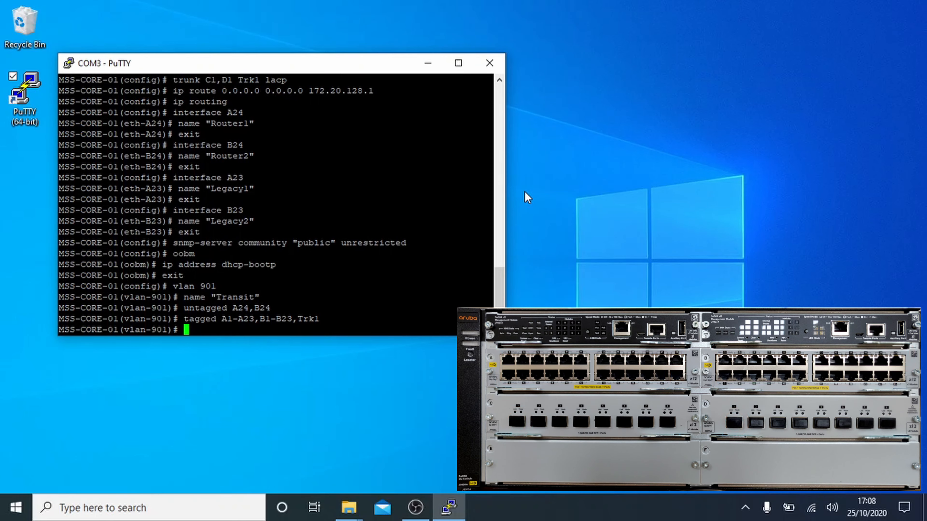
- Assign VLAN 901 ip address 172.20.128.254 255.255.255.0 and exit to global configuration
type("ip addre")
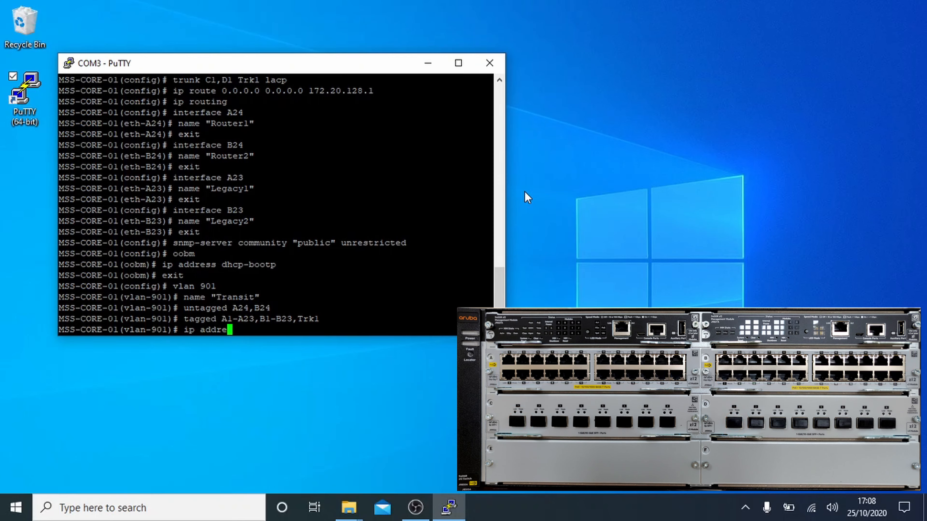
type("ss")
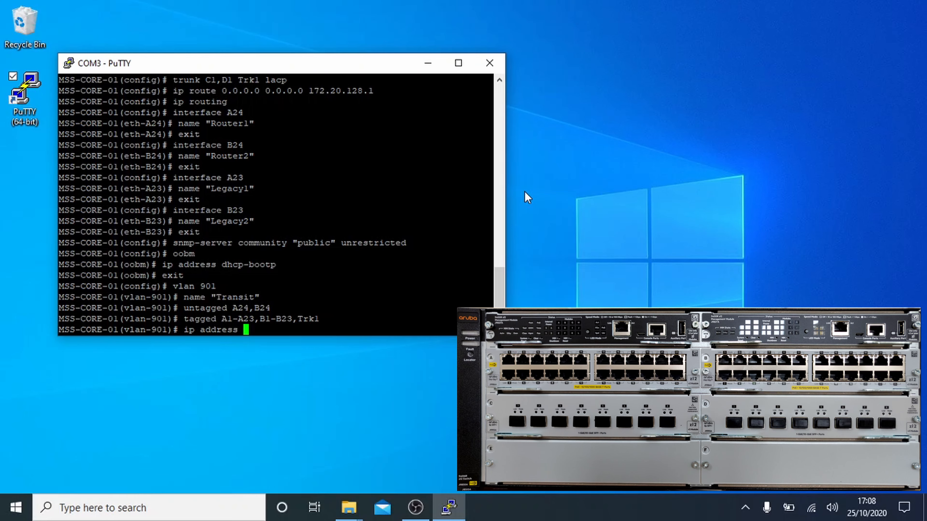
type("172.20")
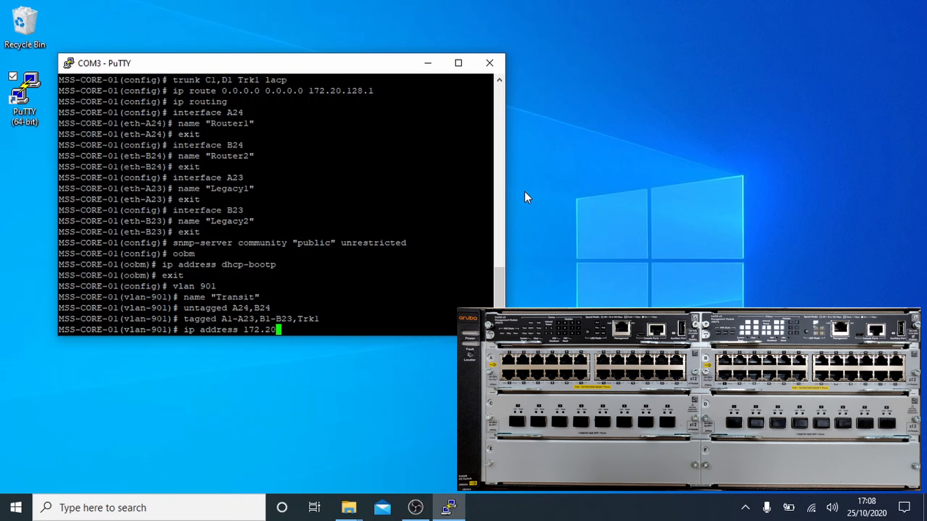
type(".")
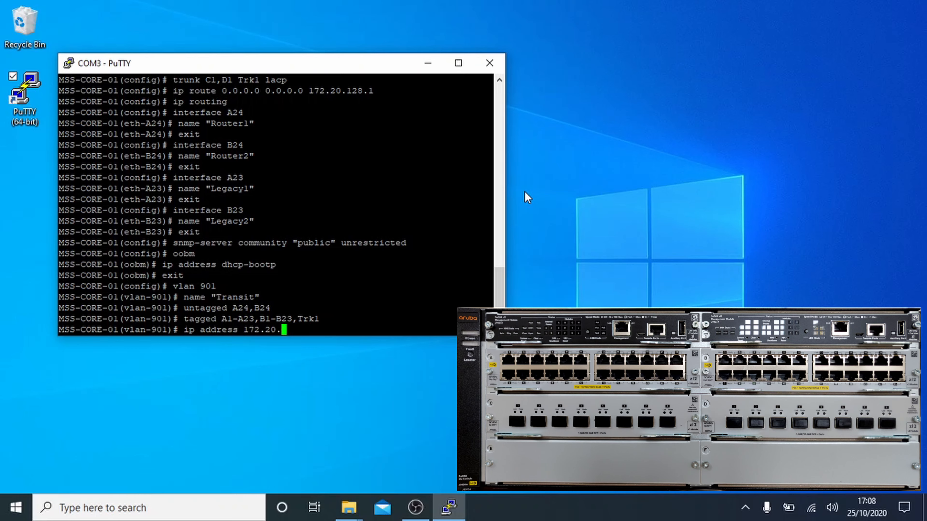
type("128.254")
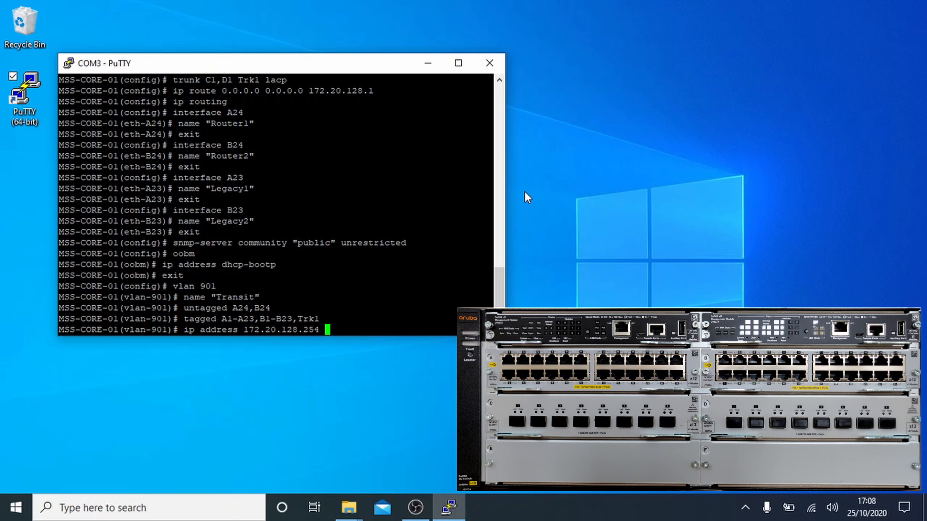
type("255.25")
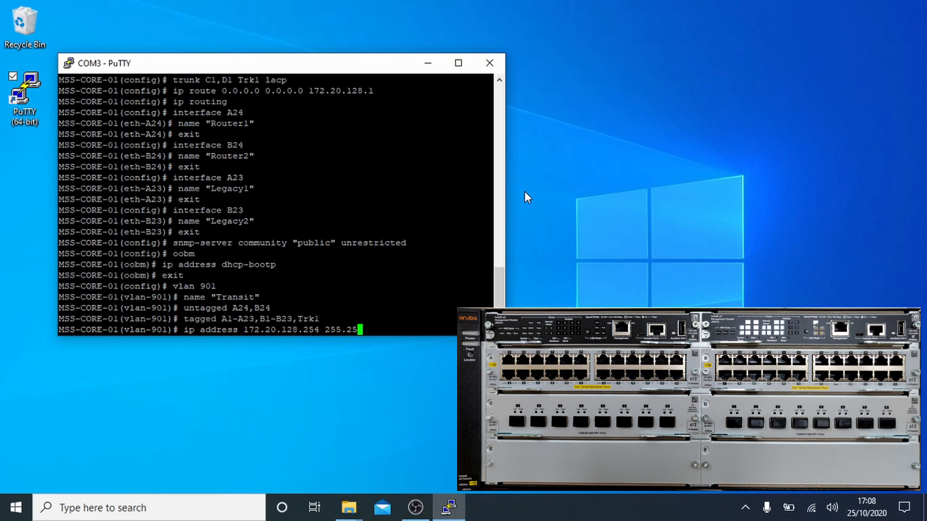
type("5.255.0")
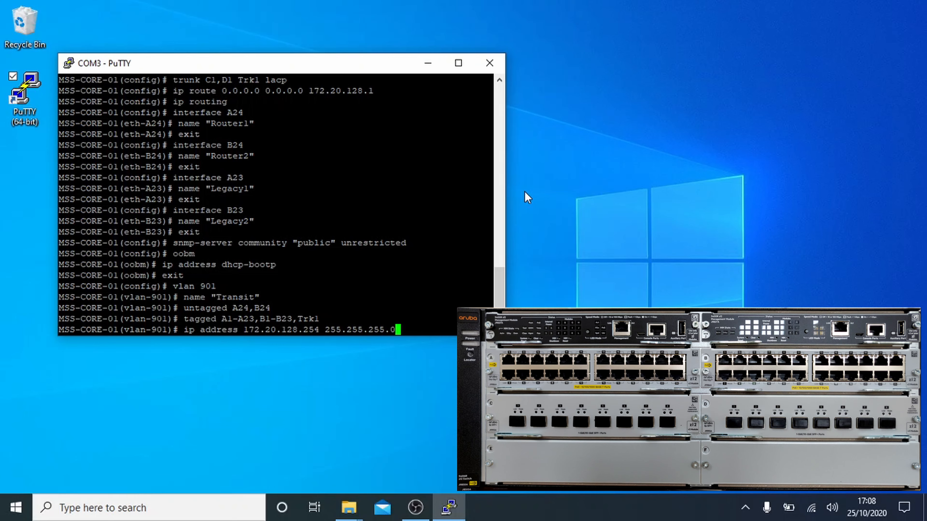
type("exit")
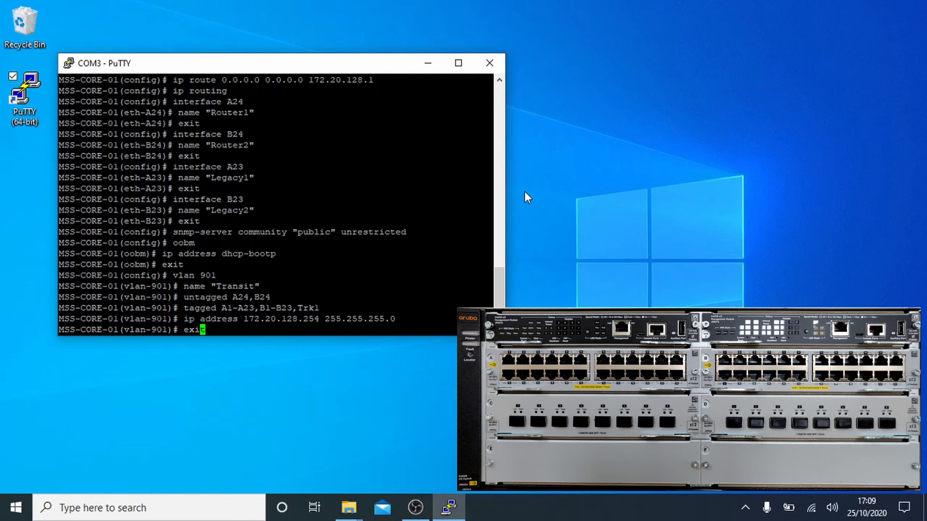
key("Return")
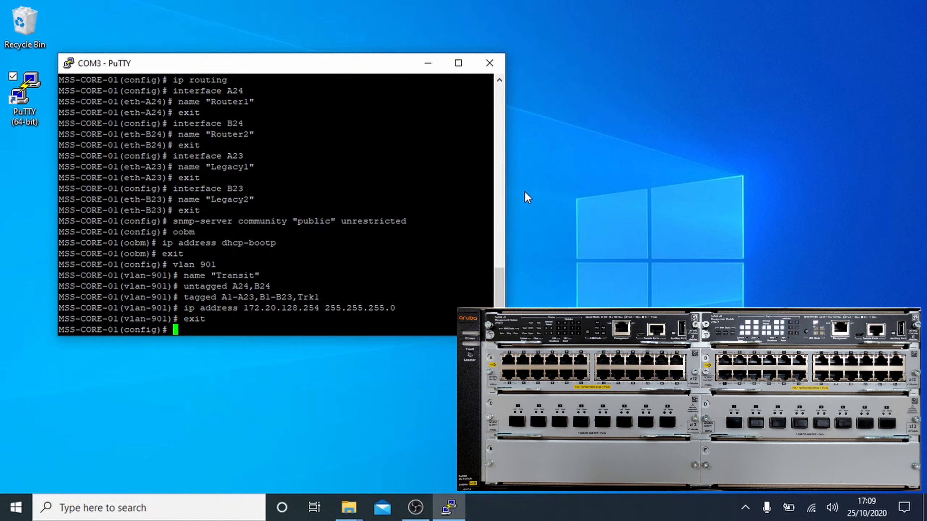
- Create VLAN 666 and name it "CENTRAL"
type("vlan")
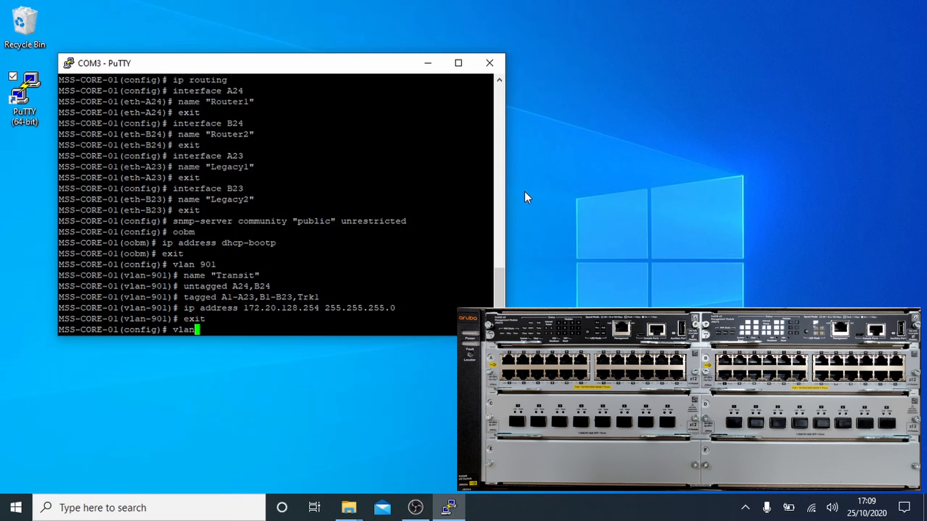
type("666")
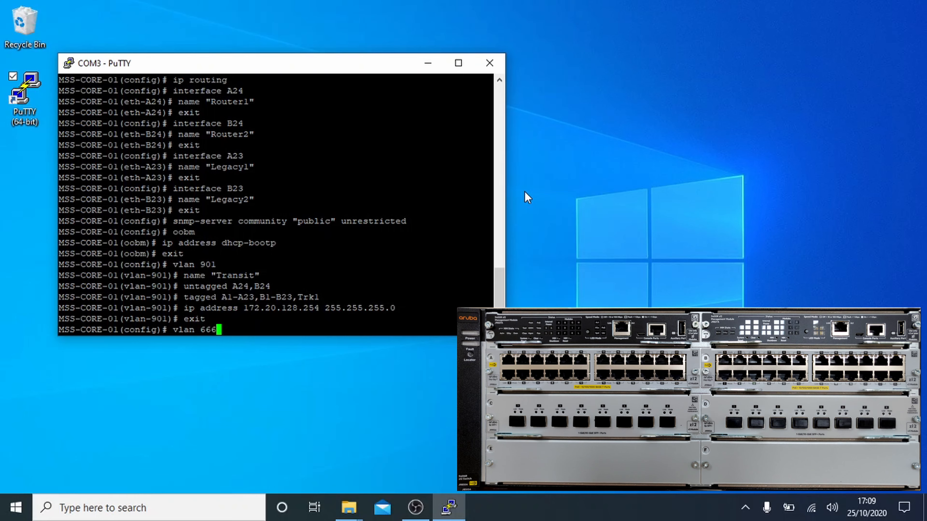
key("Return")
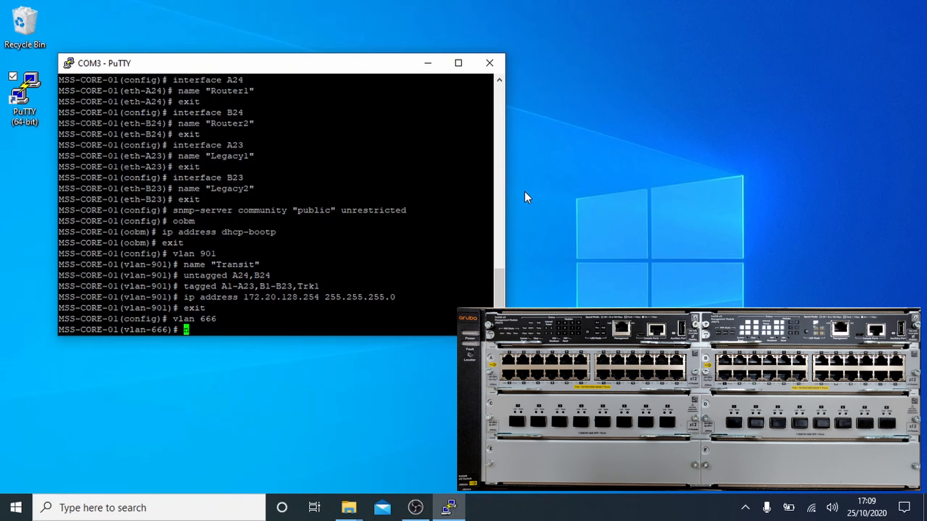
type("name \"CE")
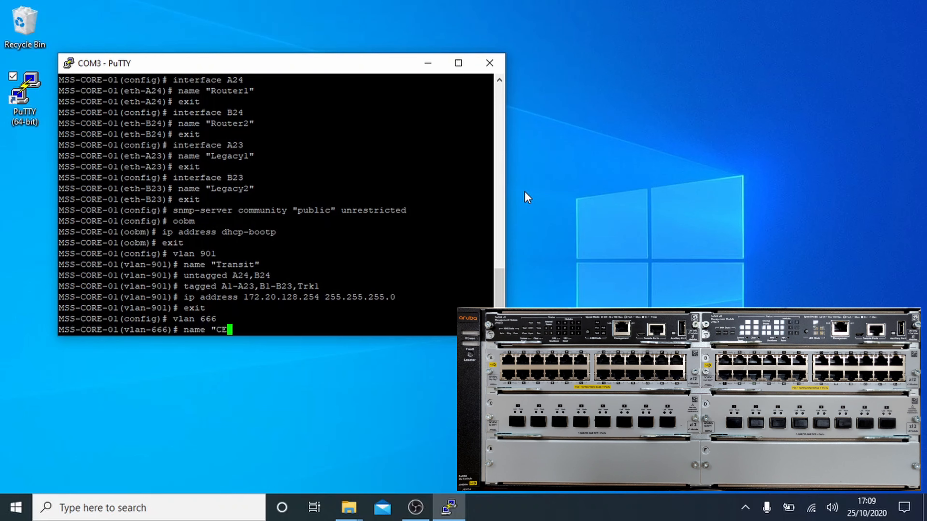
type("NTRAL\"")
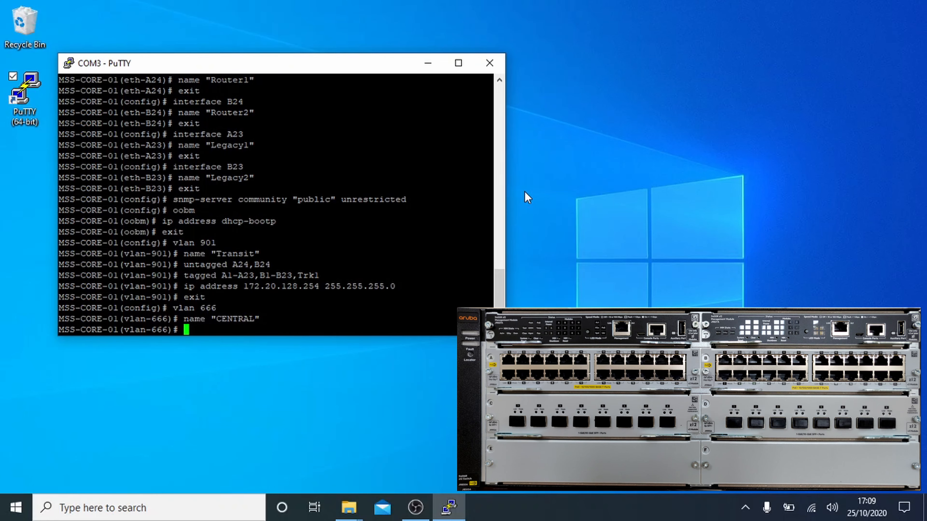
- Make Trk1 untagged and ports A1-A24, B1-B24 tagged on VLAN 666
type("untagge")
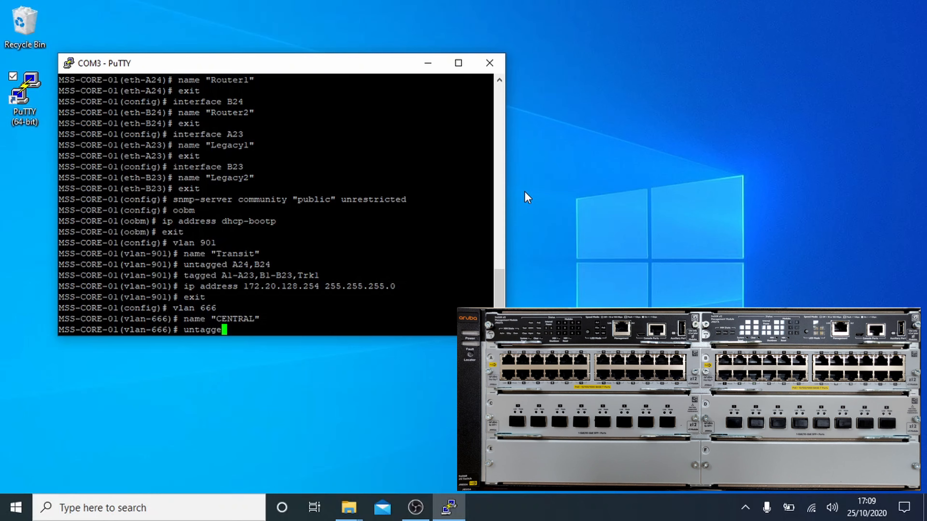
type("Trk1")
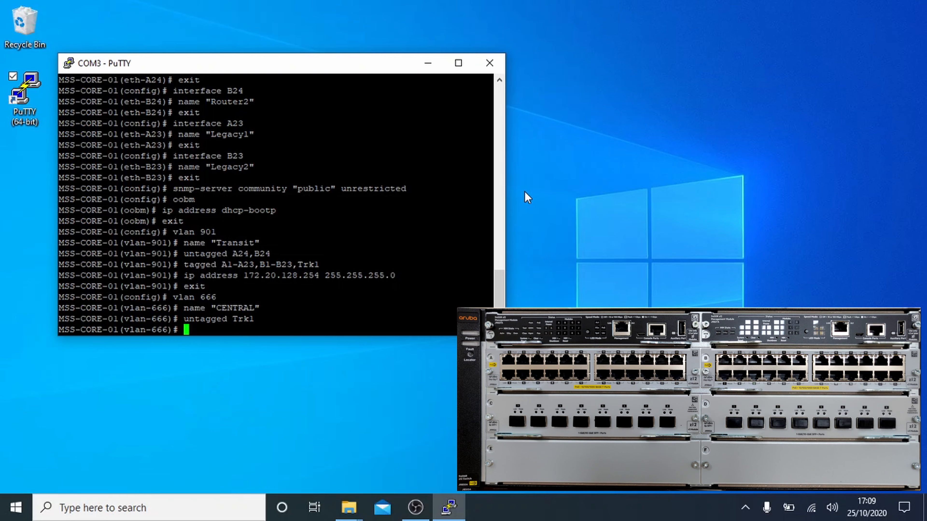
type("tagged A1-A24,B1-B24")
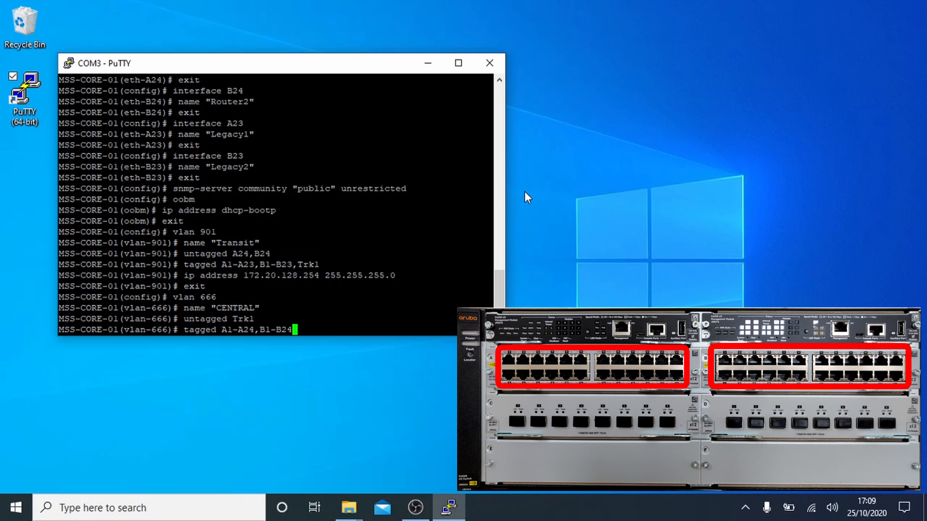
key("Return")
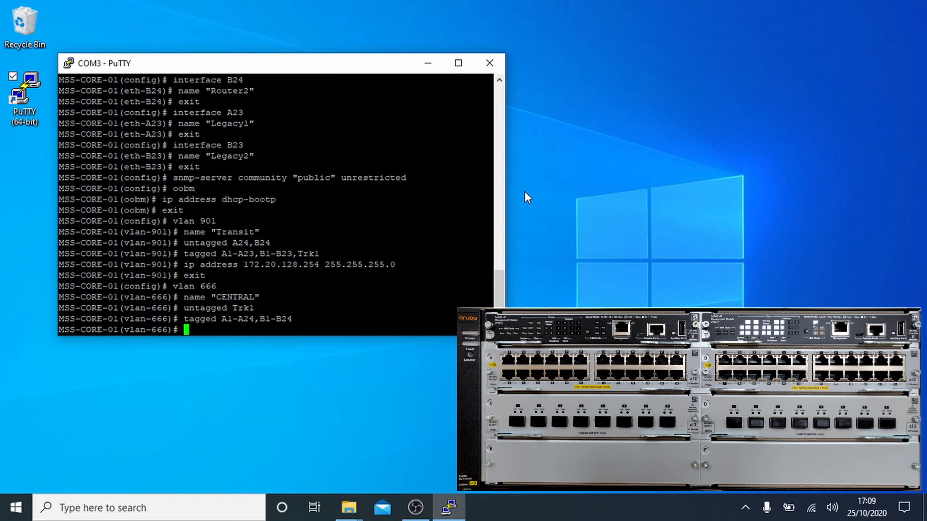
- Assign VLAN 666 ip address 10.250.128.254 255.255.255.0
type("ip a")
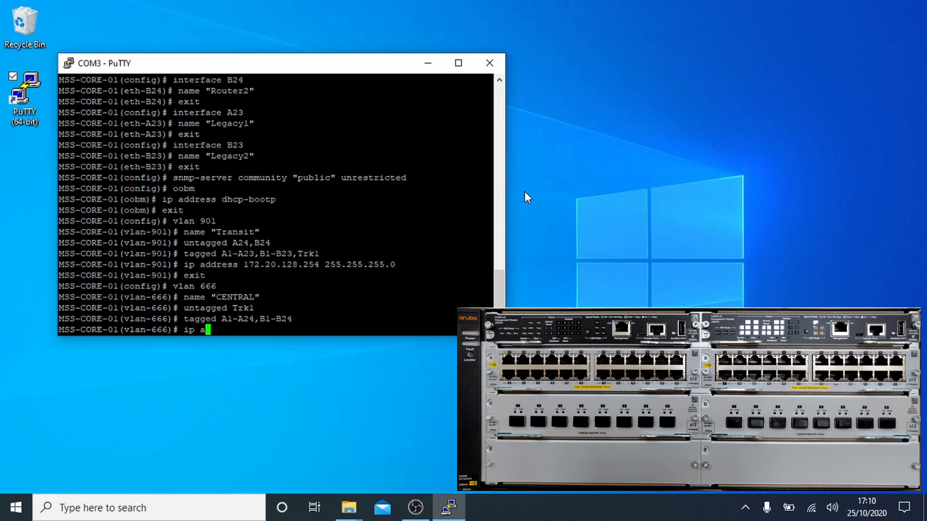
type("ddress")
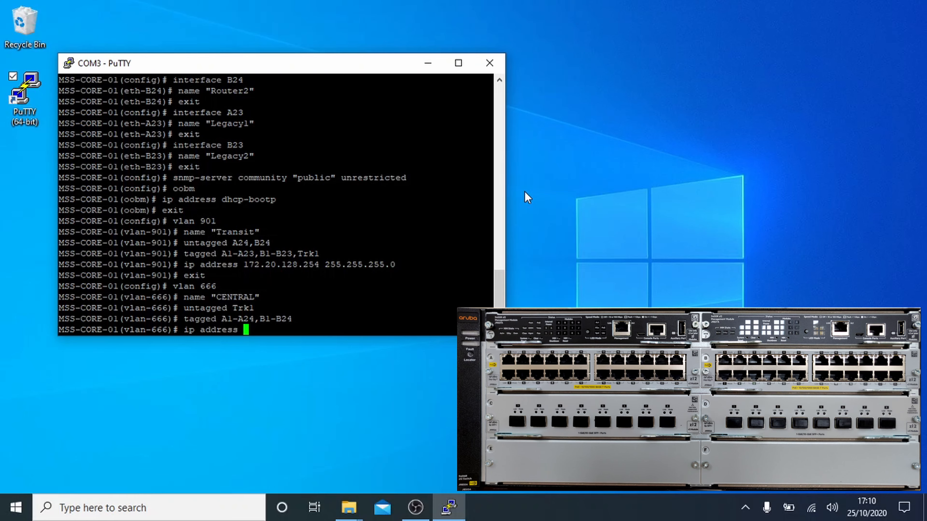
type("10.250")
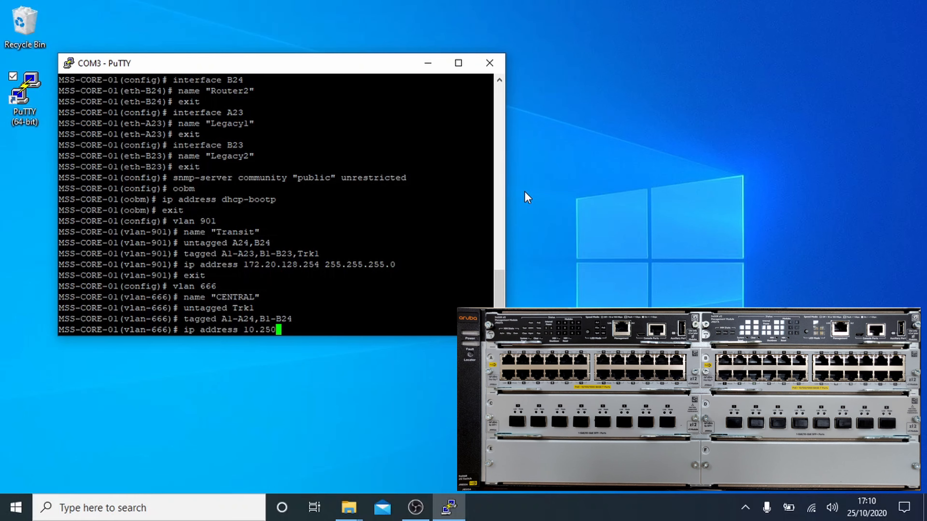
type(".")
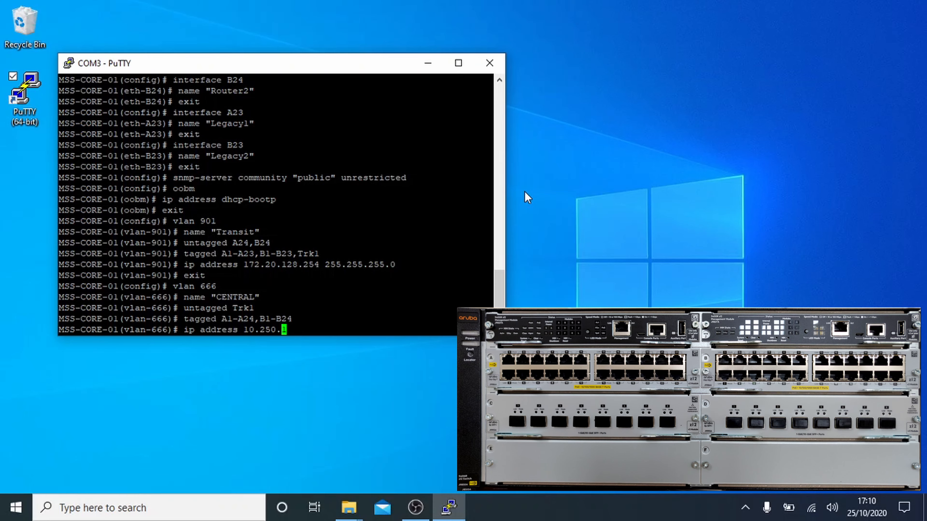
type("128.25")
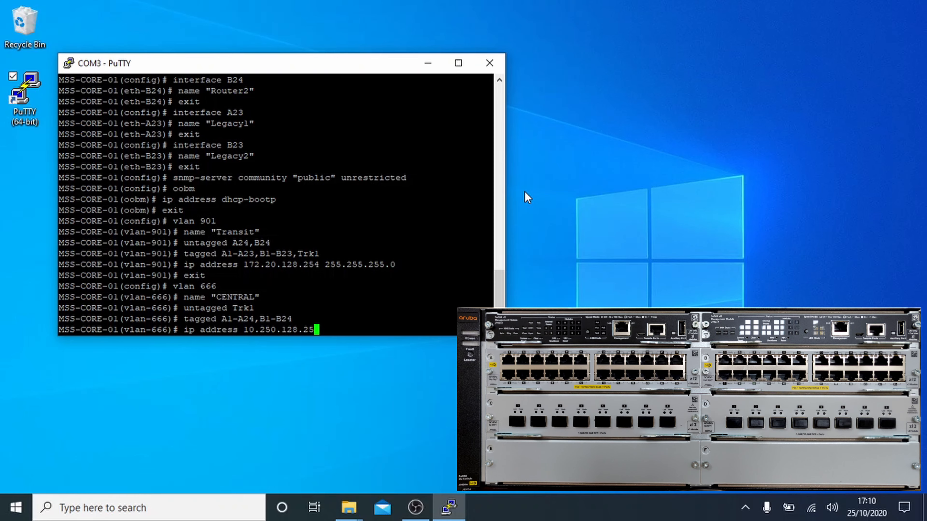
type("4")
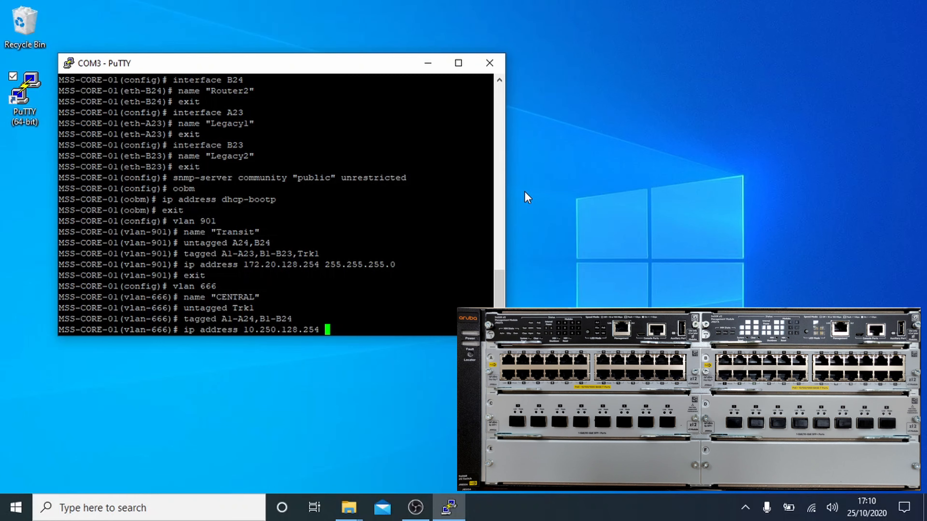
type("255.255.255.0")
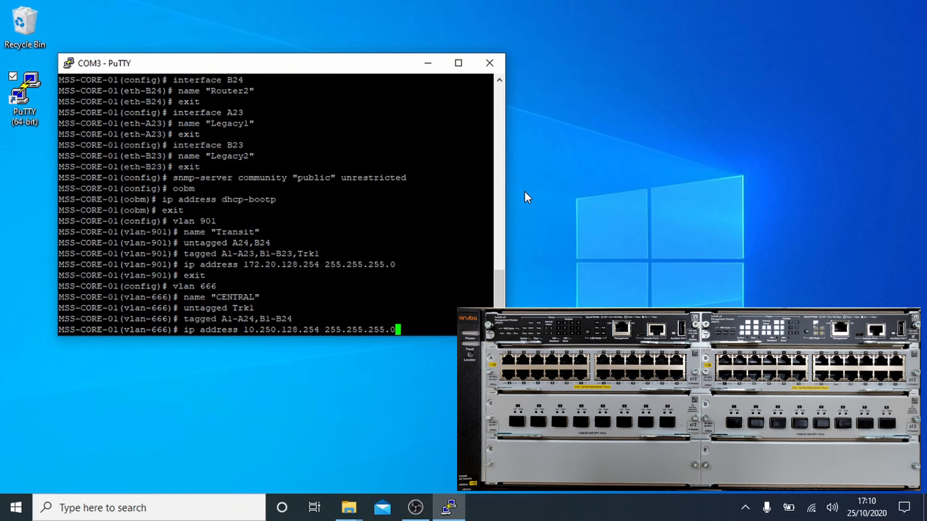
key("Return")
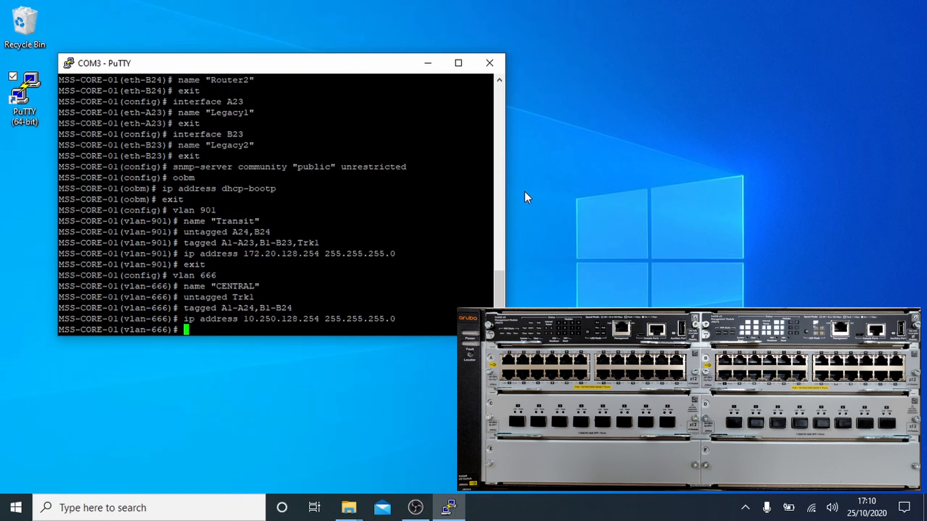
- Exit VLAN 666 back to global configuration
type("exi")
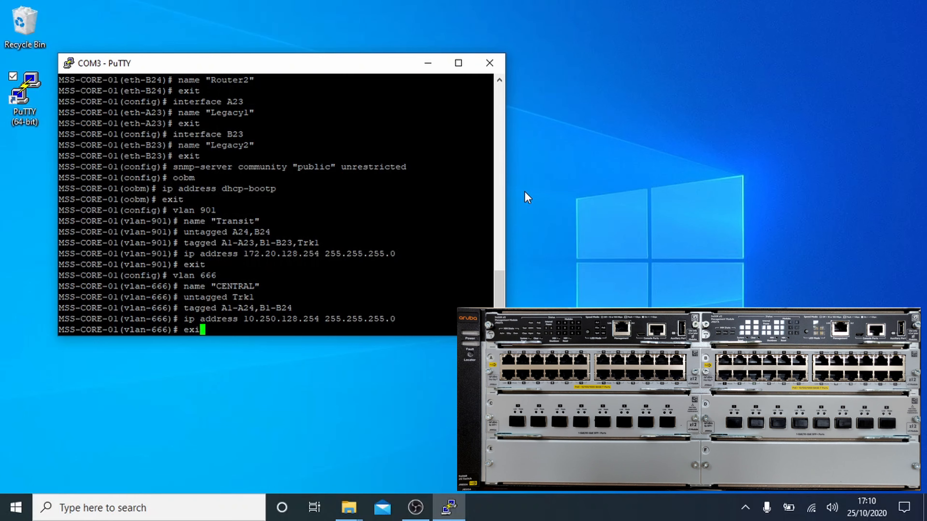
key("Return")
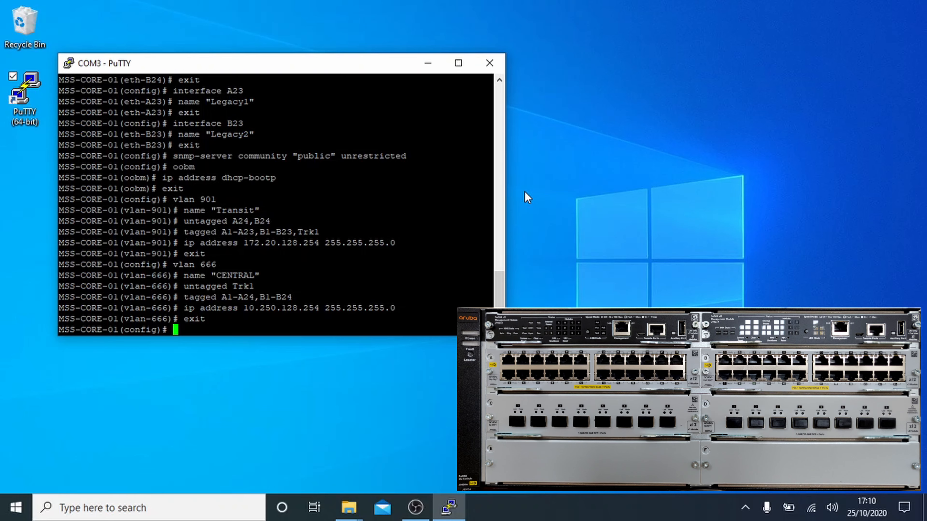
- Begin creating VLAN 100 MainNet with the vlan 100 command
type("vlan 100")
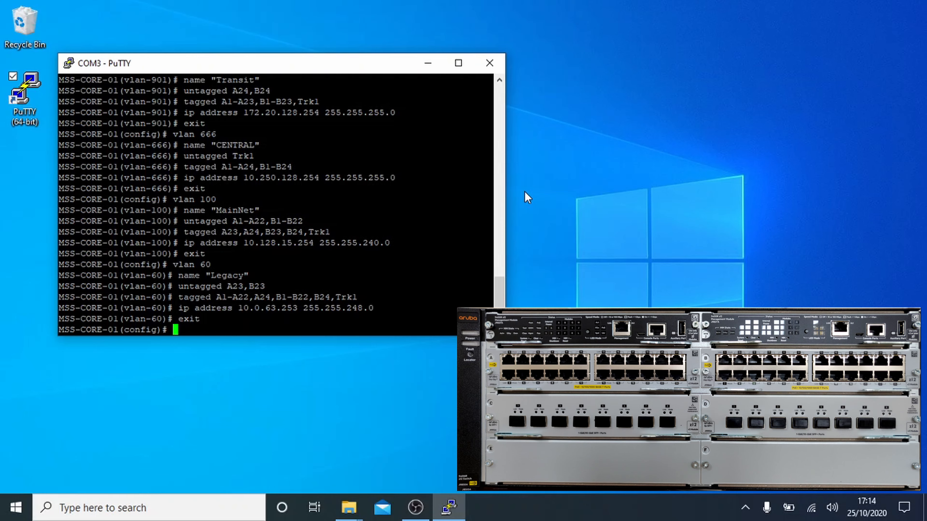
- Create VLAN 132 and name it "VOICE"
type("vlan 1")
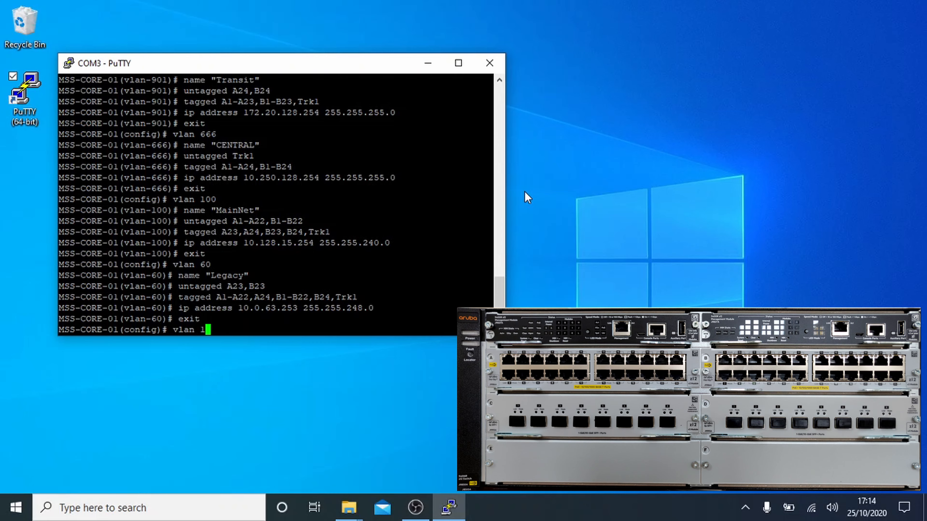
key("Return")
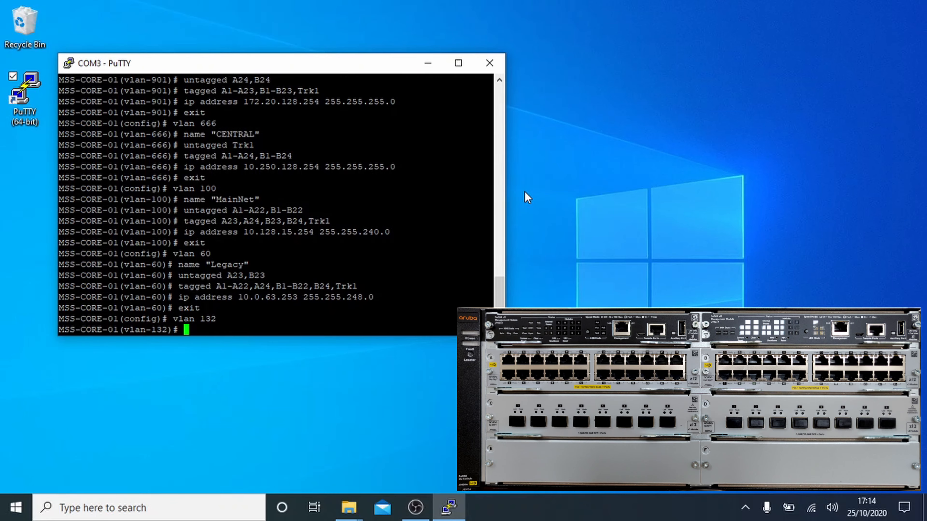
type("name \"VOICE")
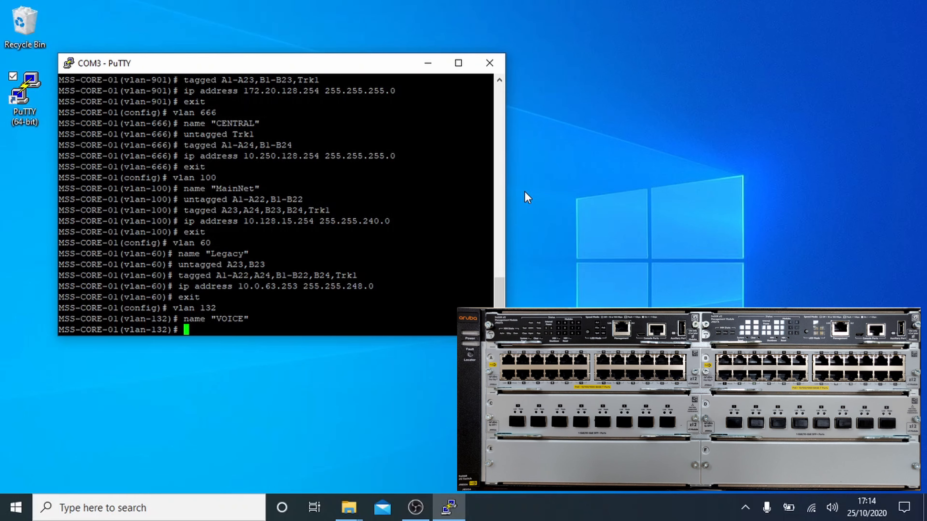
- Add A1-A24, B1-B24 and Trk1 as tagged members of VLAN 132
type("tagged")
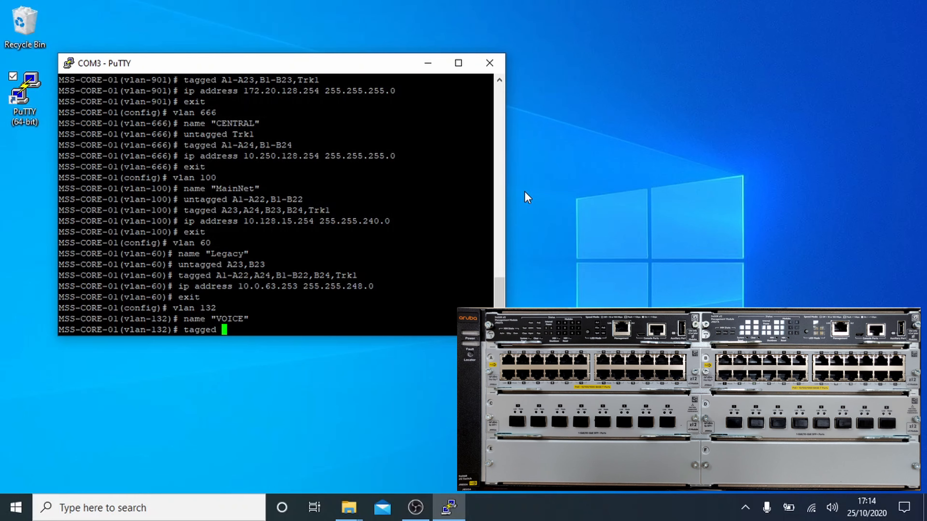
type("A1")
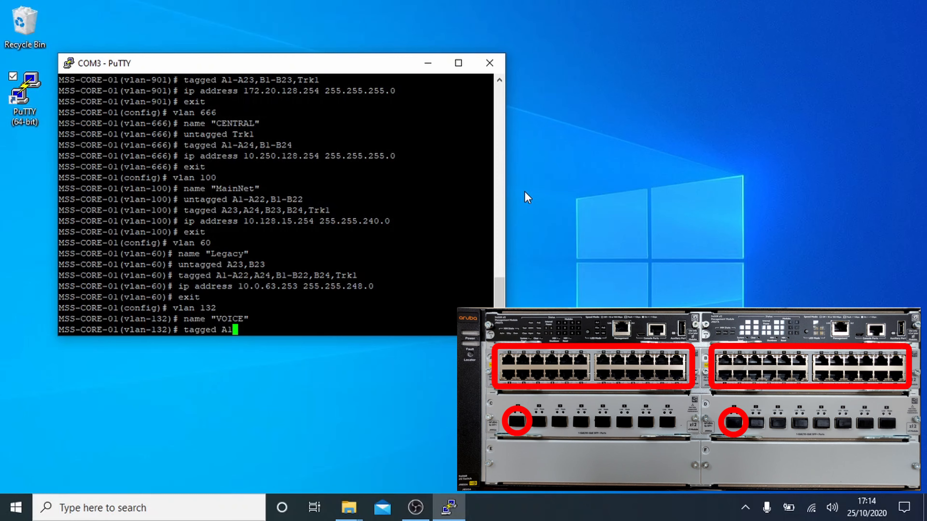
type("-A24,")
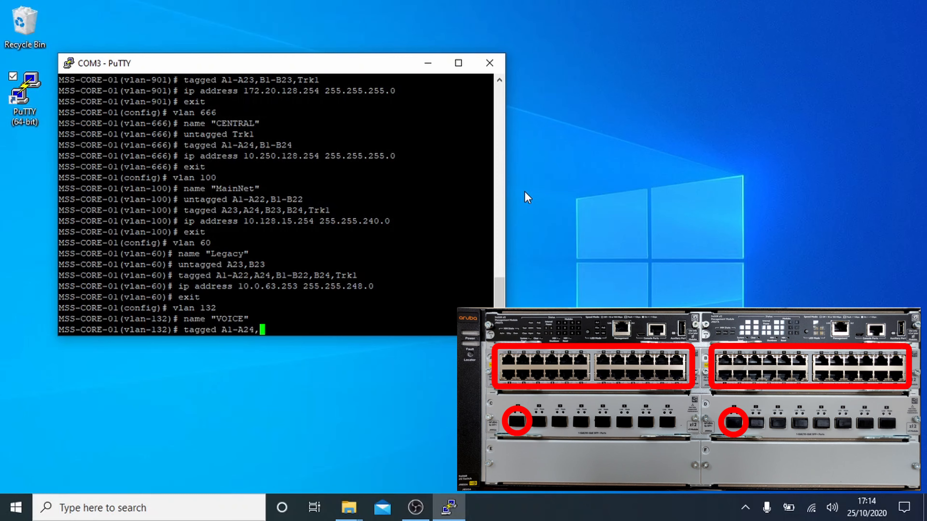
type("B1-")
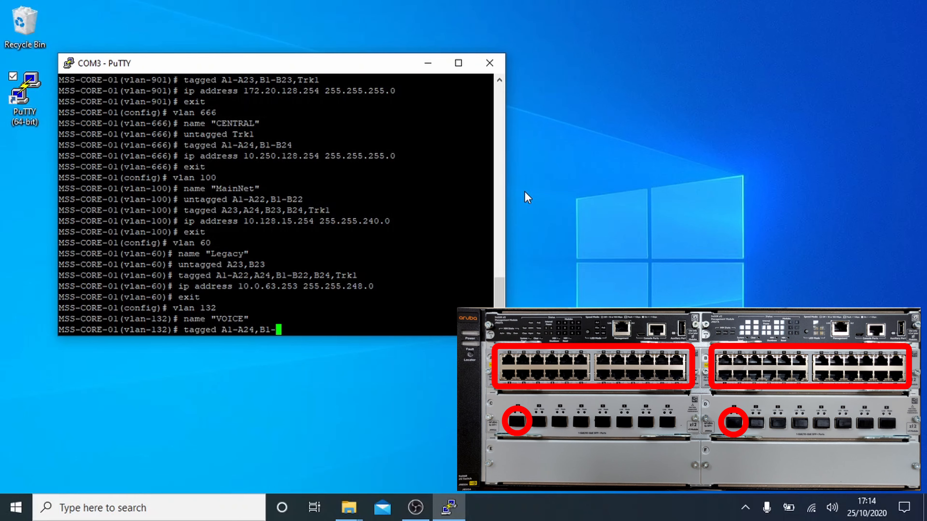
type("24")
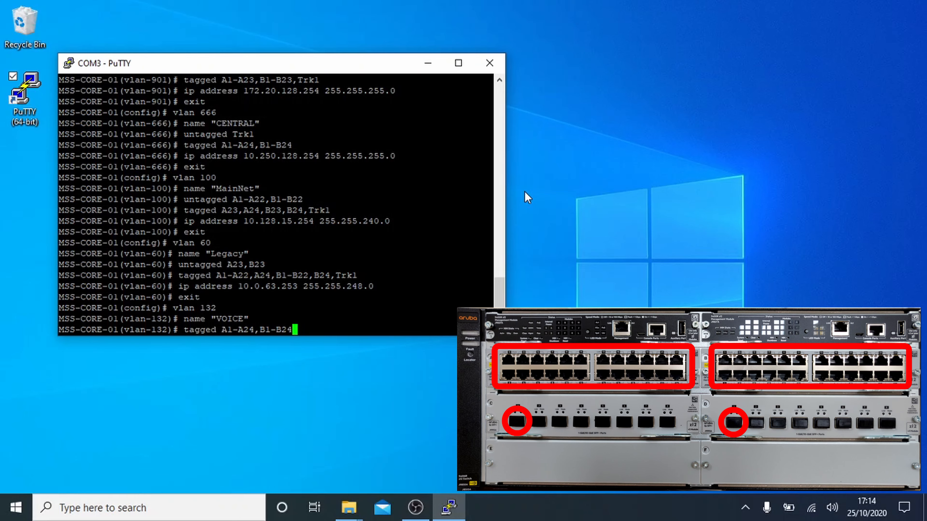
type("Tr")
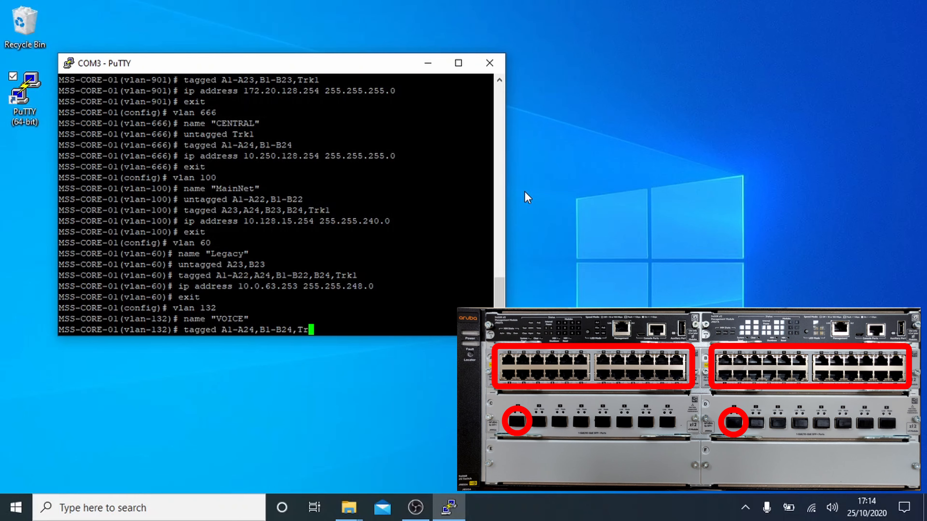
type("k1")
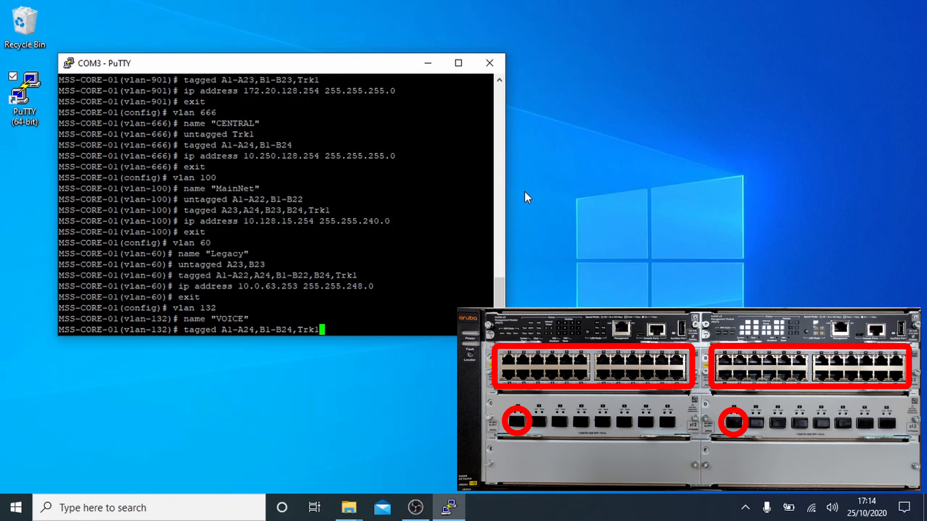
key("Return")
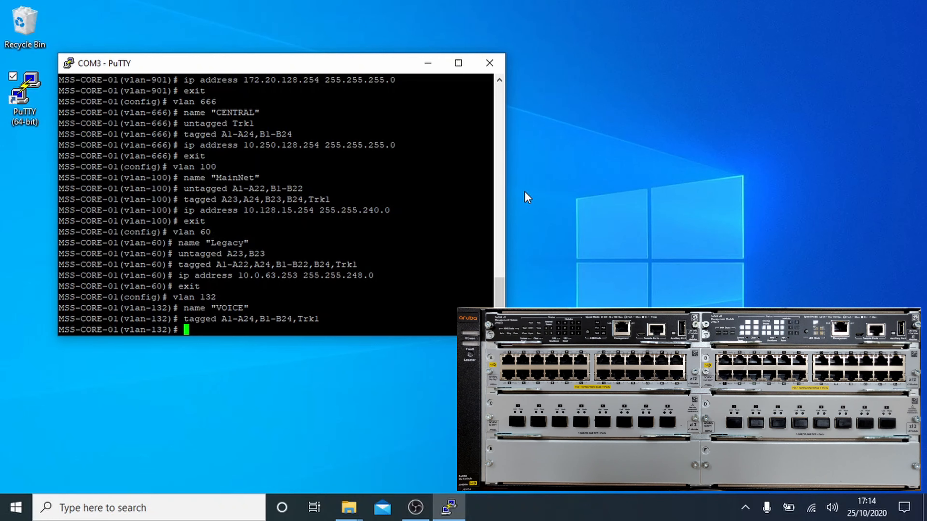
- Assign VLAN 132 ip address 10.128.48.254 255.255.255.0
type("ip add")
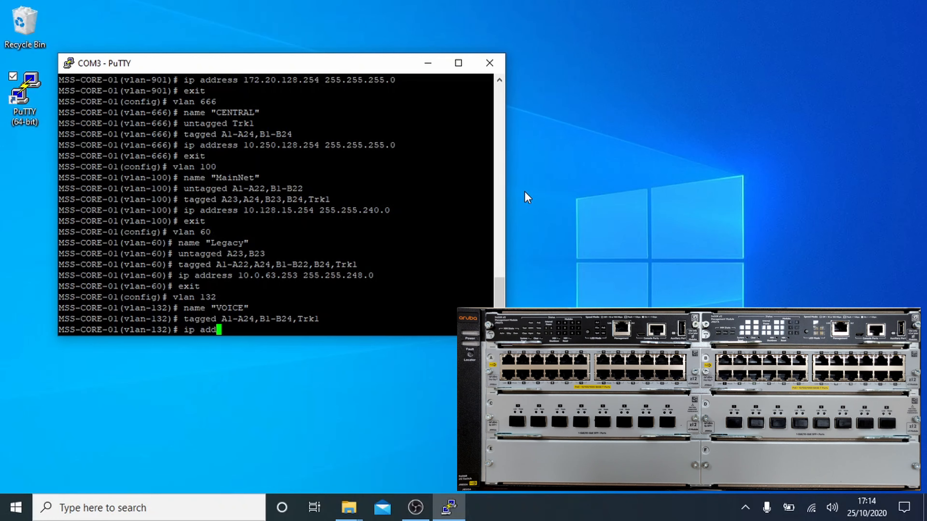
type("ress")
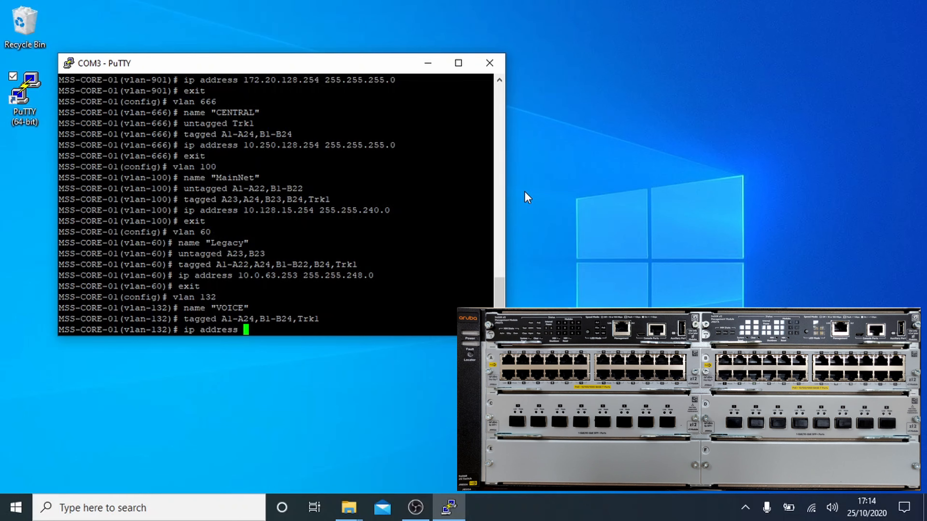
type("10.1")
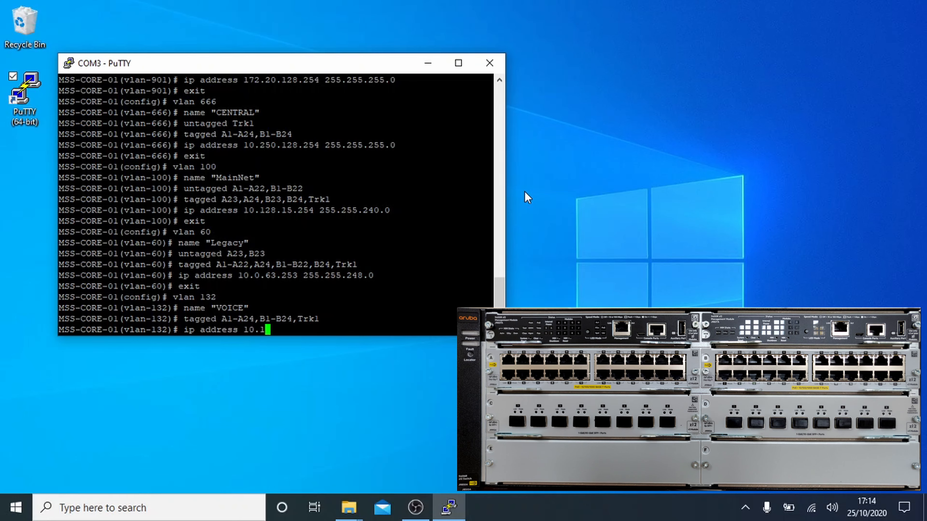
type("28")
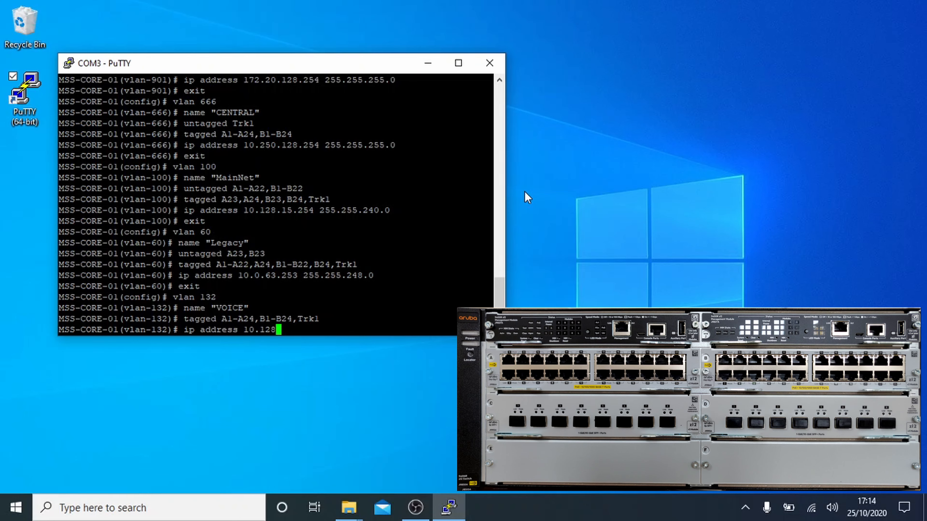
type(".")
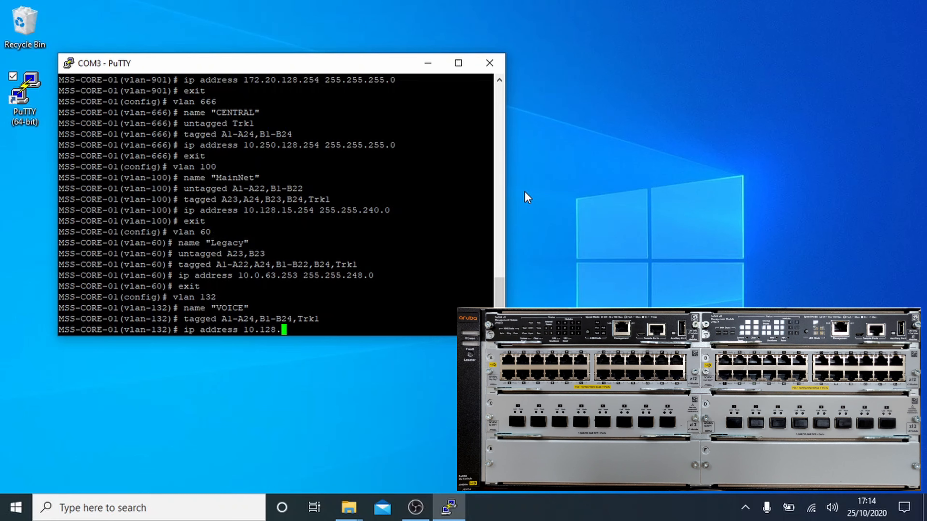
type("48.")
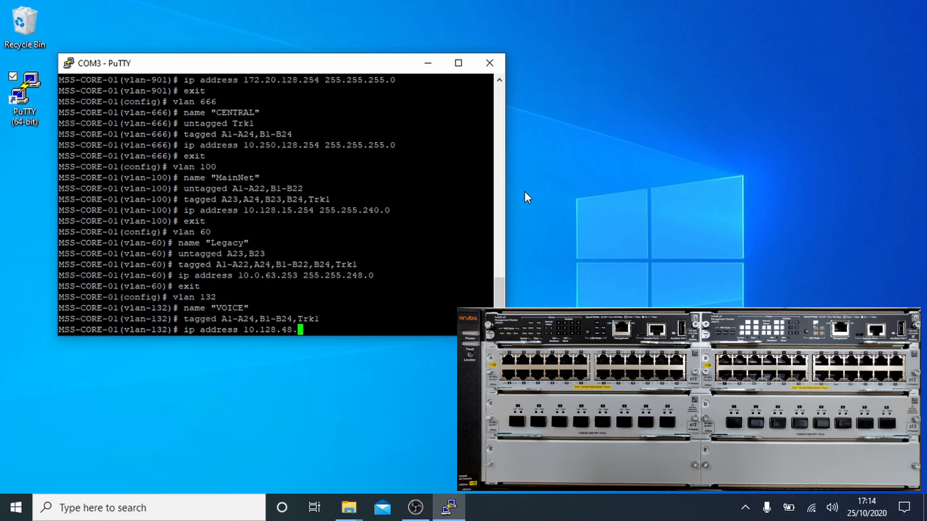
type("254")
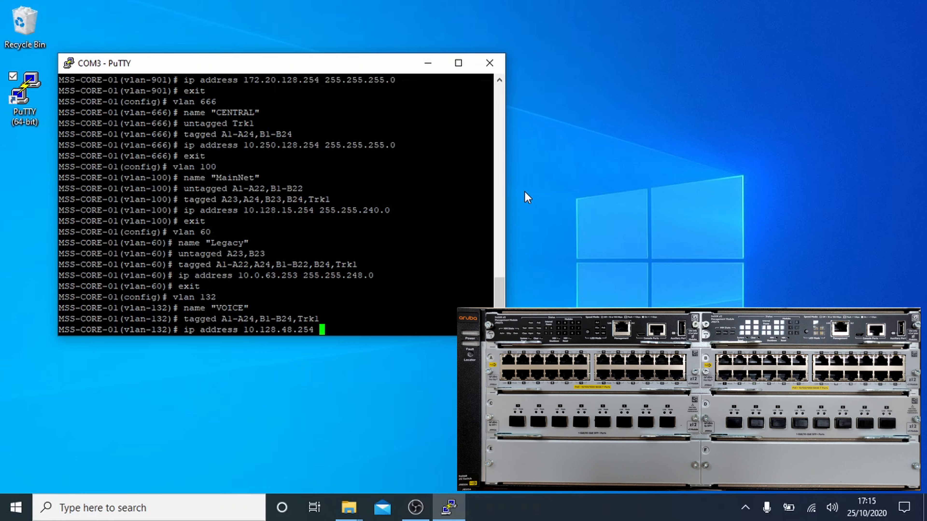
type("255.255.255.")
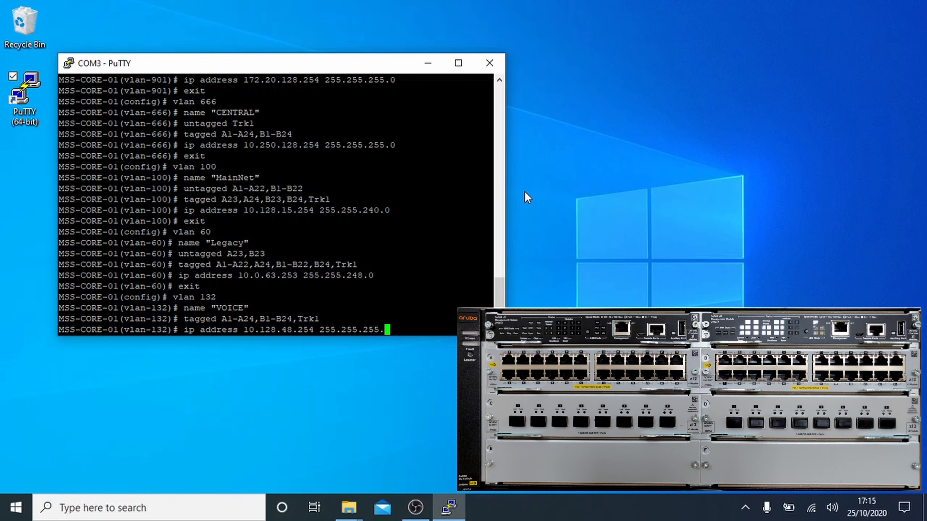
key("Return")
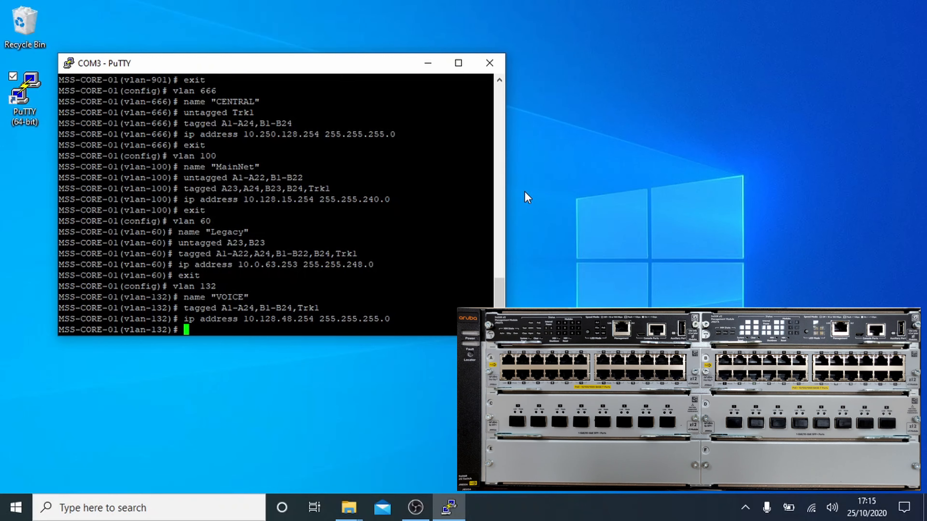
- Give VLAN 132 the DHCP helper address 10.128.0.2 and mark it as a voice VLAN
type("ip helper-address")
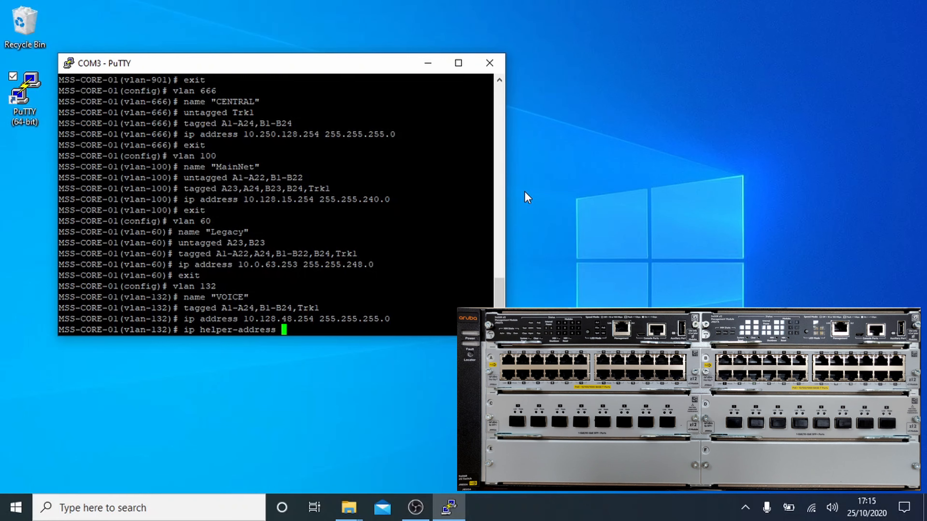
type("10.")
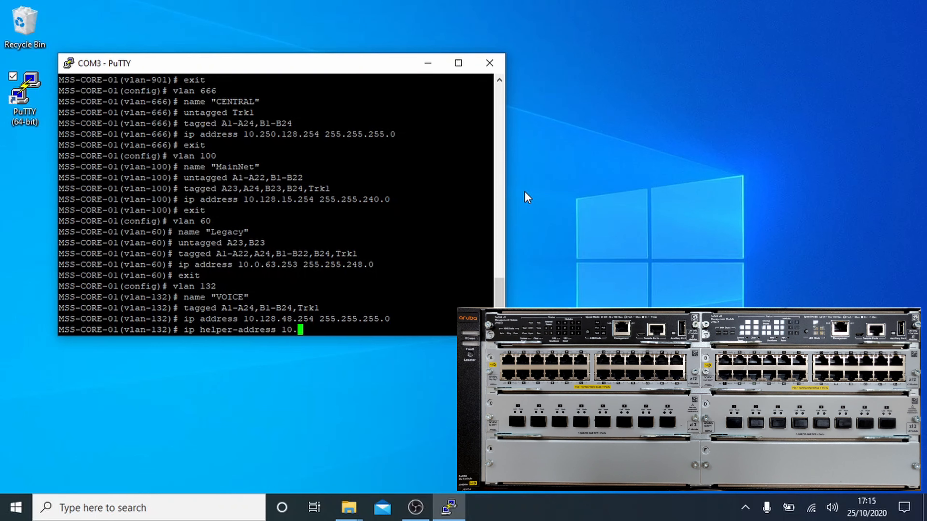
type("128")
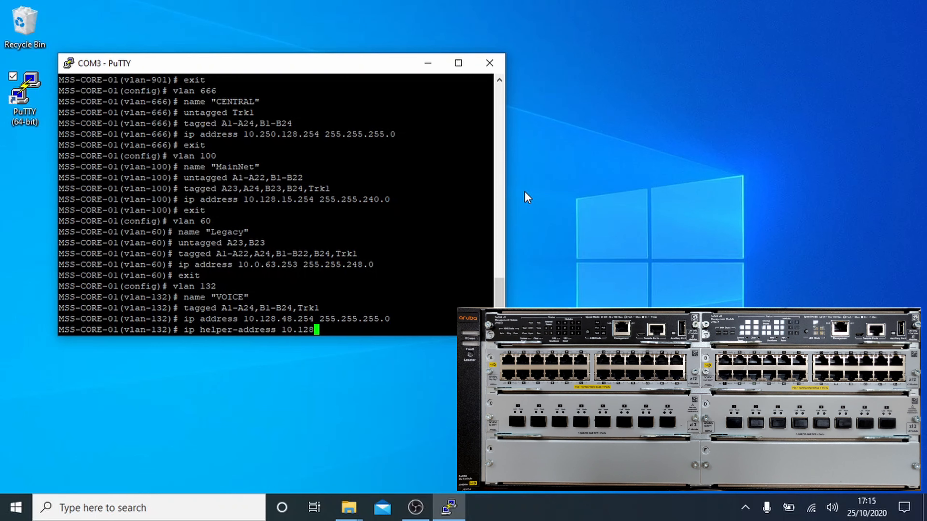
key("Return")
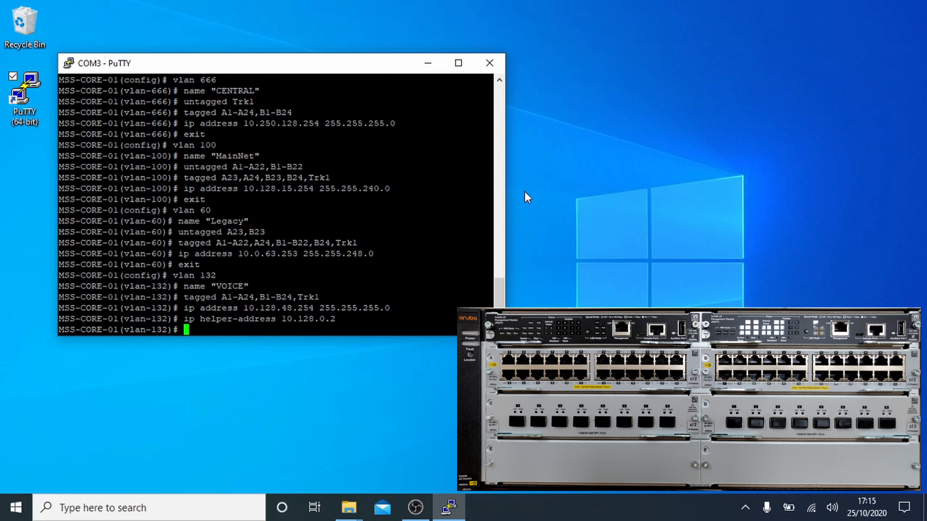
type("v")
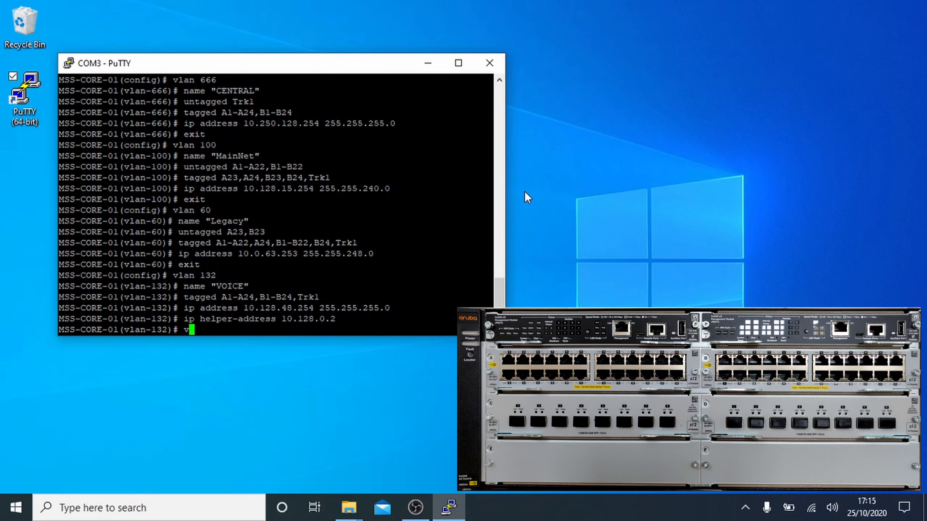
type("oice")
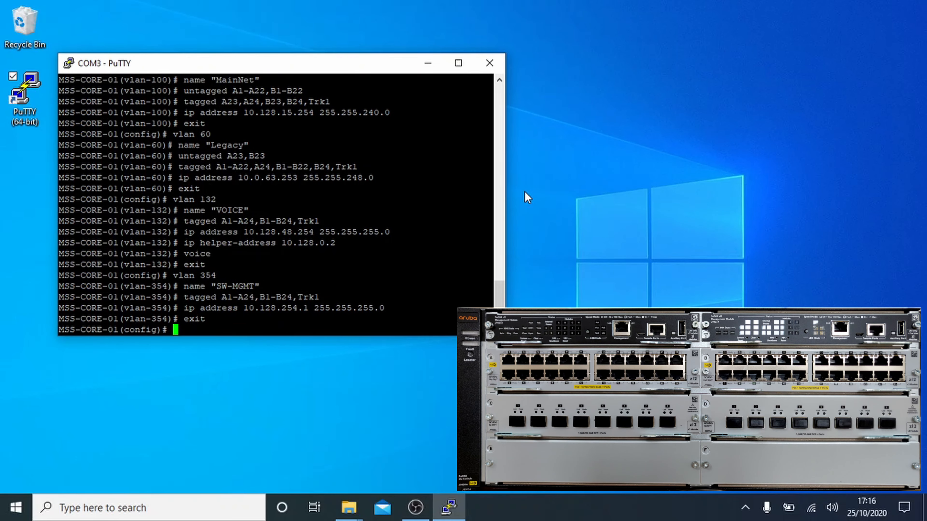
- Enter VLAN 1 configuration and name it "DEFAULT_VLAN"
type("vlan 1")
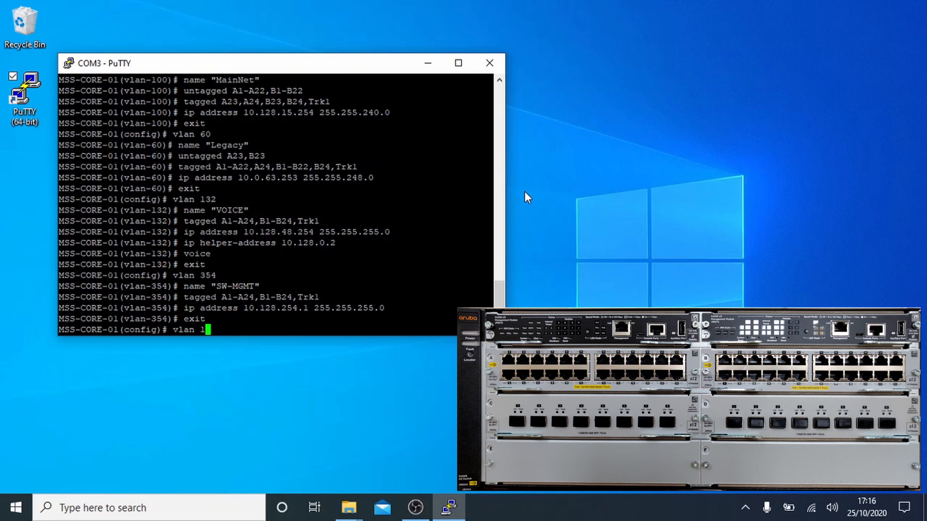
key("Return")
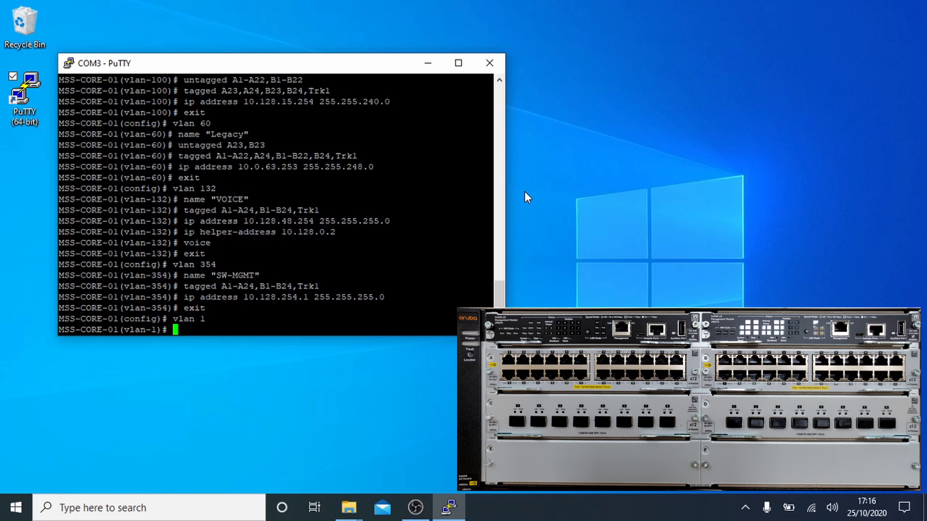
type("name \"")
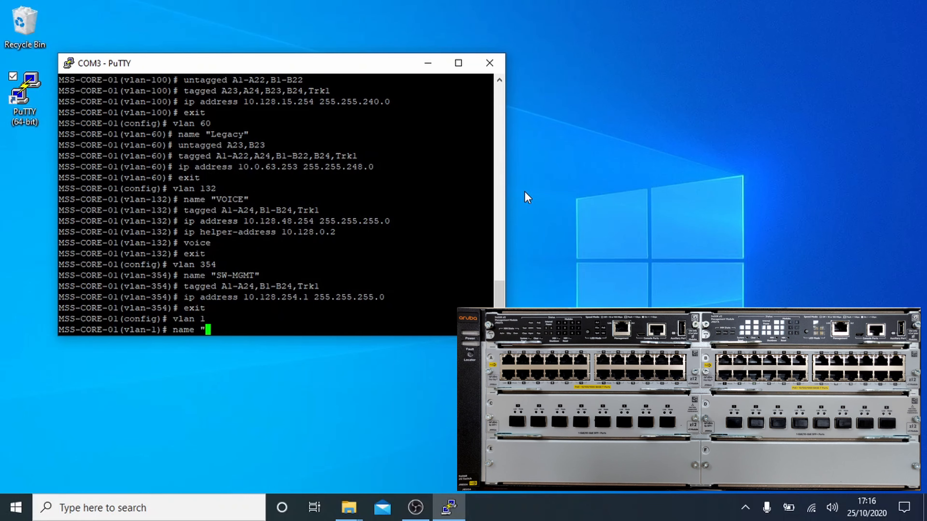
type("DEFAULT_")
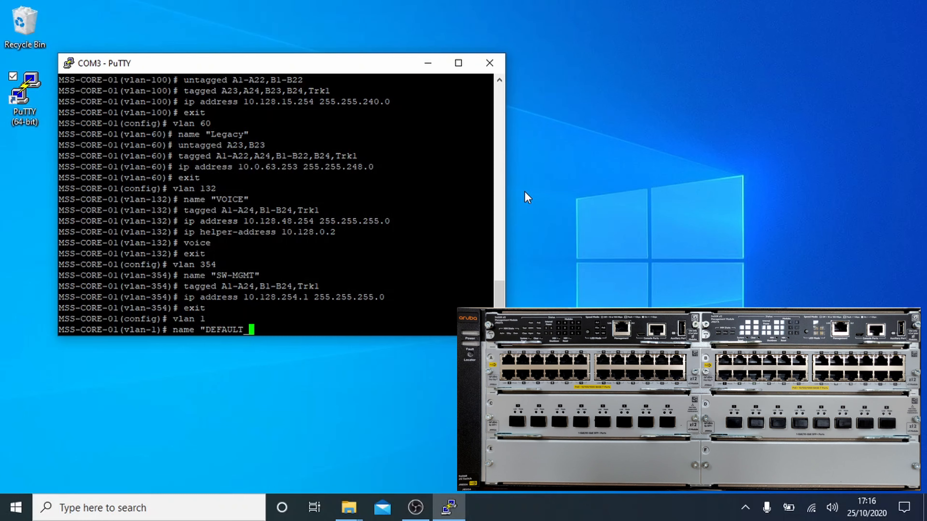
type("VLAN\"")
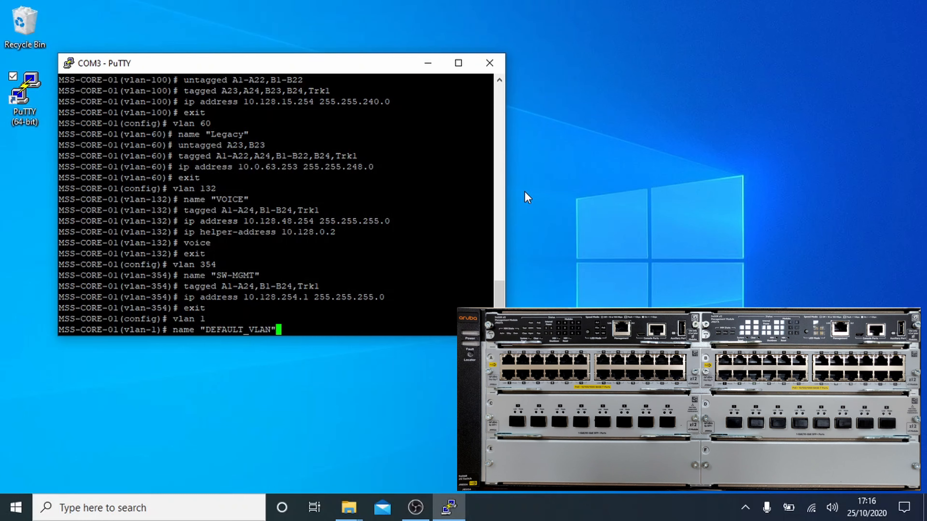
key("Return")
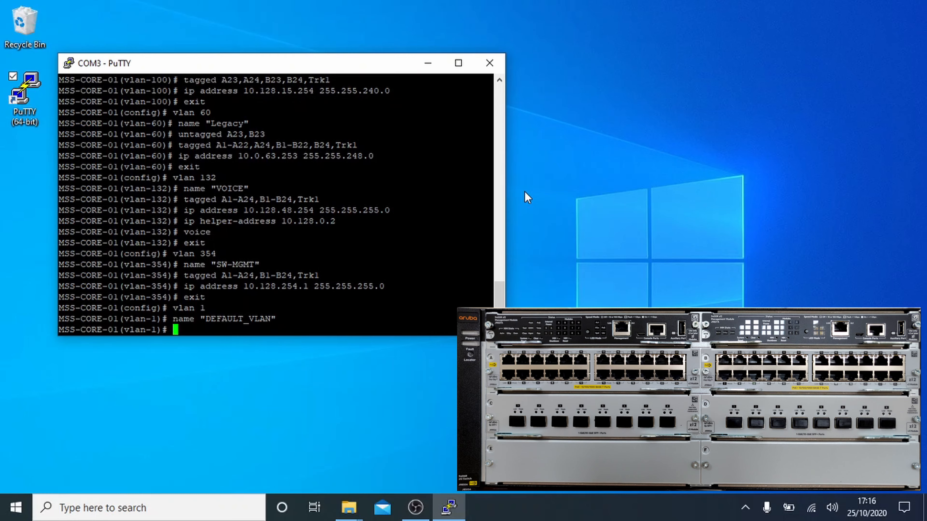
- Remove ports A1-A24 and B1-B24 as untagged members of VLAN 1 and clear its IP address
type("no unta")
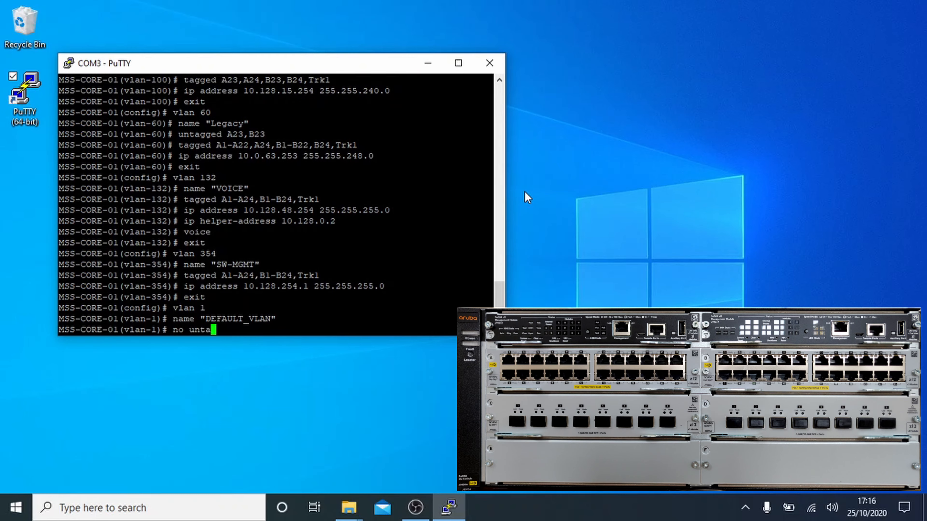
type("gged")
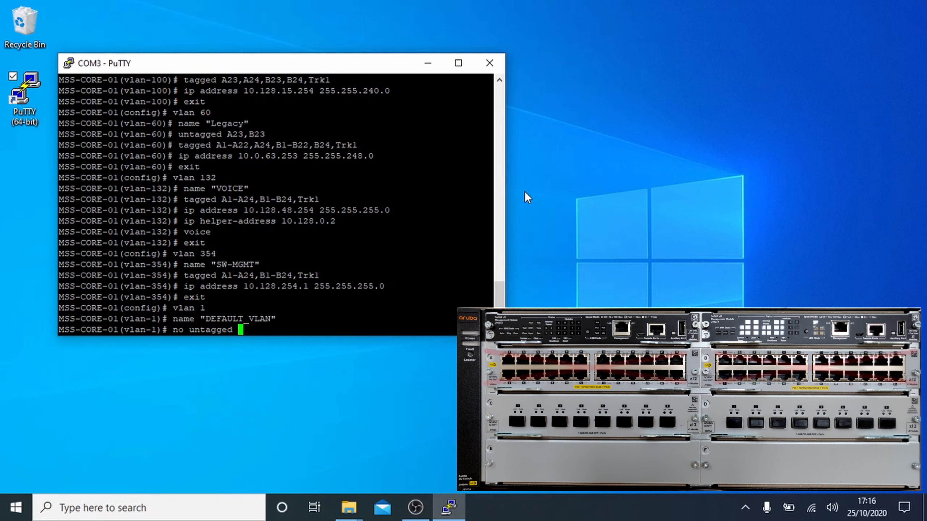
type("A1-A24")
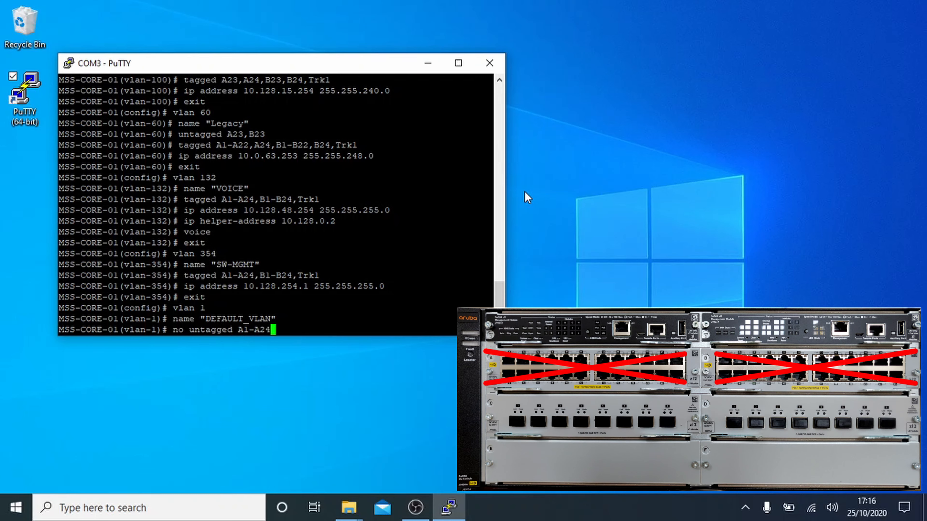
type(",")
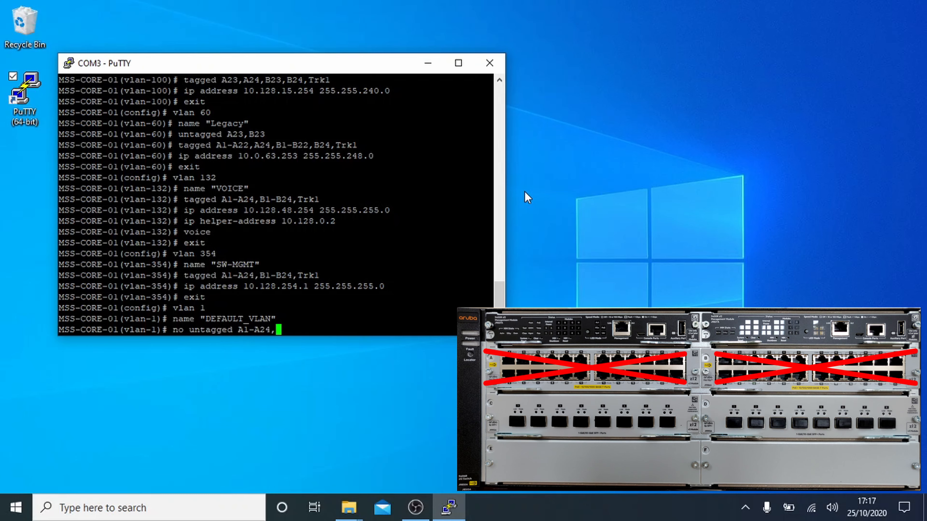
type("B1-B2")
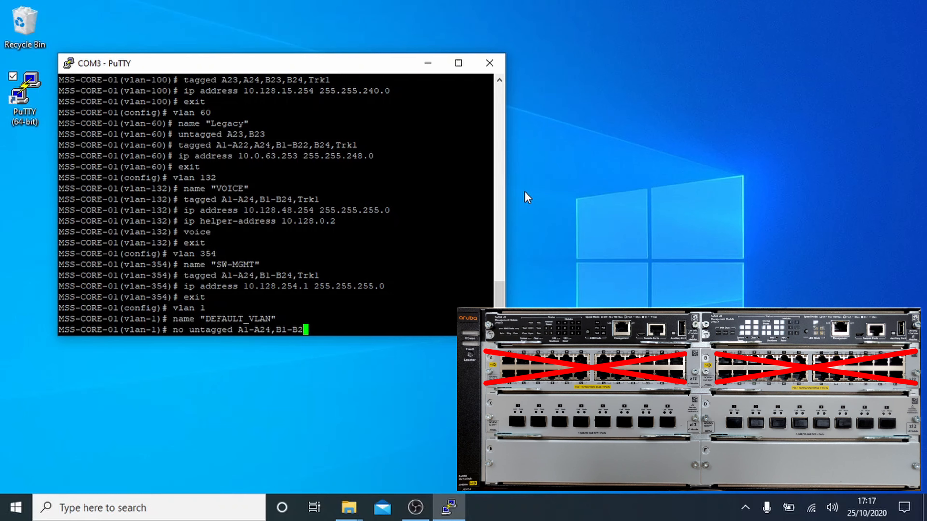
key("Return")
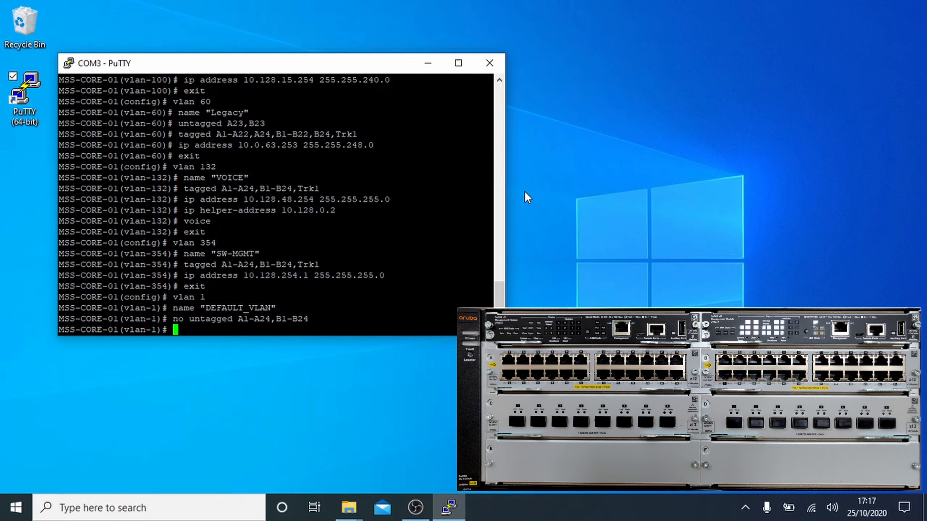
type("no ip addr")
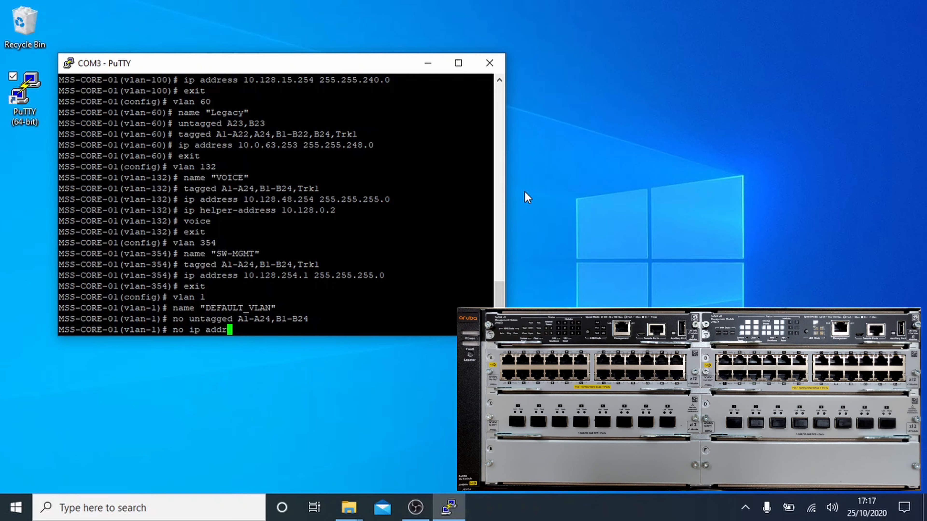
key("Return")
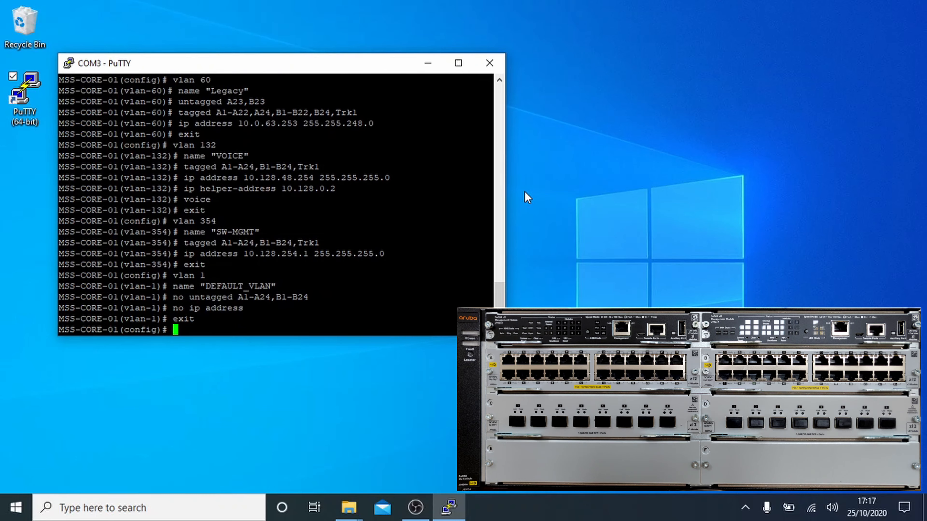
- Enable spanning tree on the switch and give trunk Trk1 a spanning-tree priority of 4
type("sp")
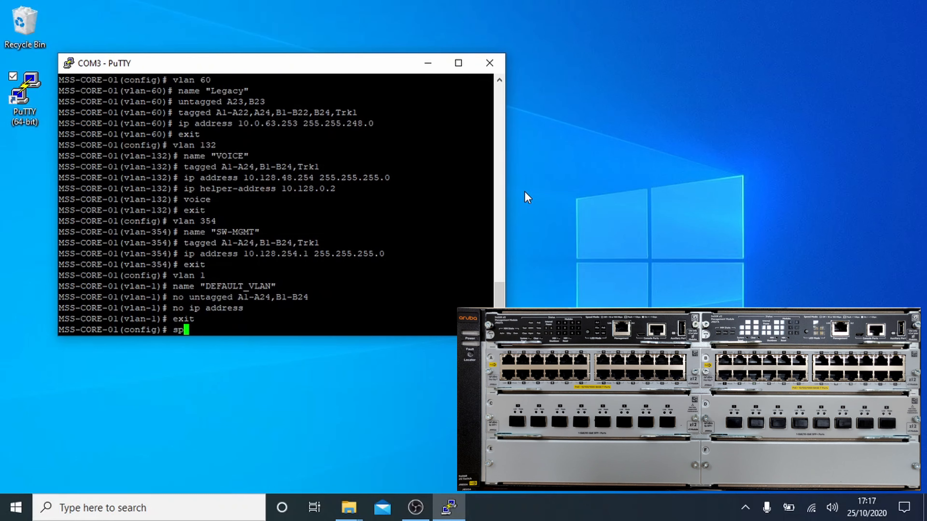
type("anning-tree")
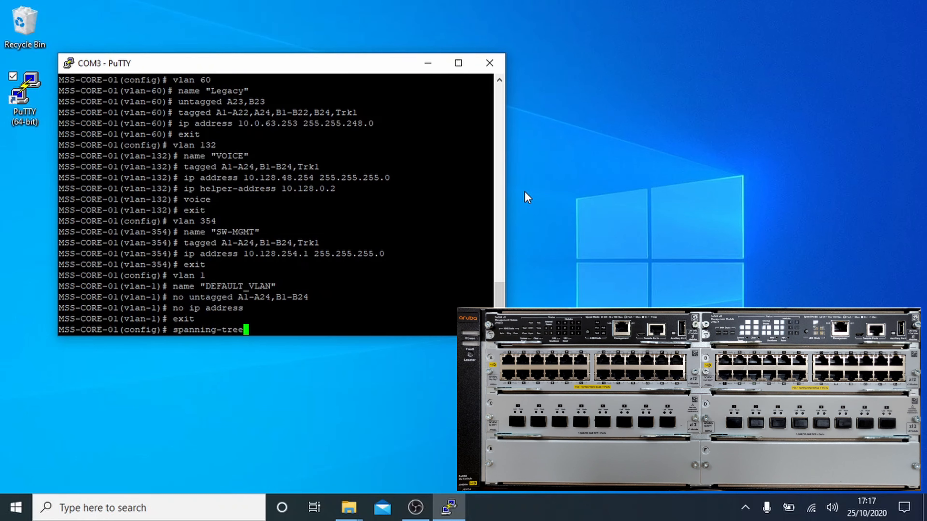
key("Return")
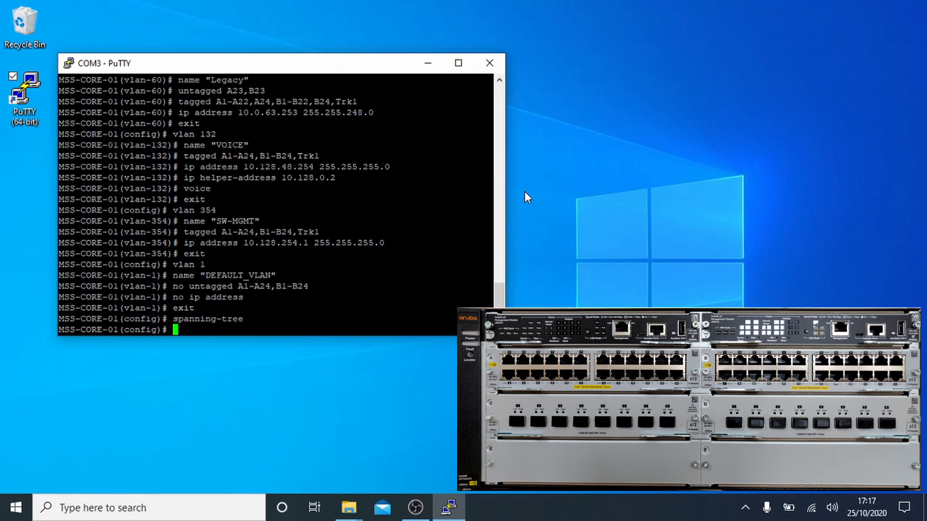
type("spanni")
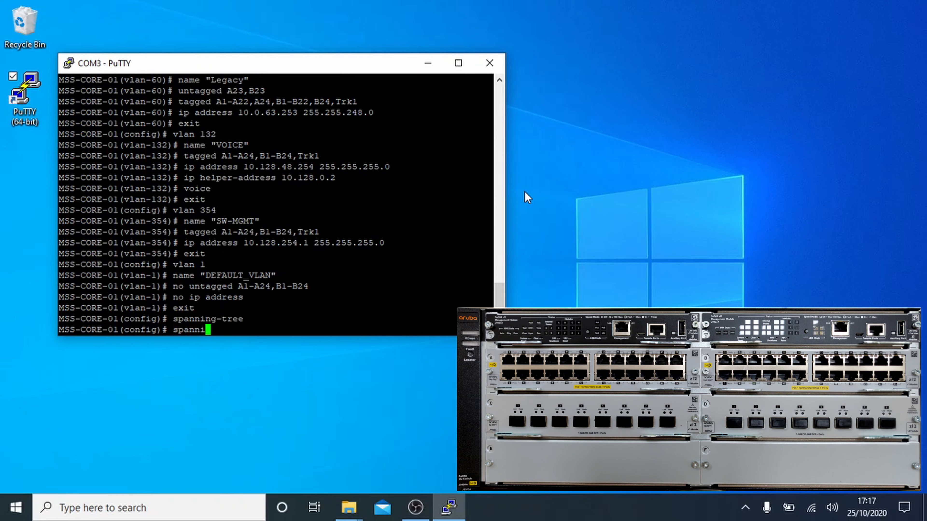
type("ng-tree")
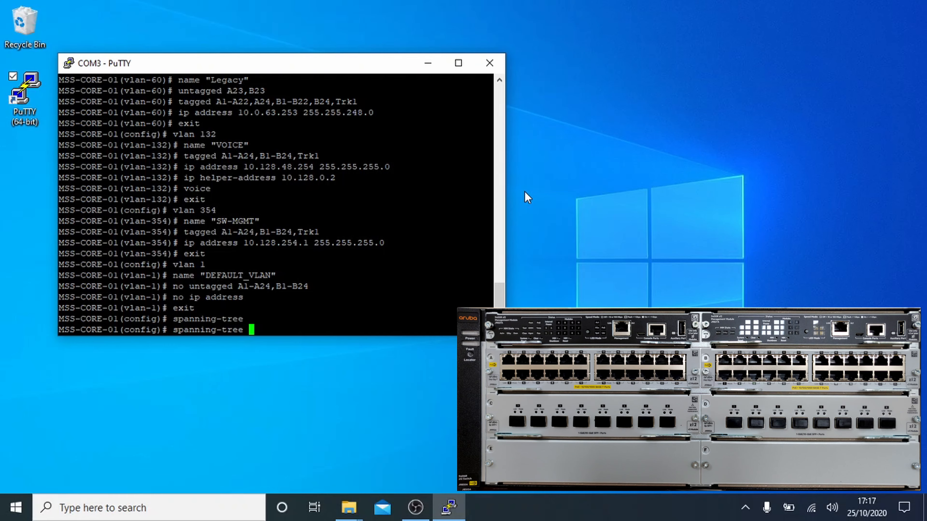
type("Trk1 pr")
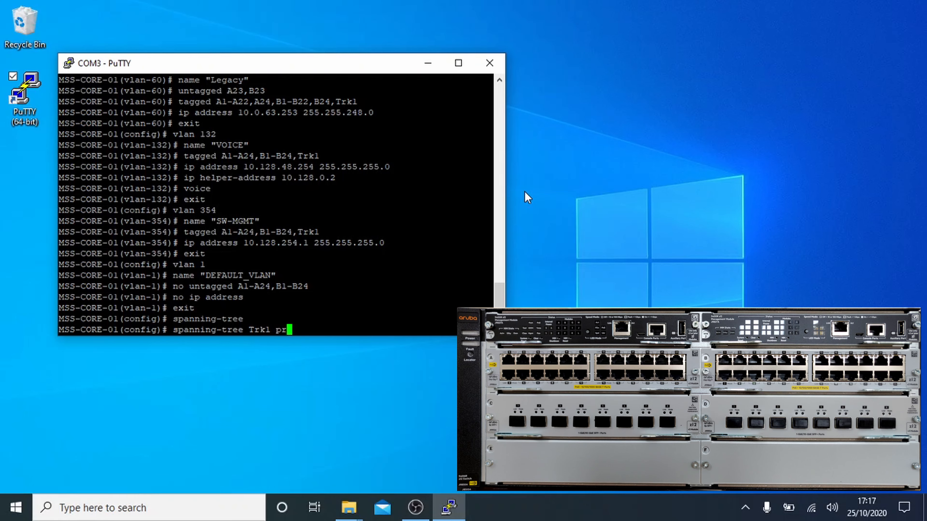
type("iority")
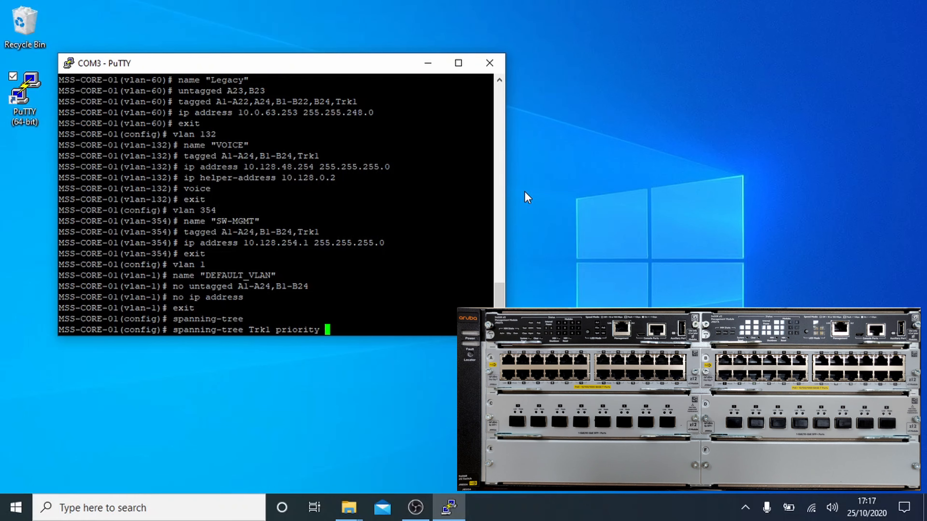
type("4")
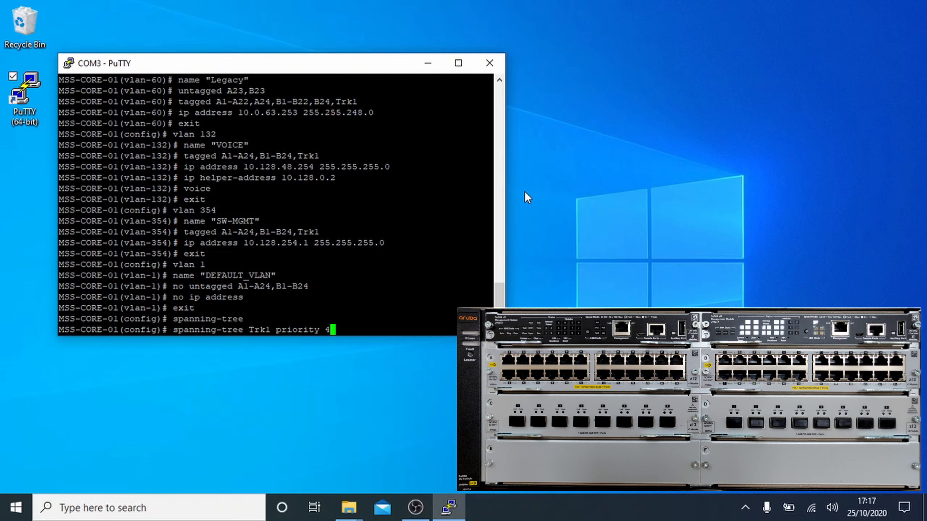
key("Return")
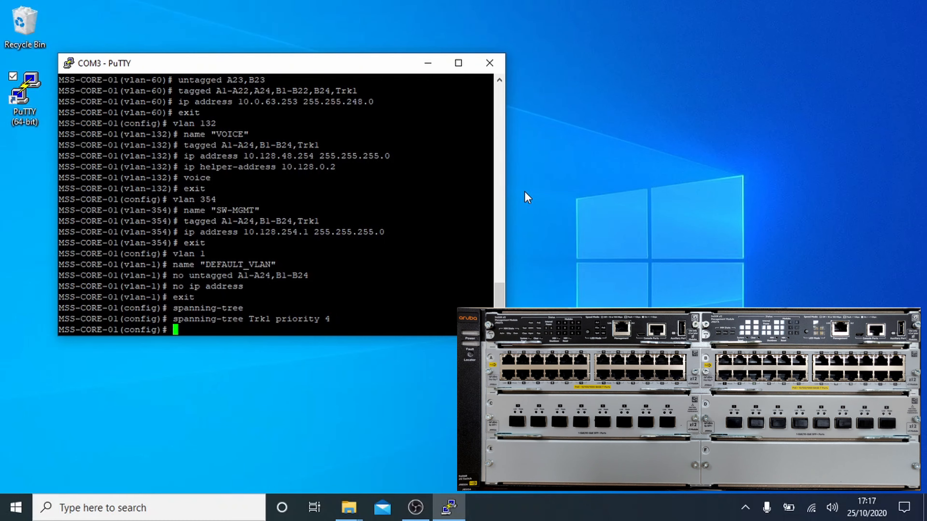
- Set the switch-wide spanning-tree priority to 0
type("spanning")
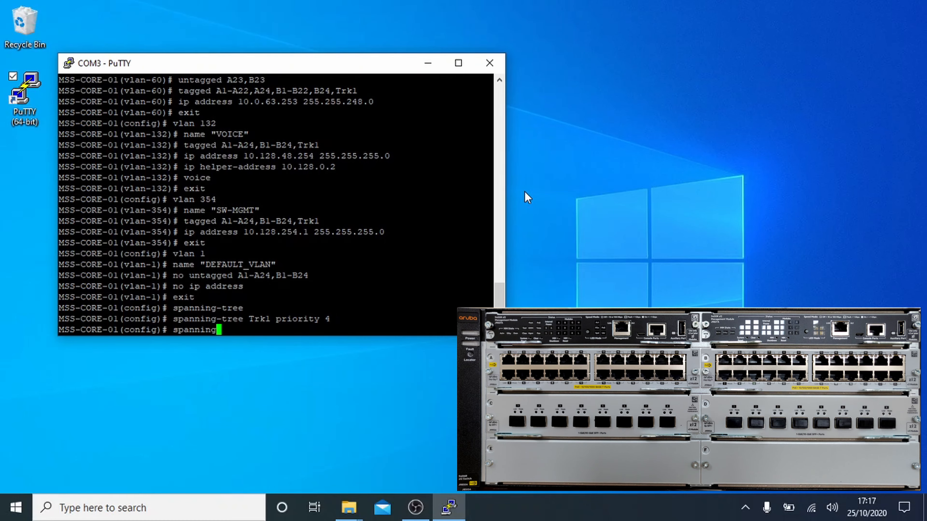
type("-tree")
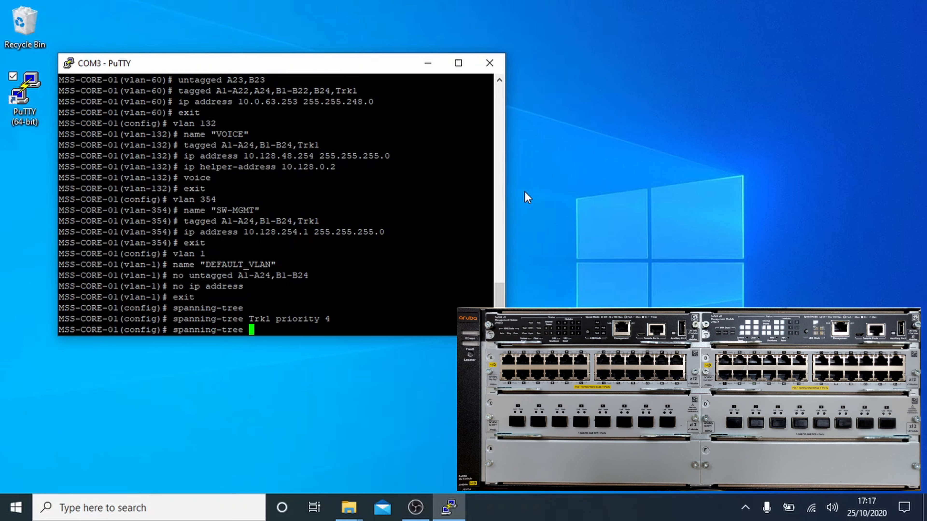
type("prio")
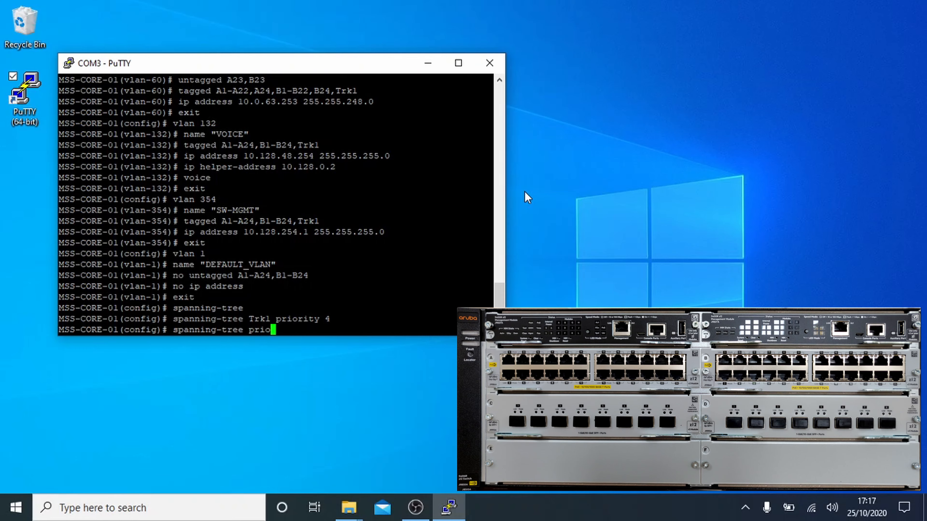
type("rity 0")
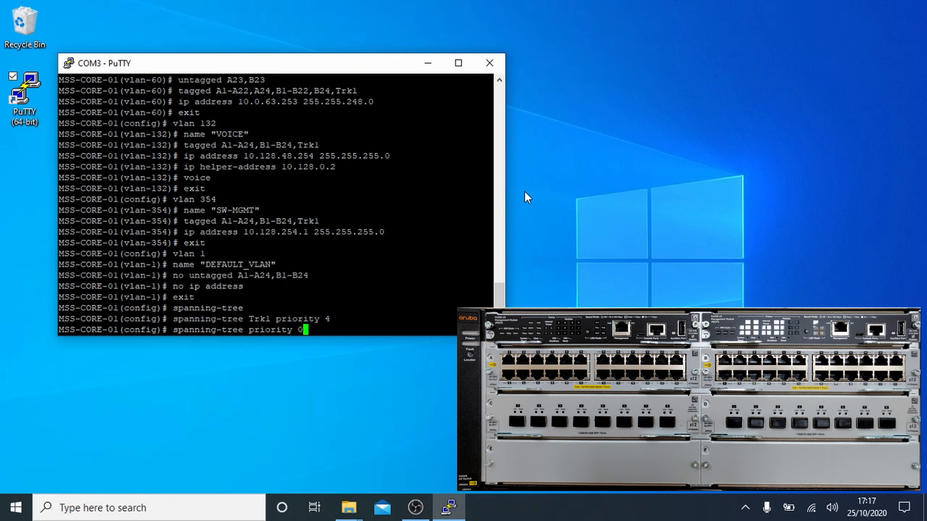
key("Return")
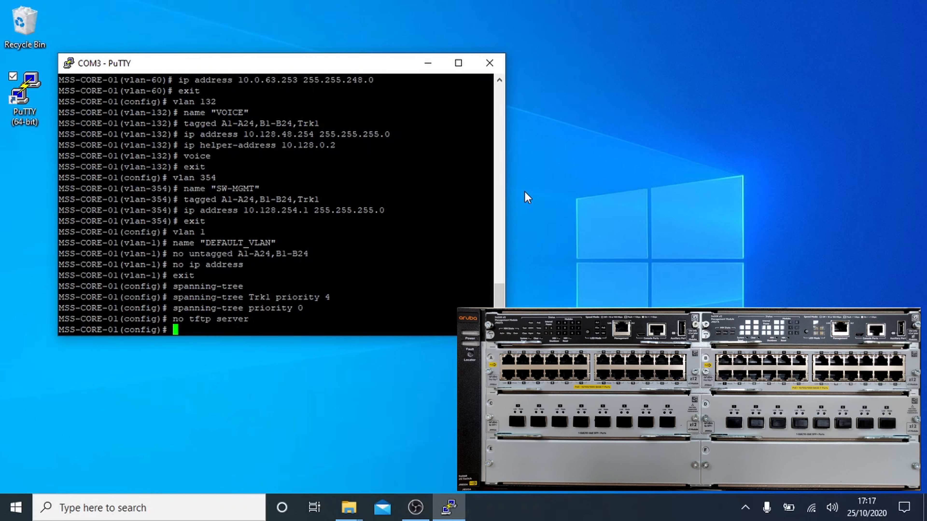
- Disable autorun and DHCP configuration-file updates on the switch
type("no")
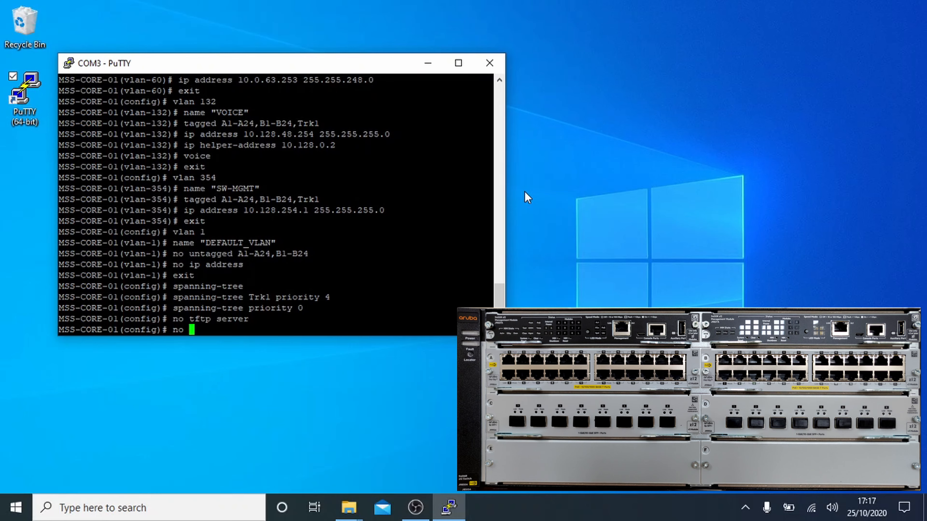
type("autorun")
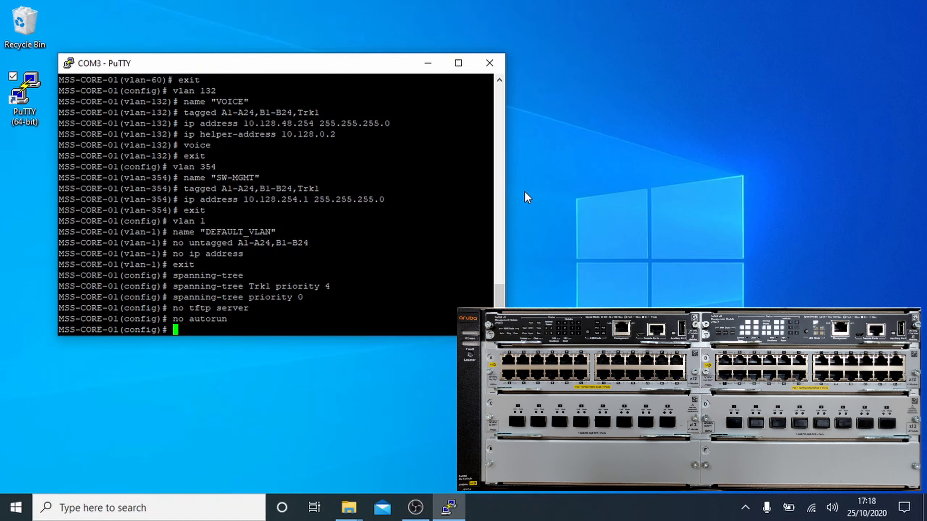
type("no dh")
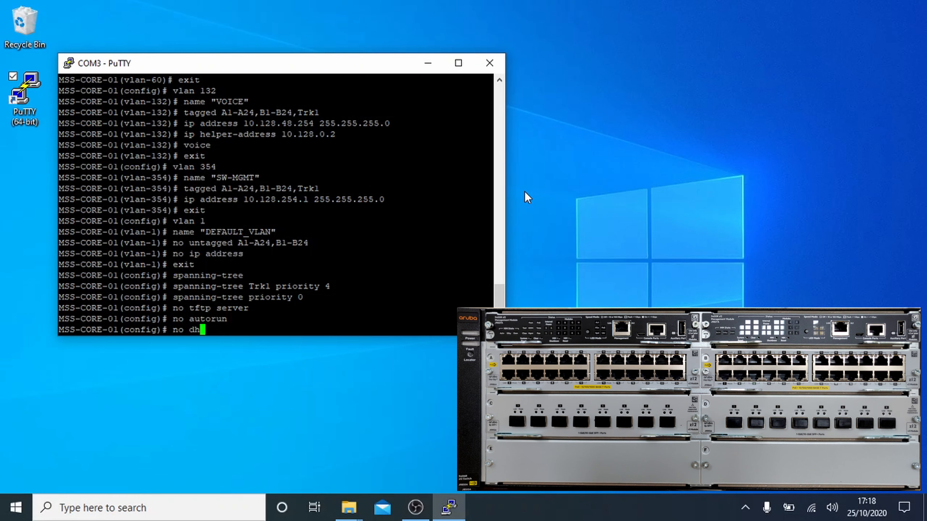
type("cp")
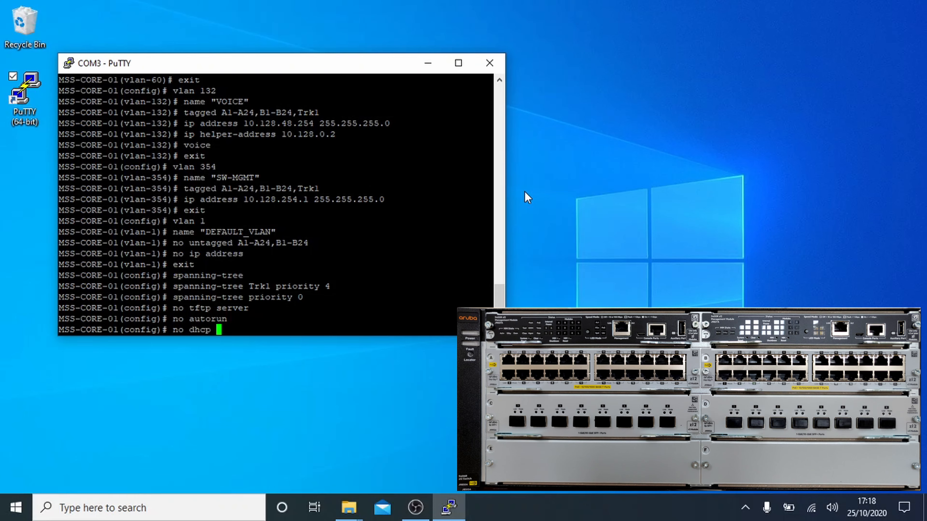
type("config-")
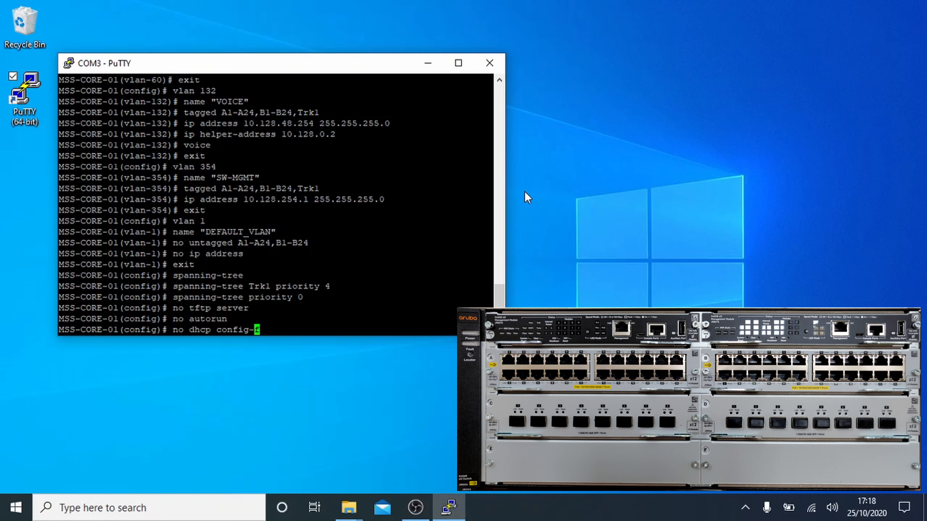
type("file-update")
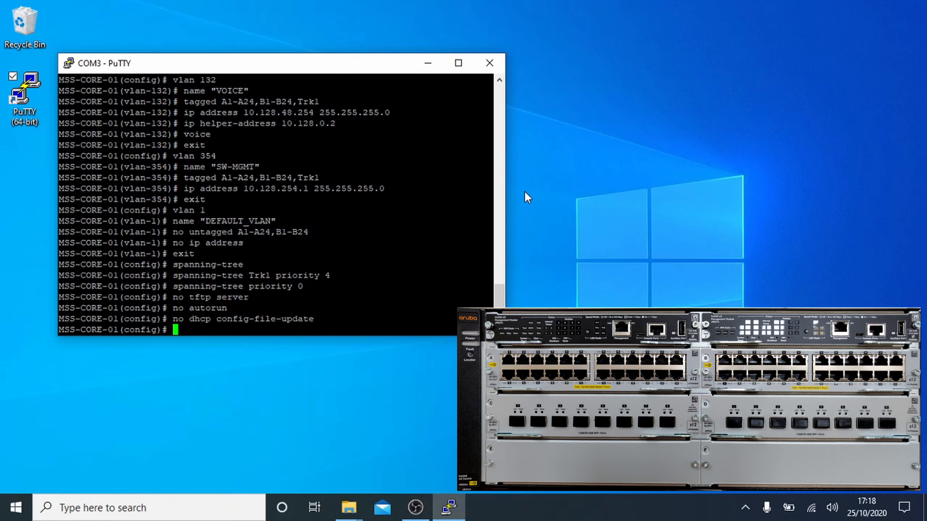
- Disable DHCP image-file updates on the switch
type("no dhcp")
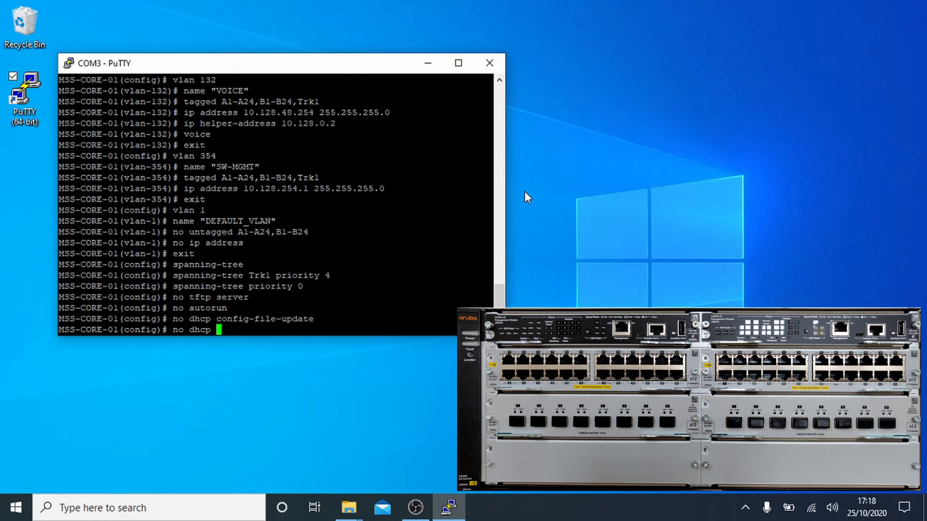
type("i")
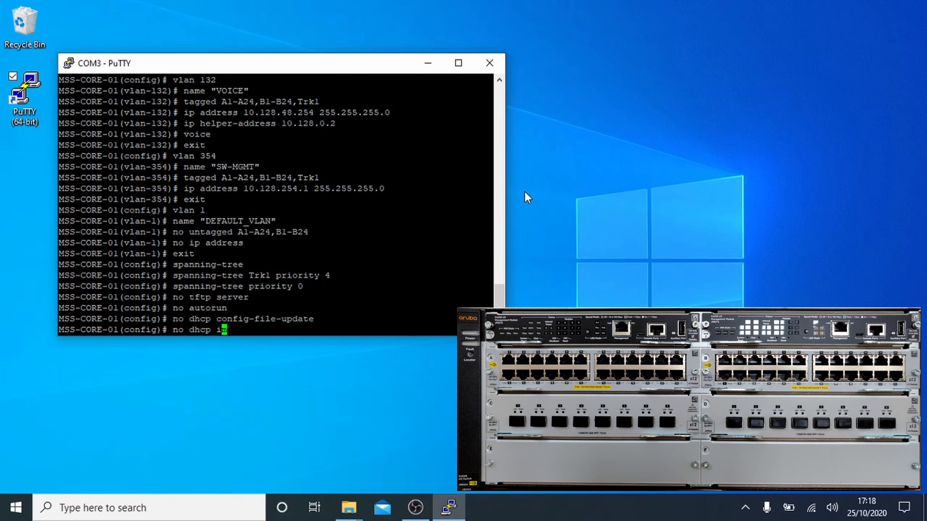
type("mage-file-")
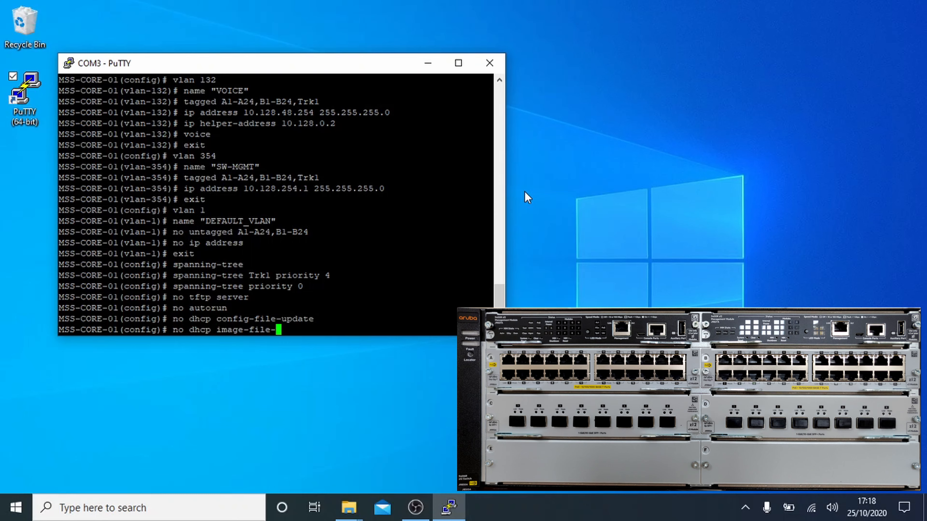
type("update")
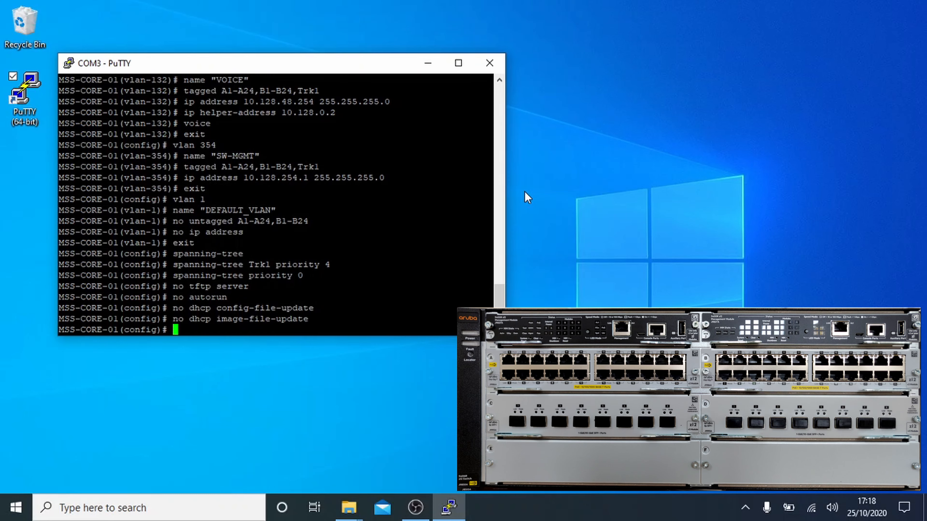
- Save the configuration with write mem, then exit and confirm logging out of the console
type("wr")
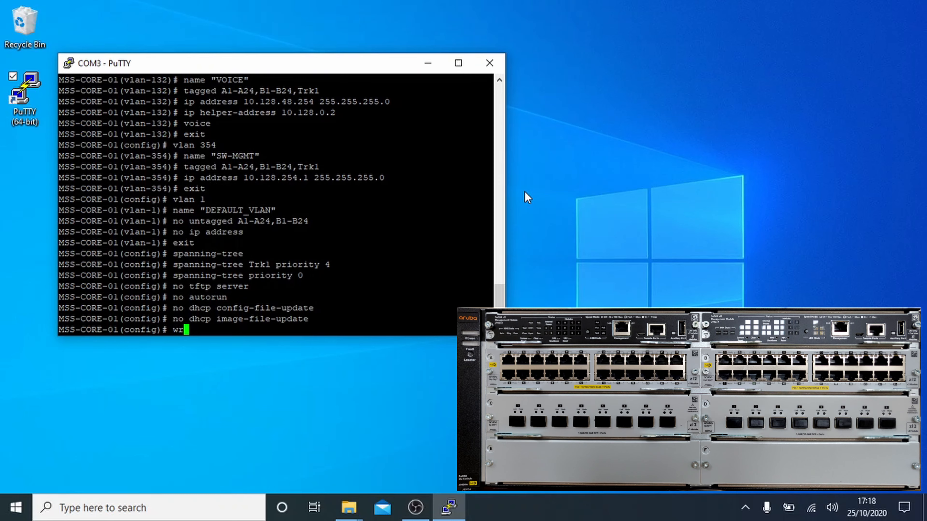
type("ite mem")
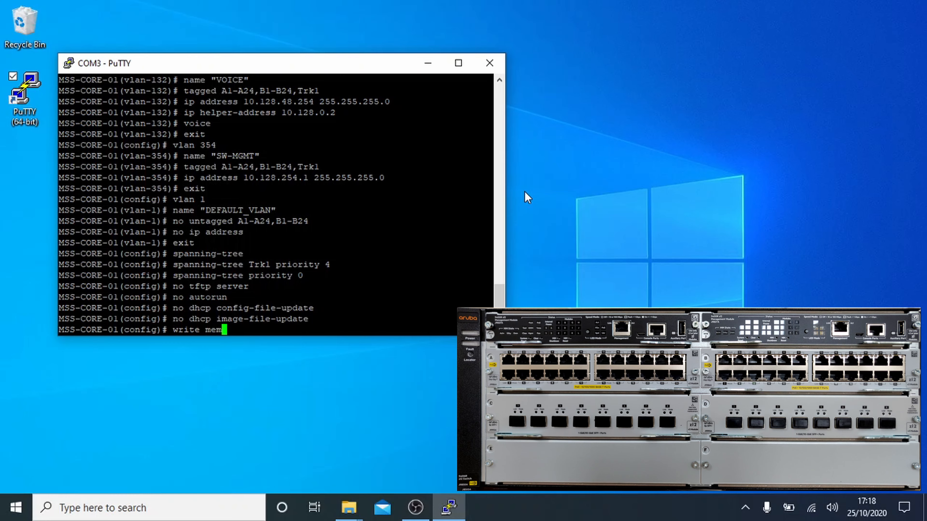
key("Return")
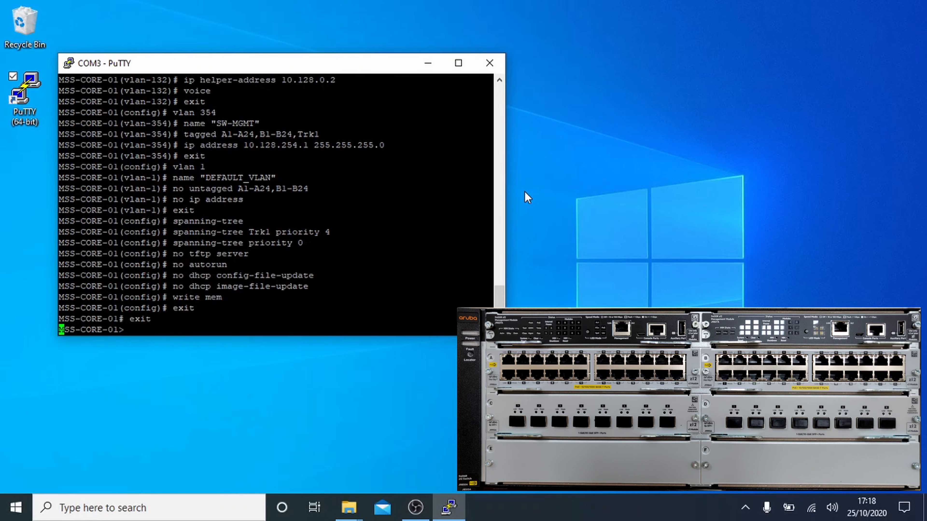
type("exit")
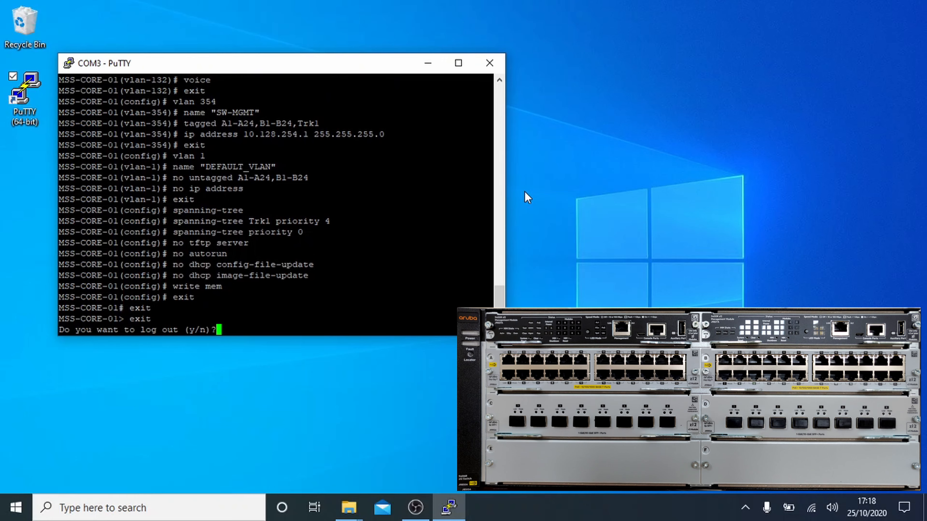
type("y")
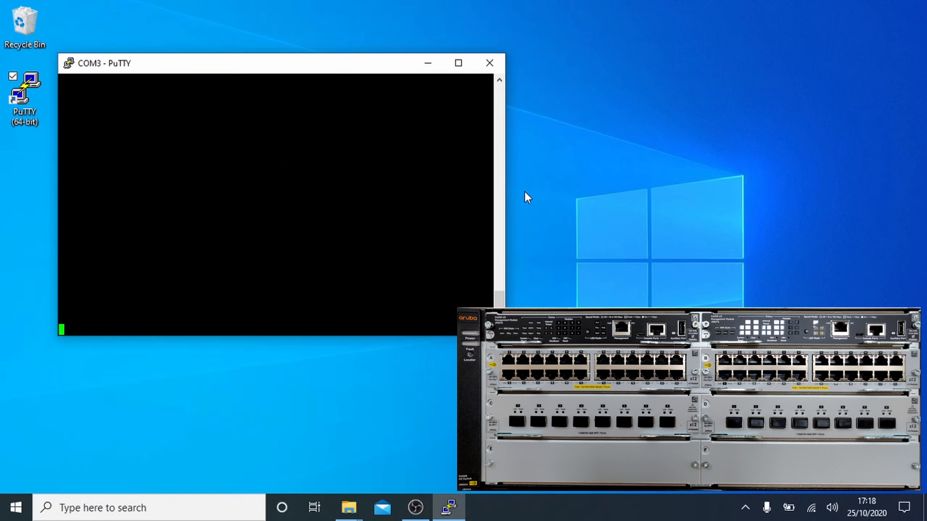
mouse_move(490, 63)
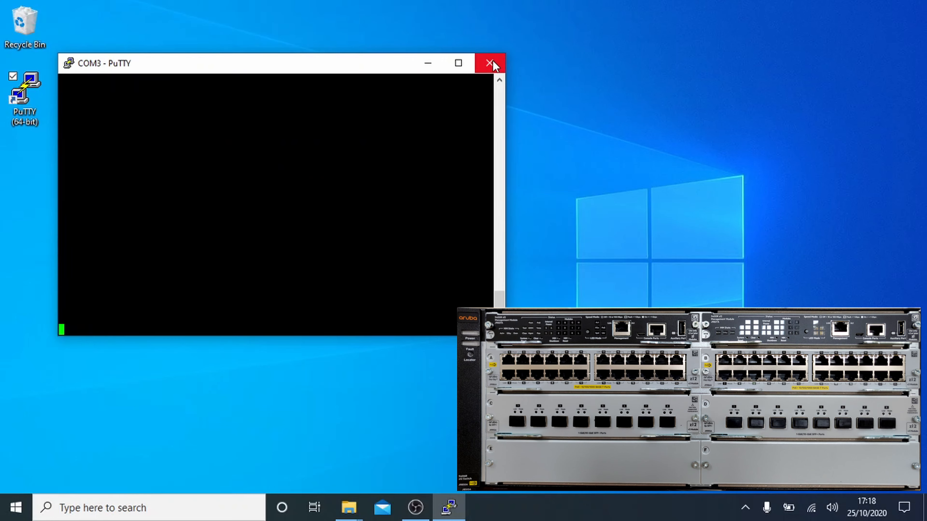